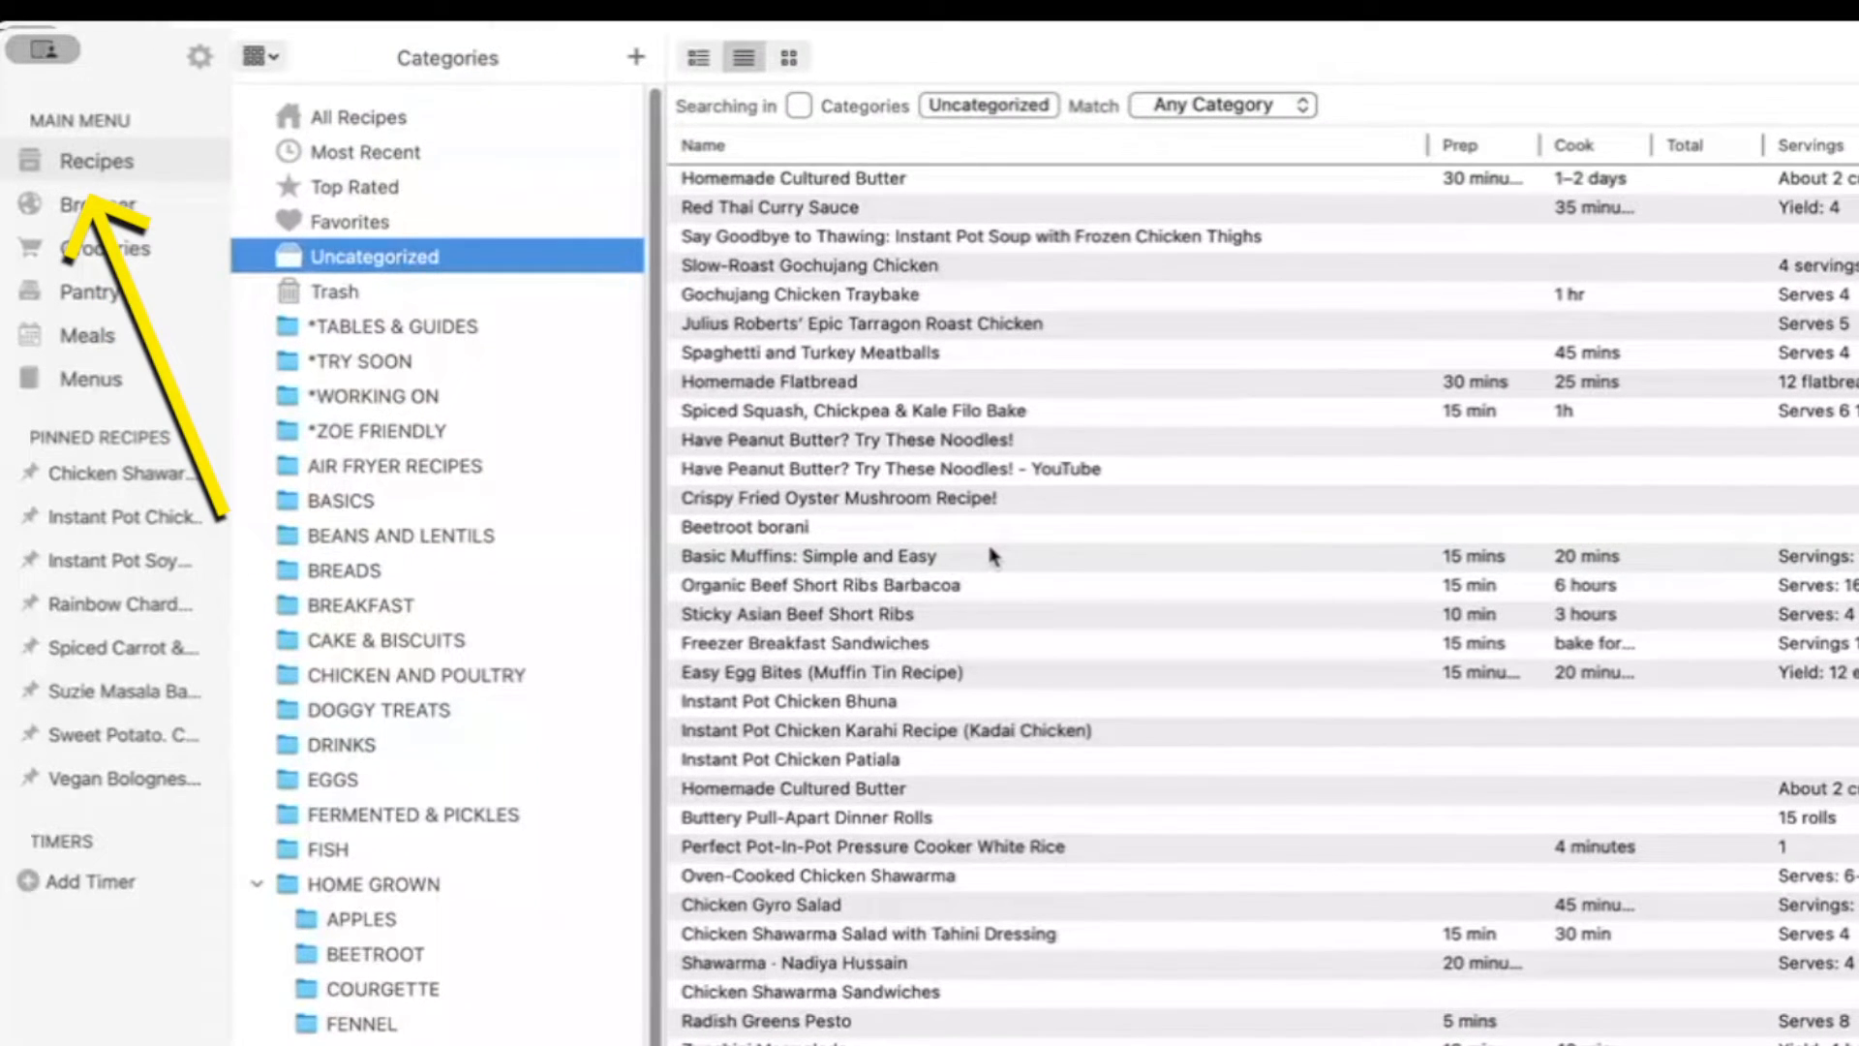
pyautogui.moveTo(1010, 546)
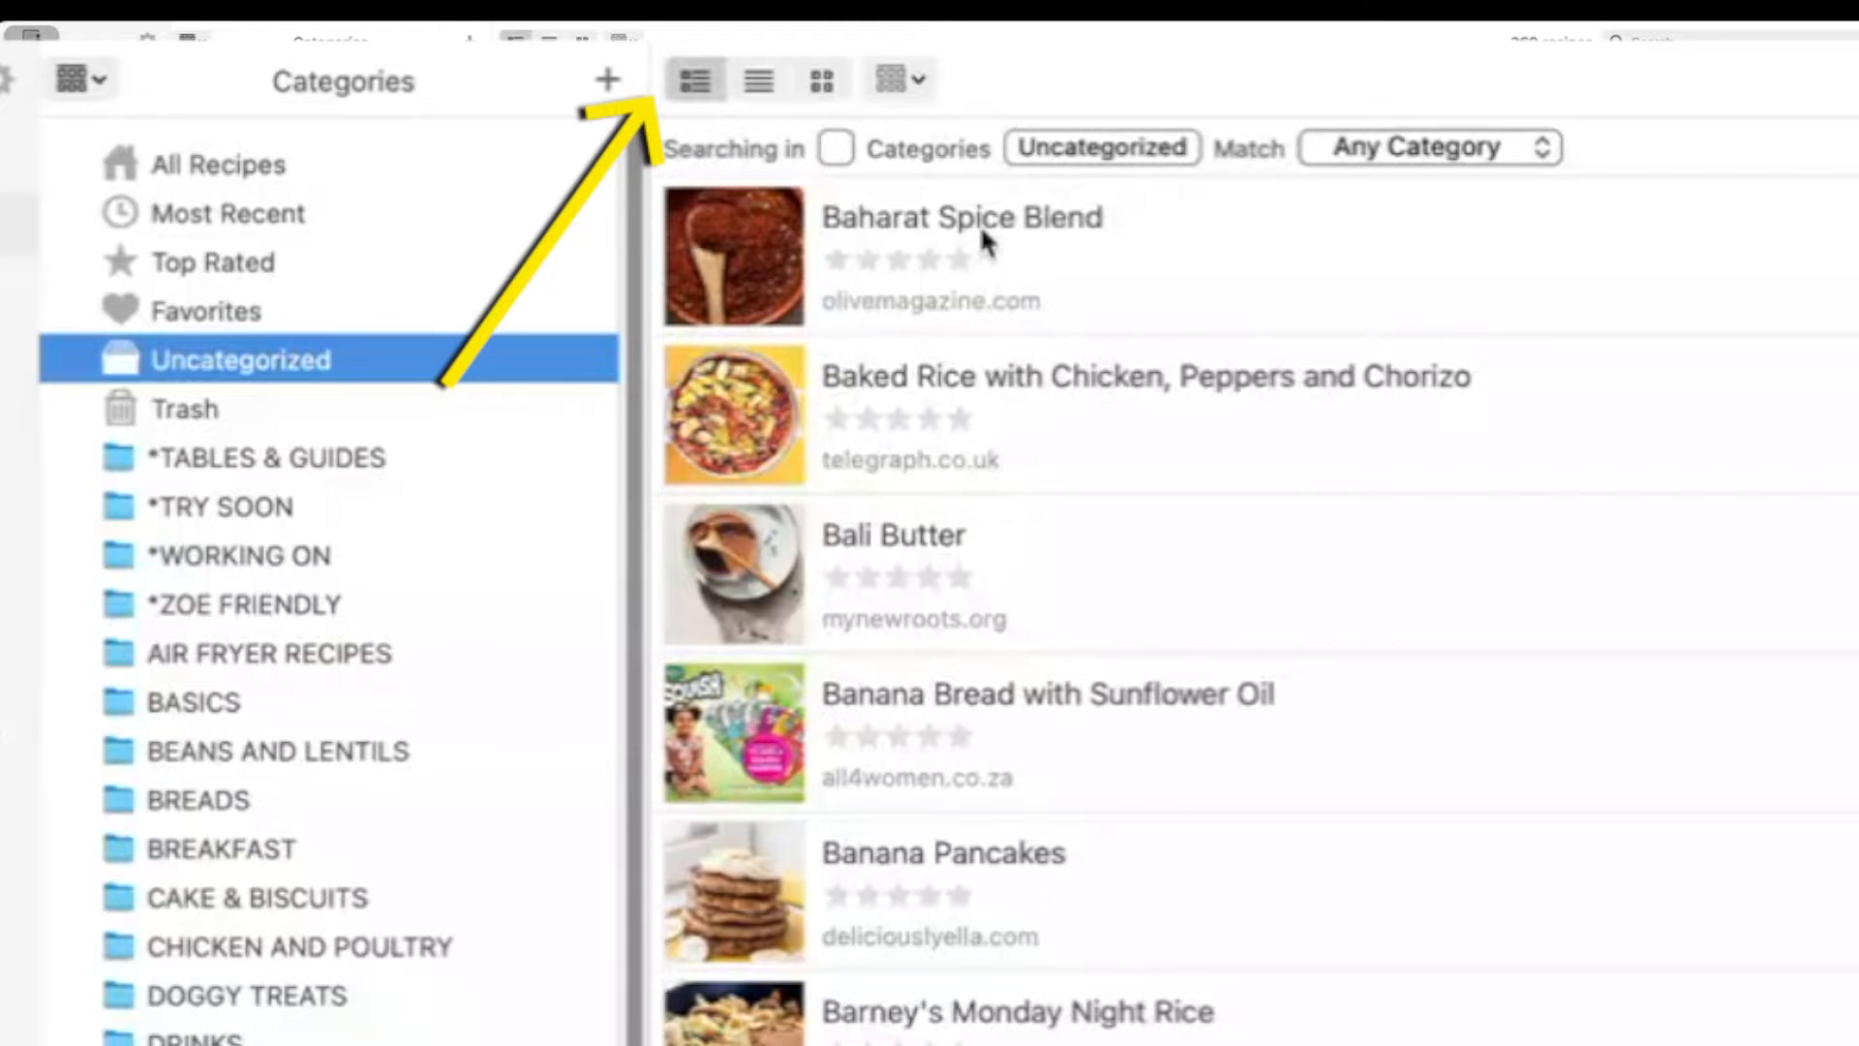
pyautogui.moveTo(829, 118)
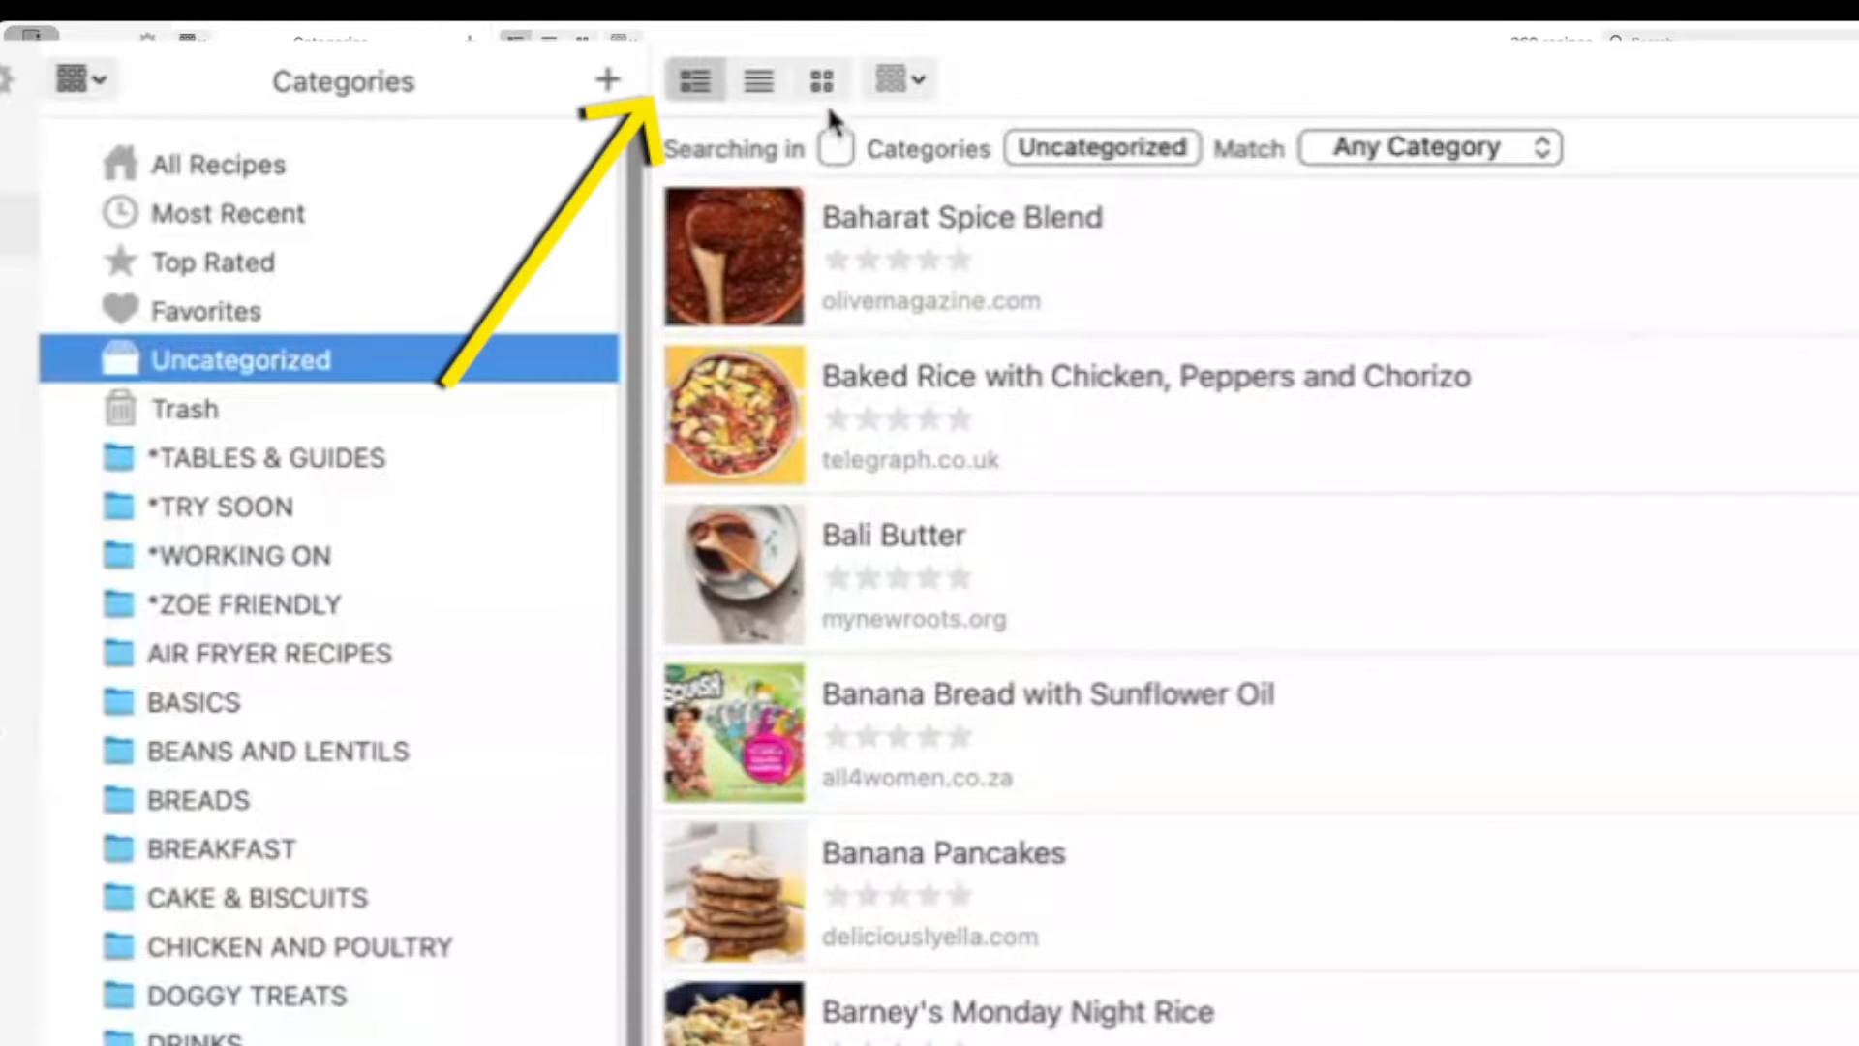
# Switch the Uncategorized recipe list to the large photo thumbnail grid.
pyautogui.click(820, 81)
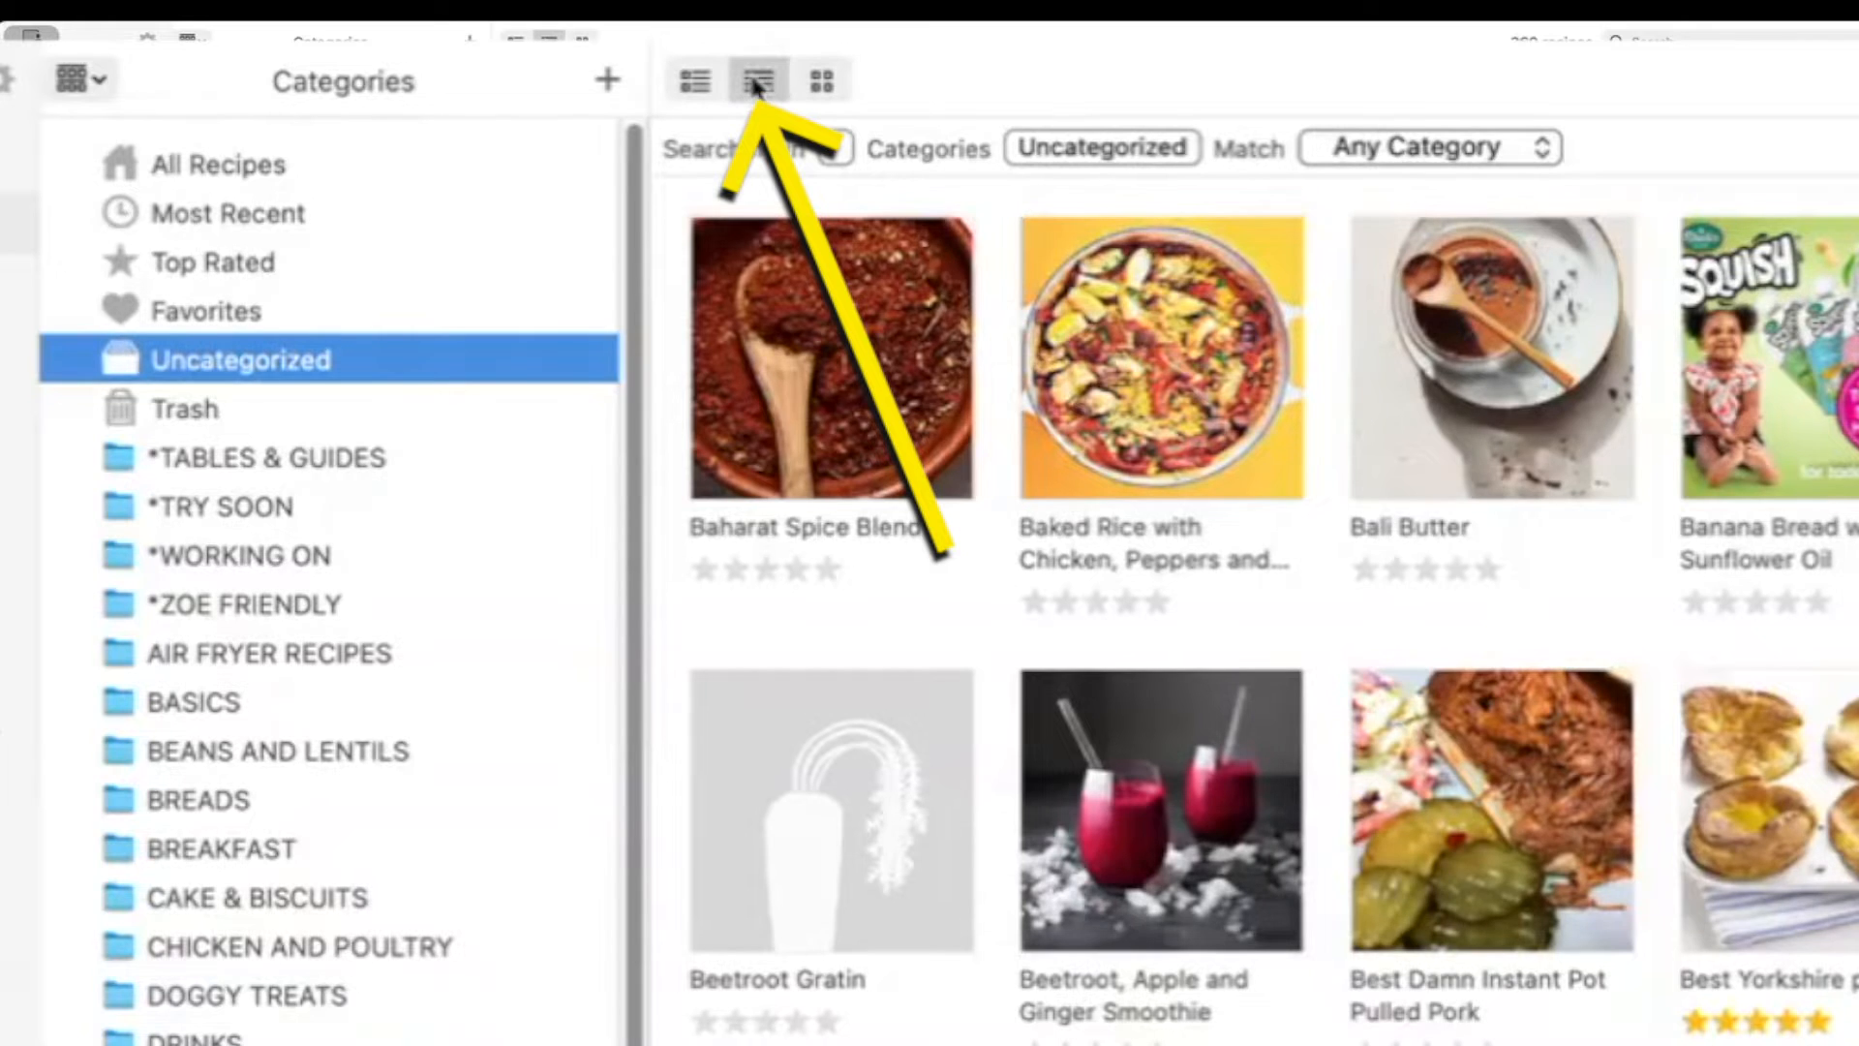
# Return Uncategorized to the column list with prep, cook, servings and source columns.
pyautogui.click(757, 81)
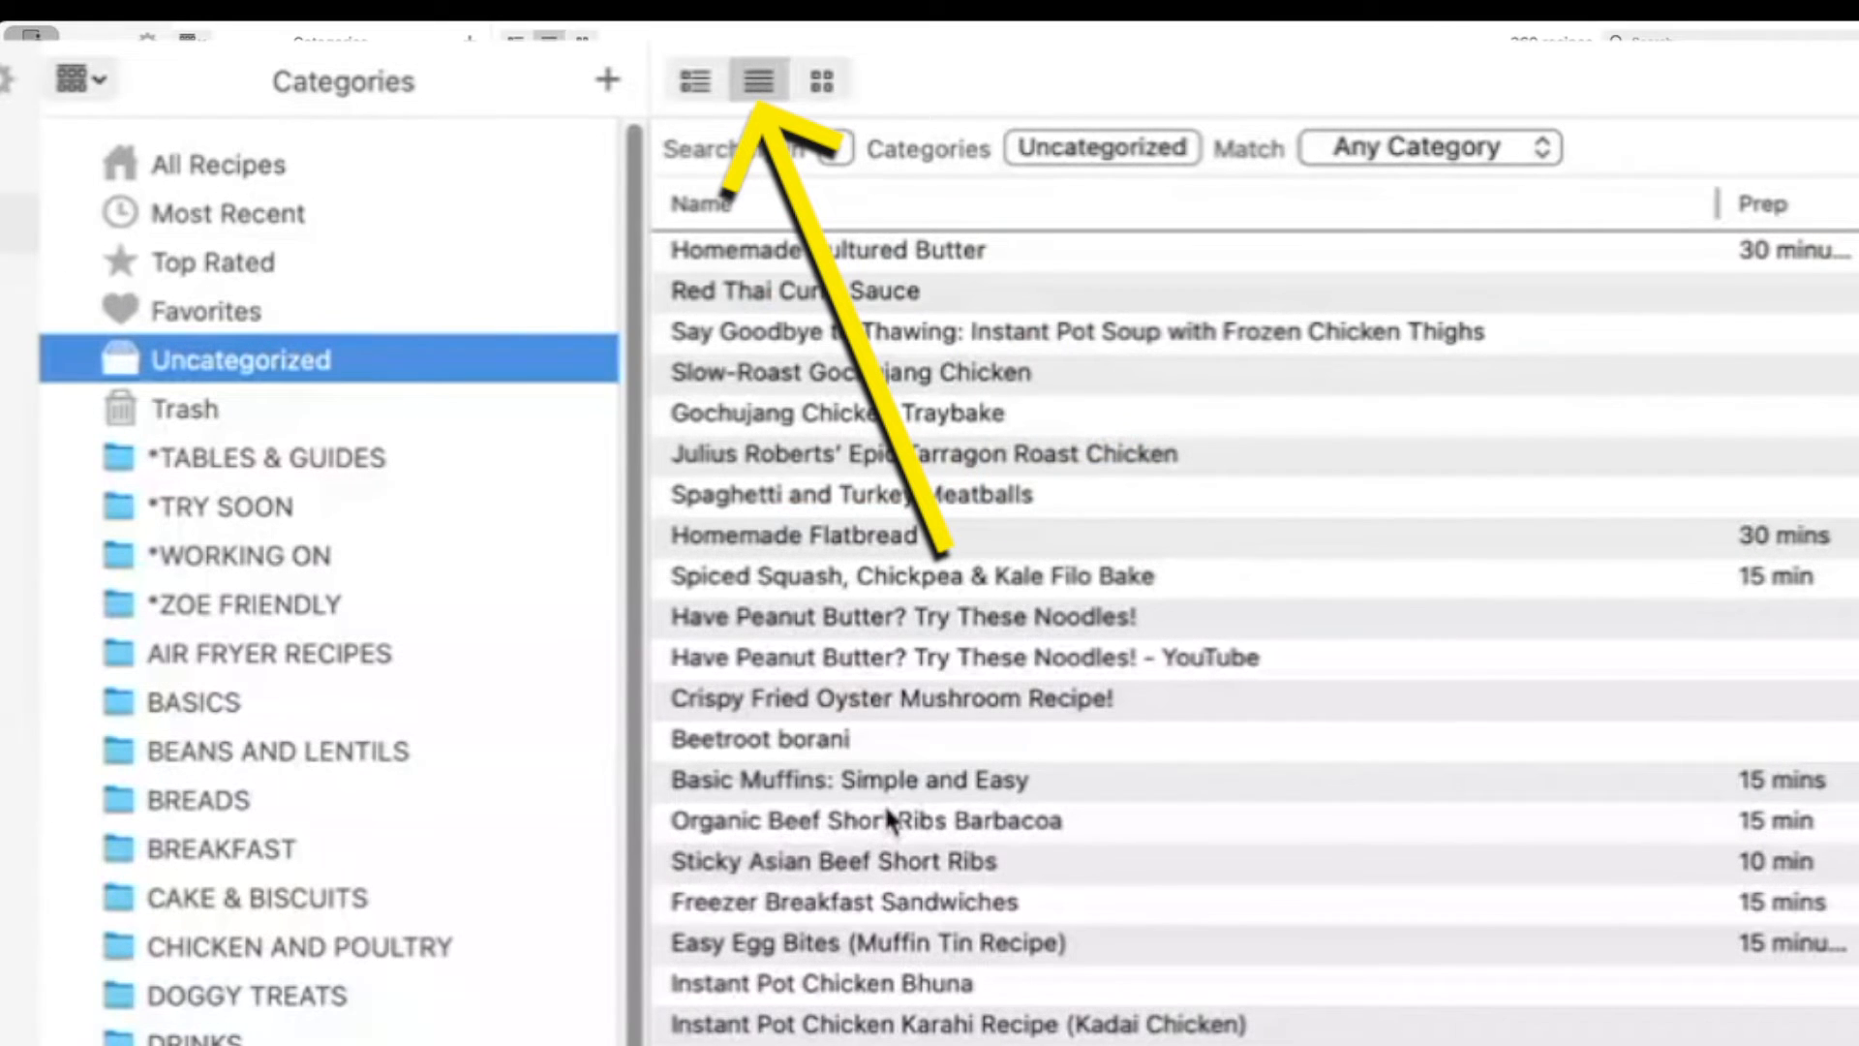
pyautogui.click(757, 80)
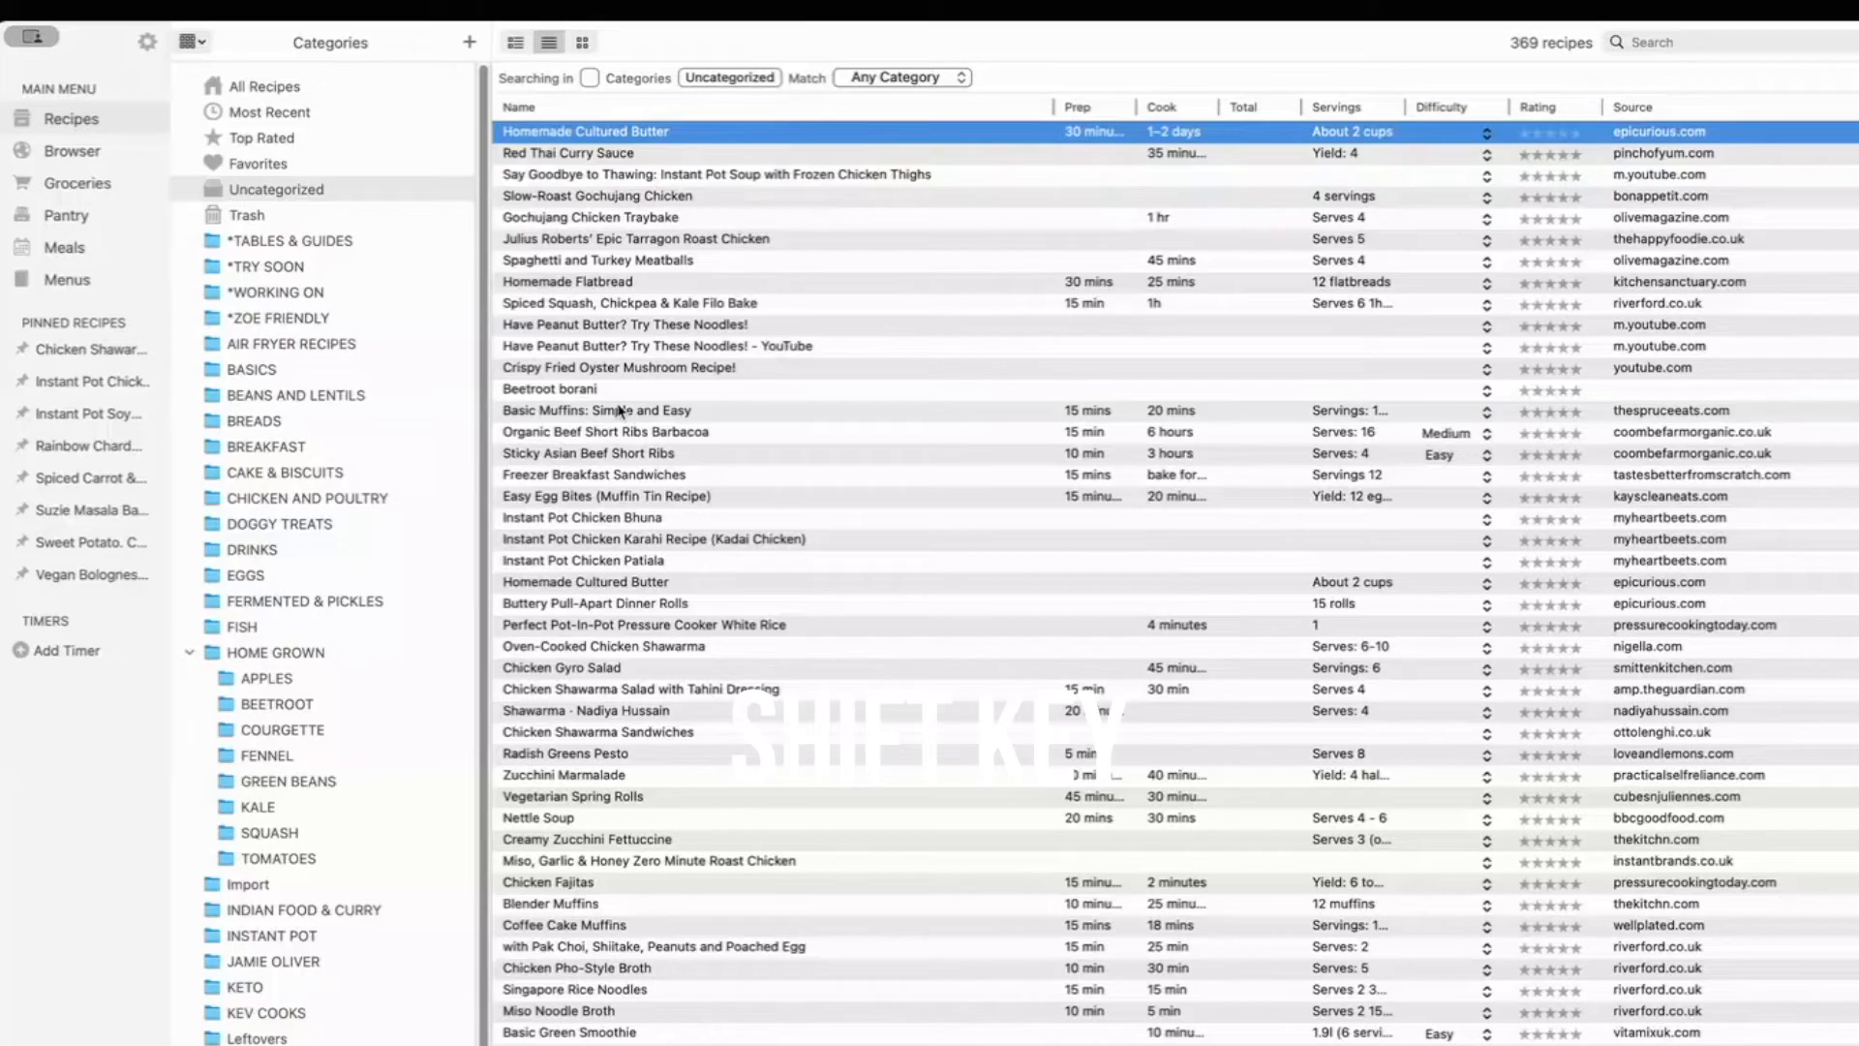
pyautogui.click(597, 411)
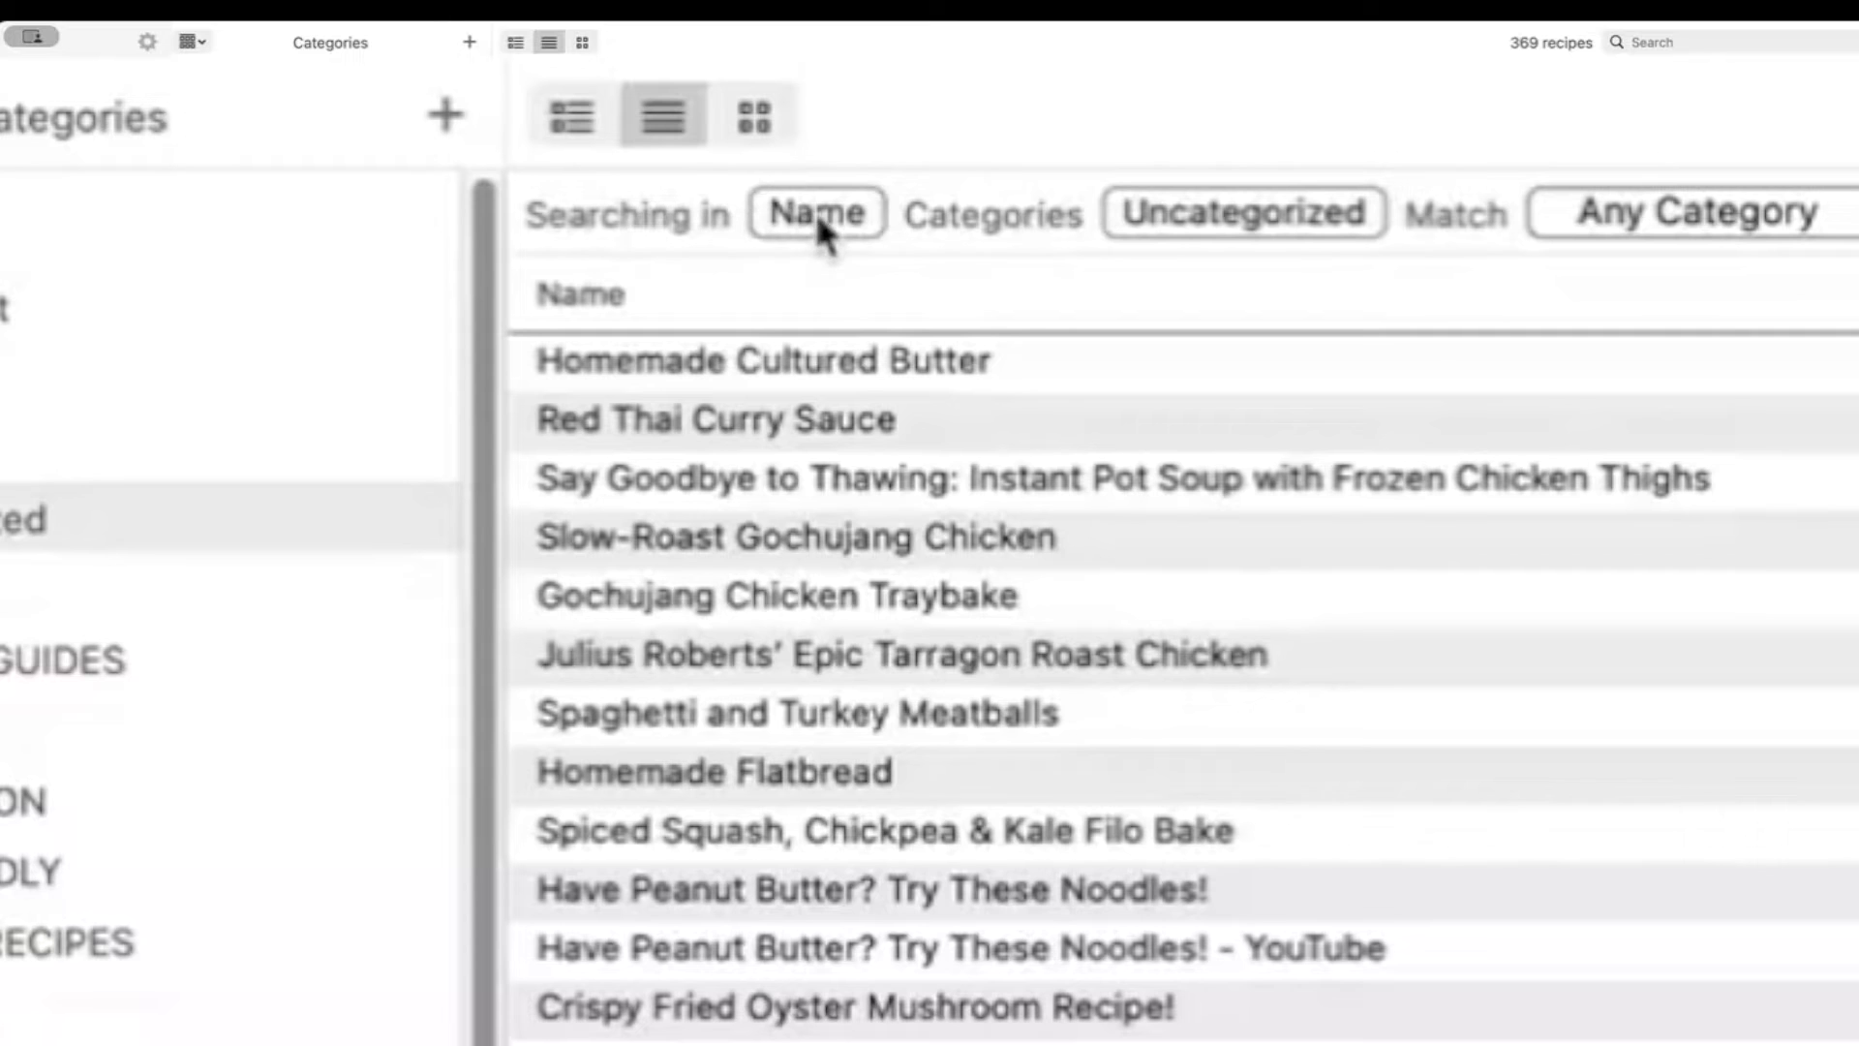
pyautogui.moveTo(655, 233)
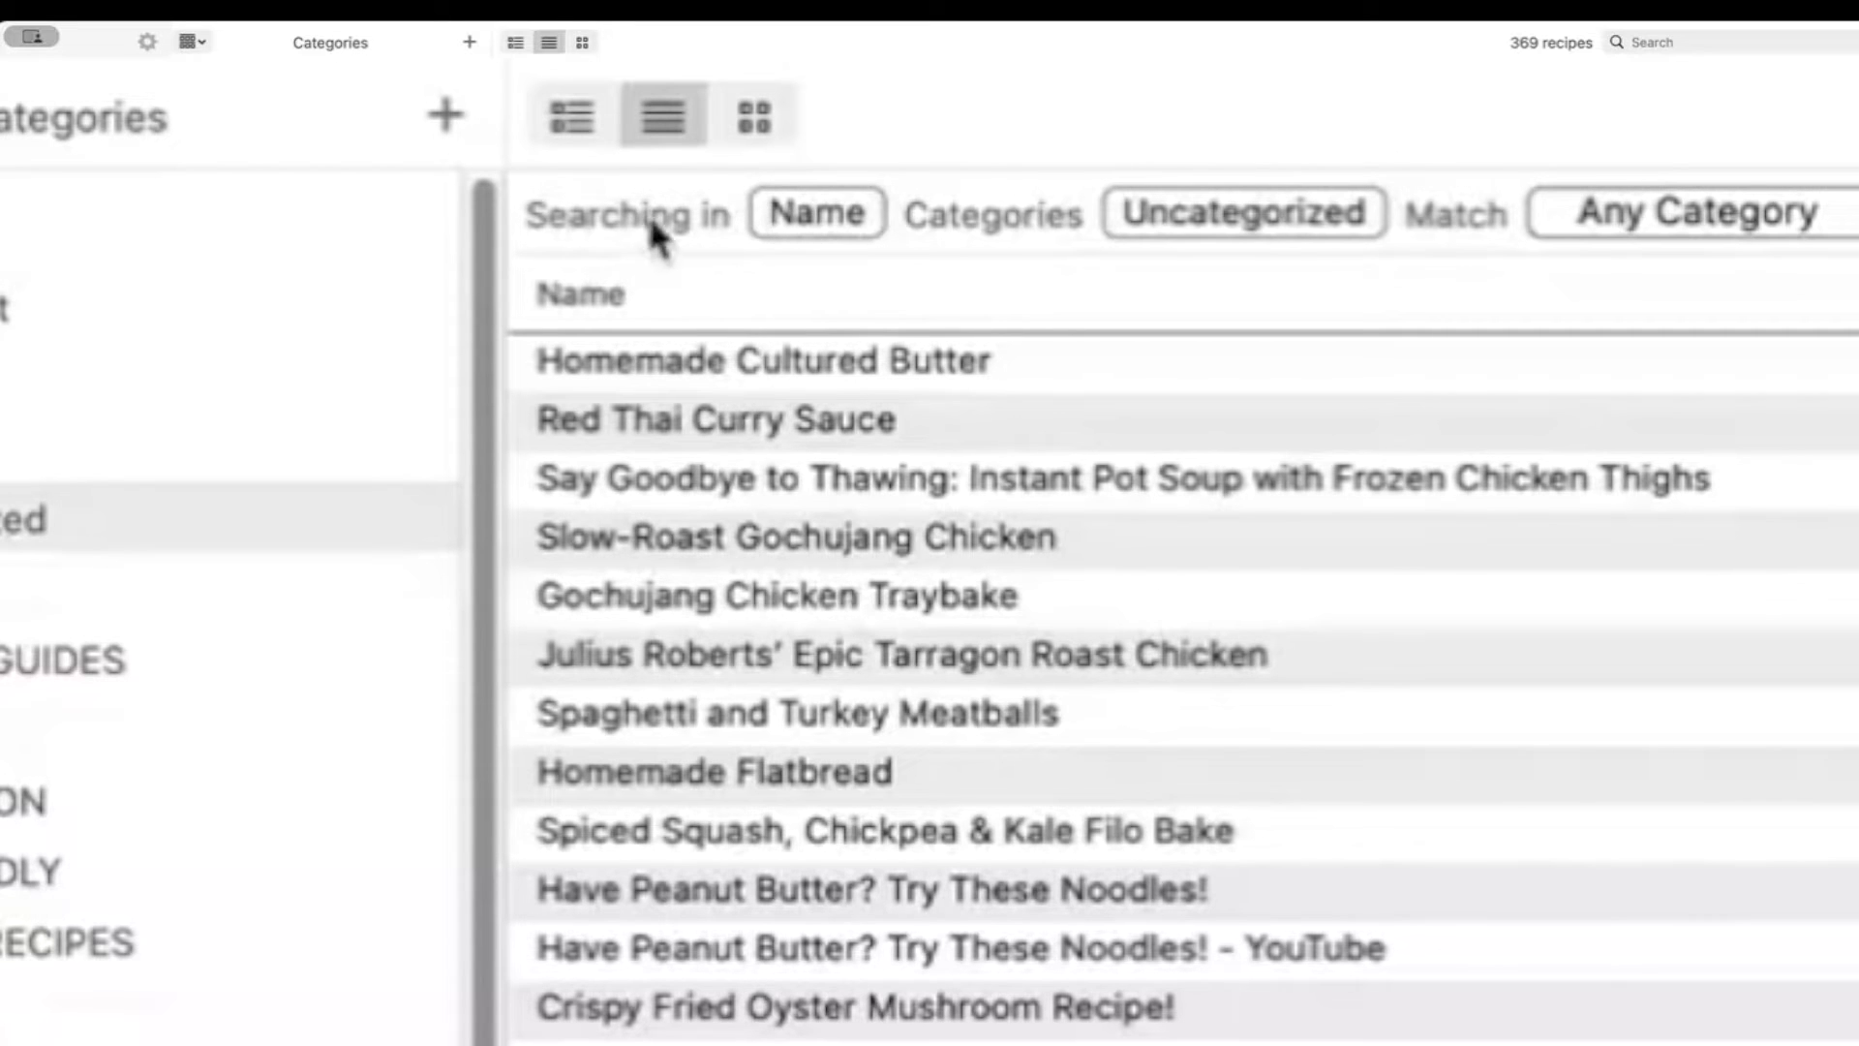
pyautogui.moveTo(777, 255)
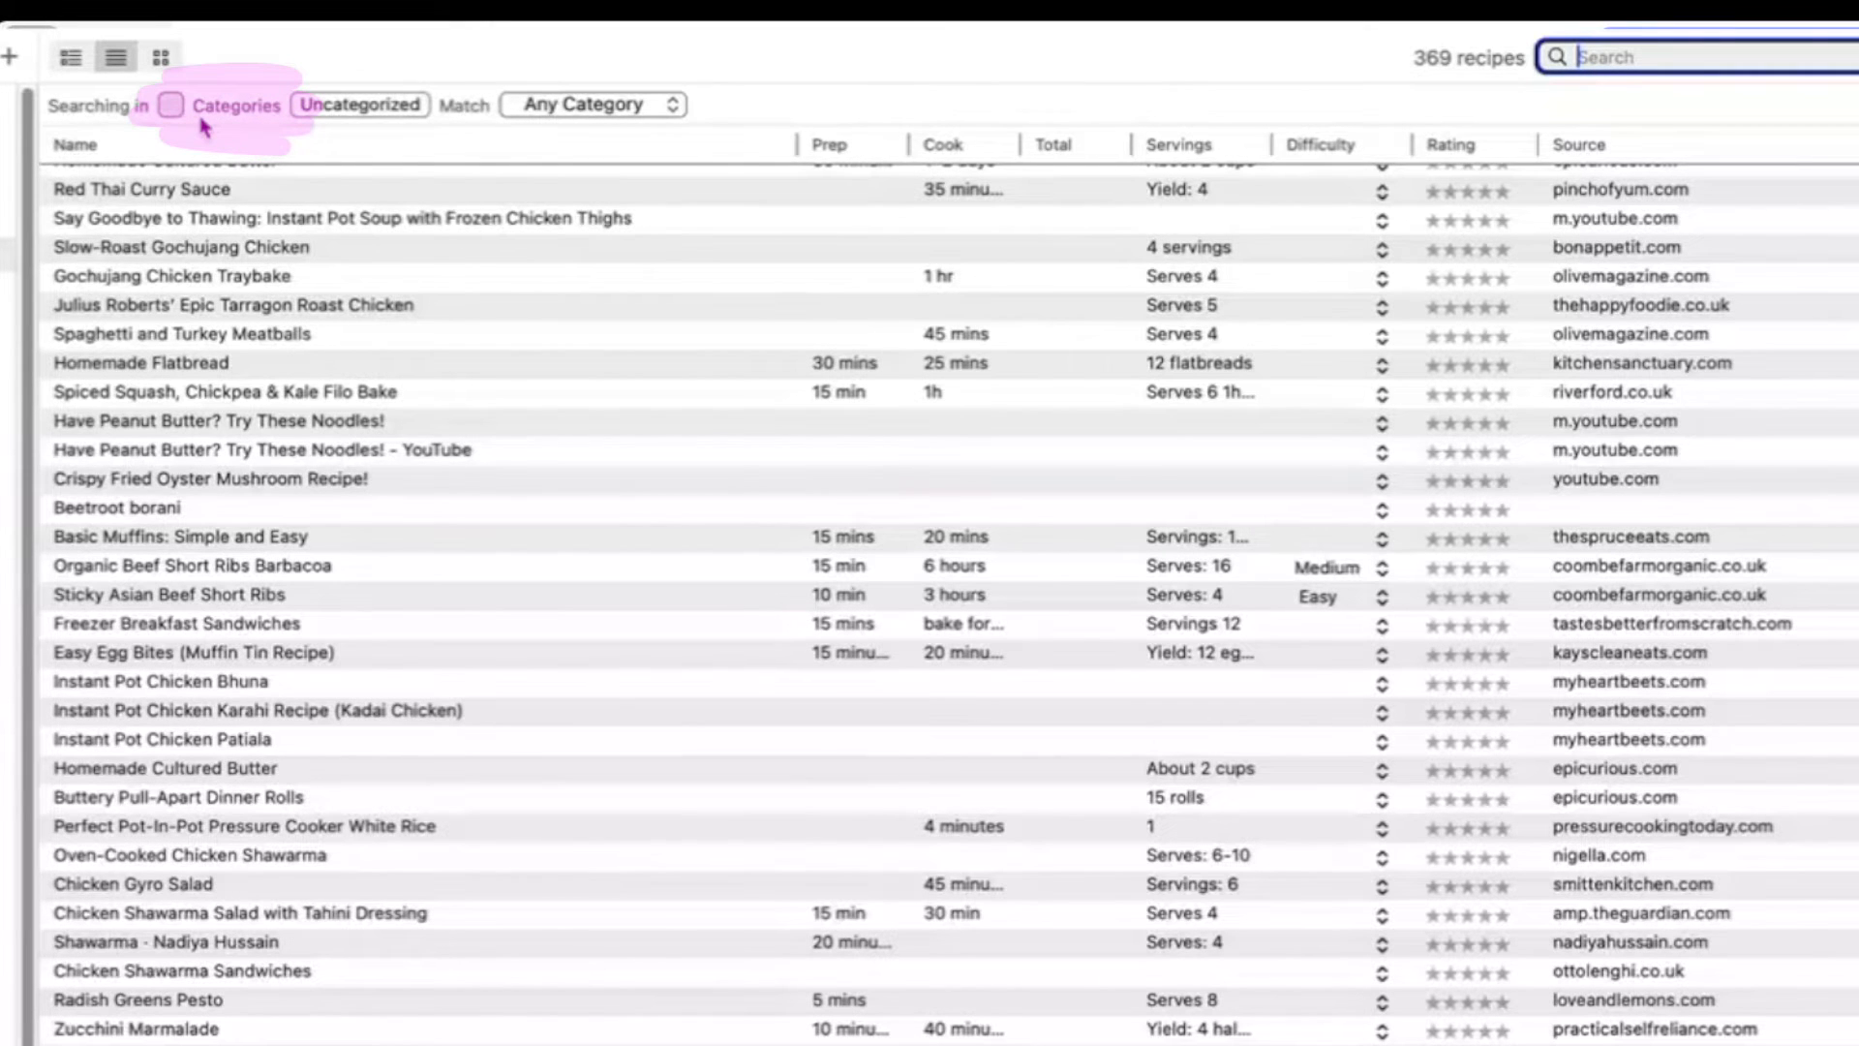
# Scope the 'Searching in' bar to recipe Name within Uncategorized.
pyautogui.click(174, 105)
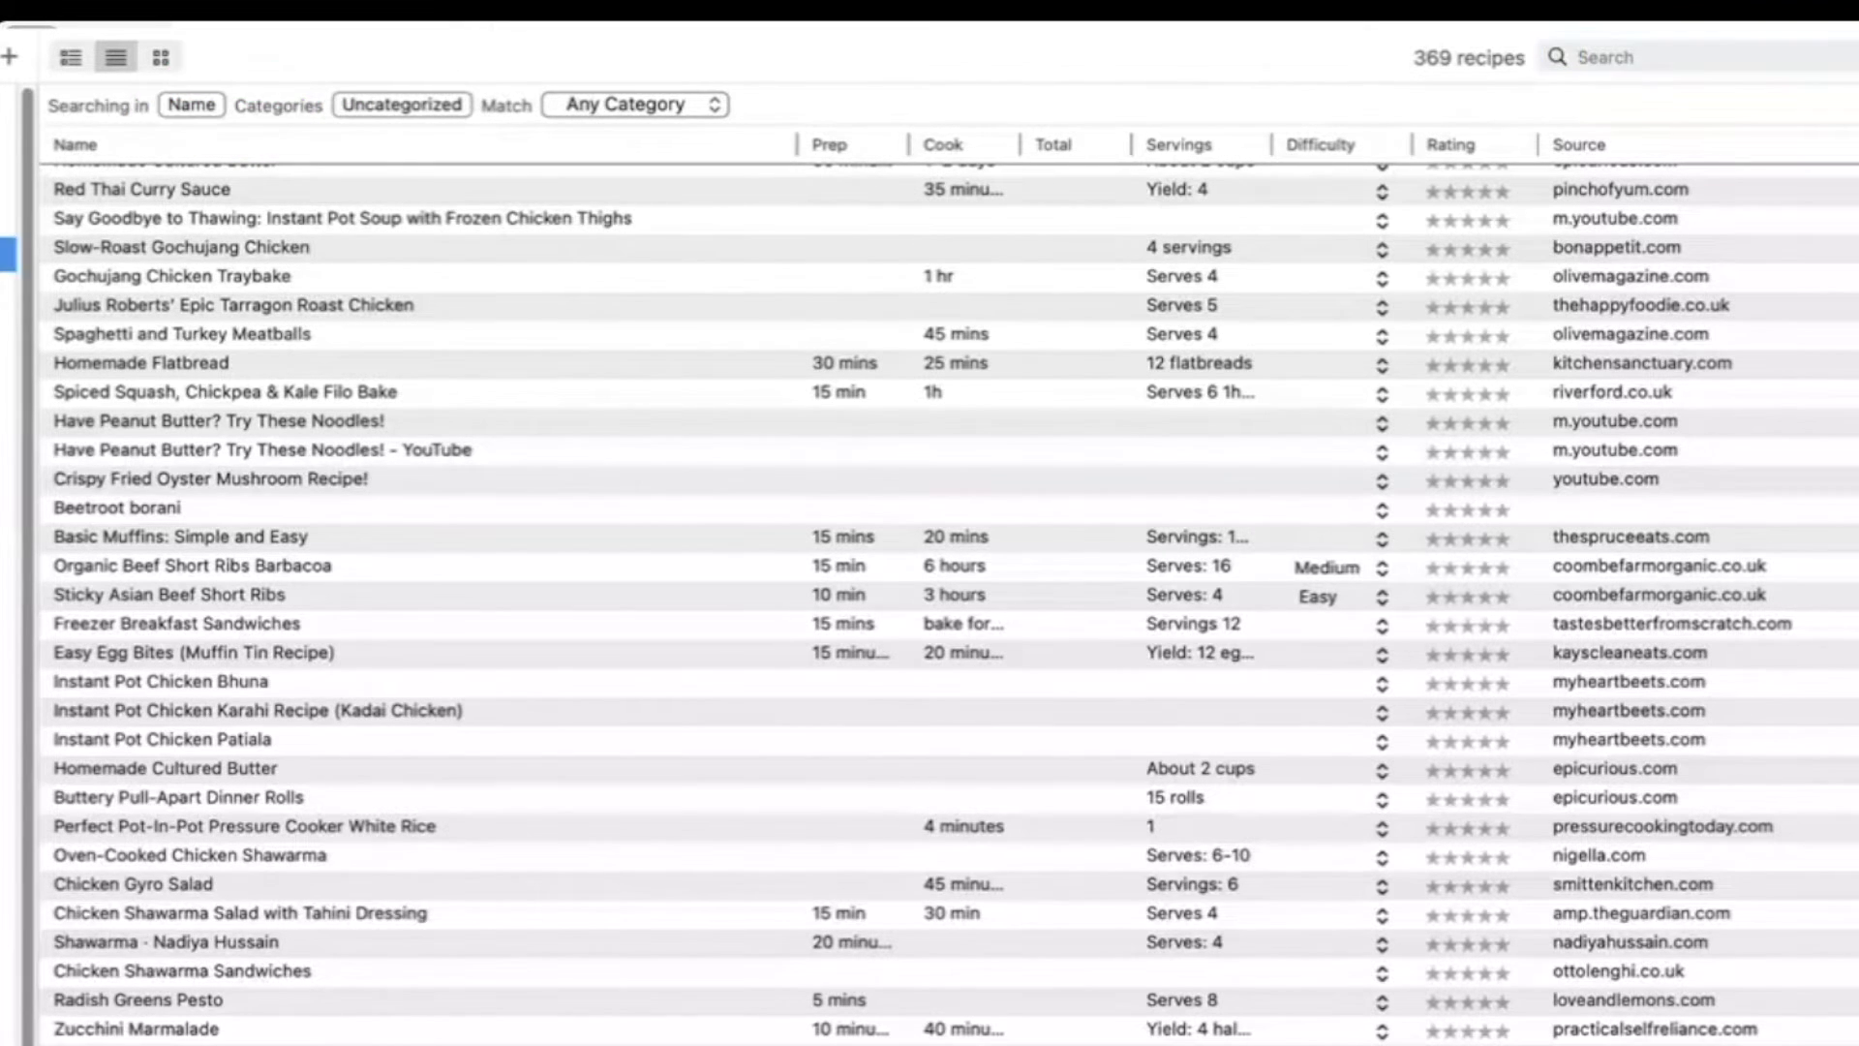
# Search 'co', drag the courgette chickpea salad onto COURGETTE, then search 'zucc'.
pyautogui.click(401, 104)
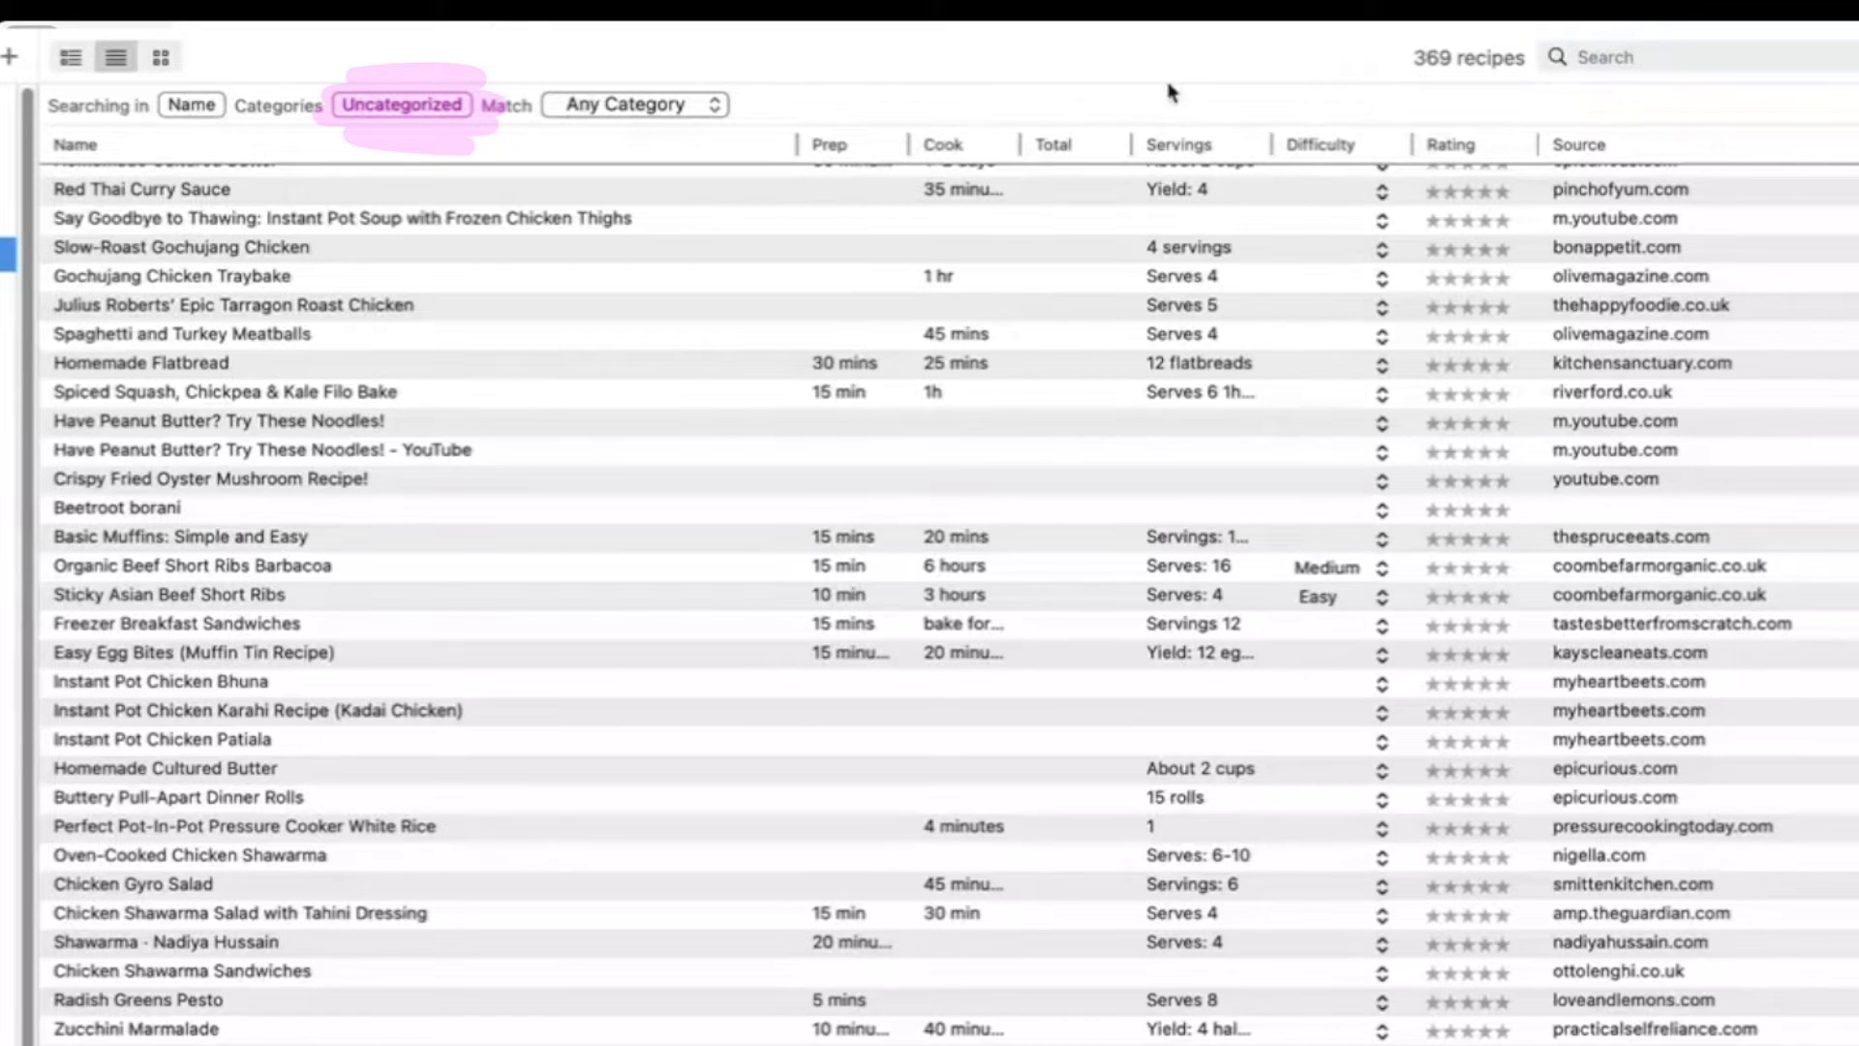
pyautogui.write('courgett')
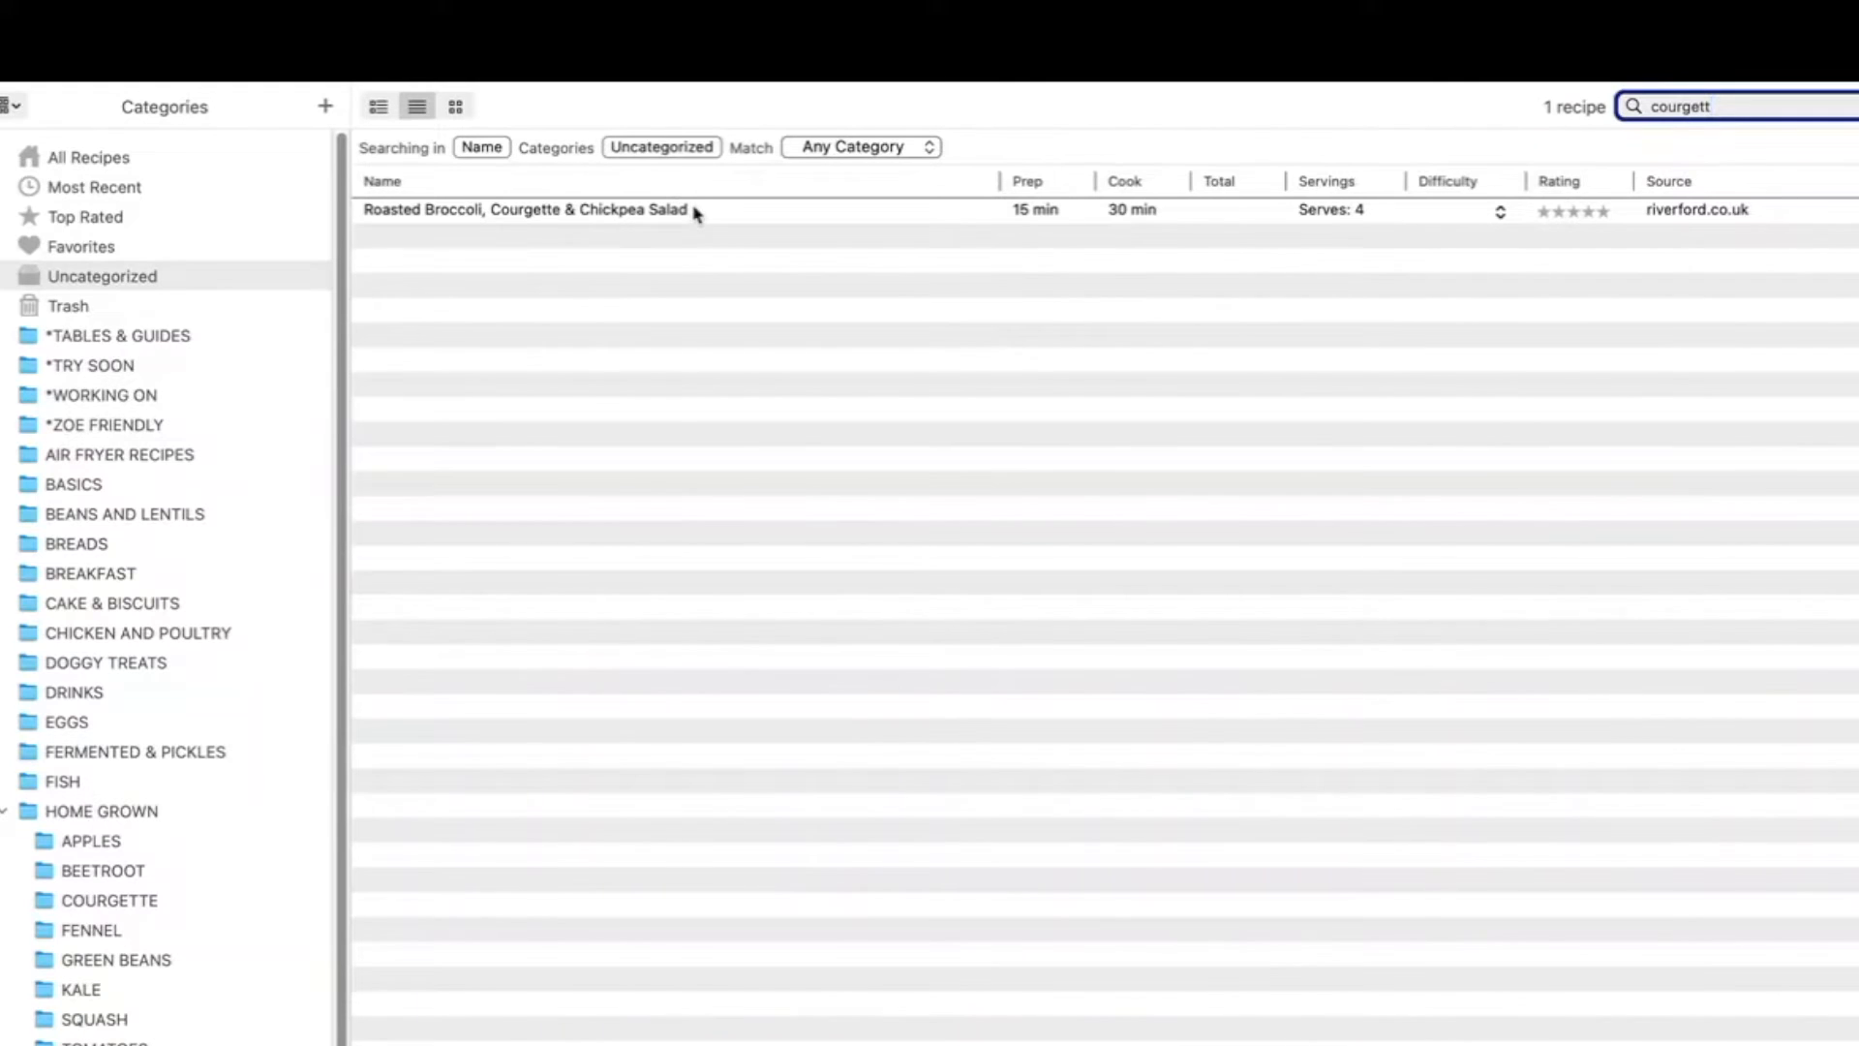
pyautogui.click(528, 210)
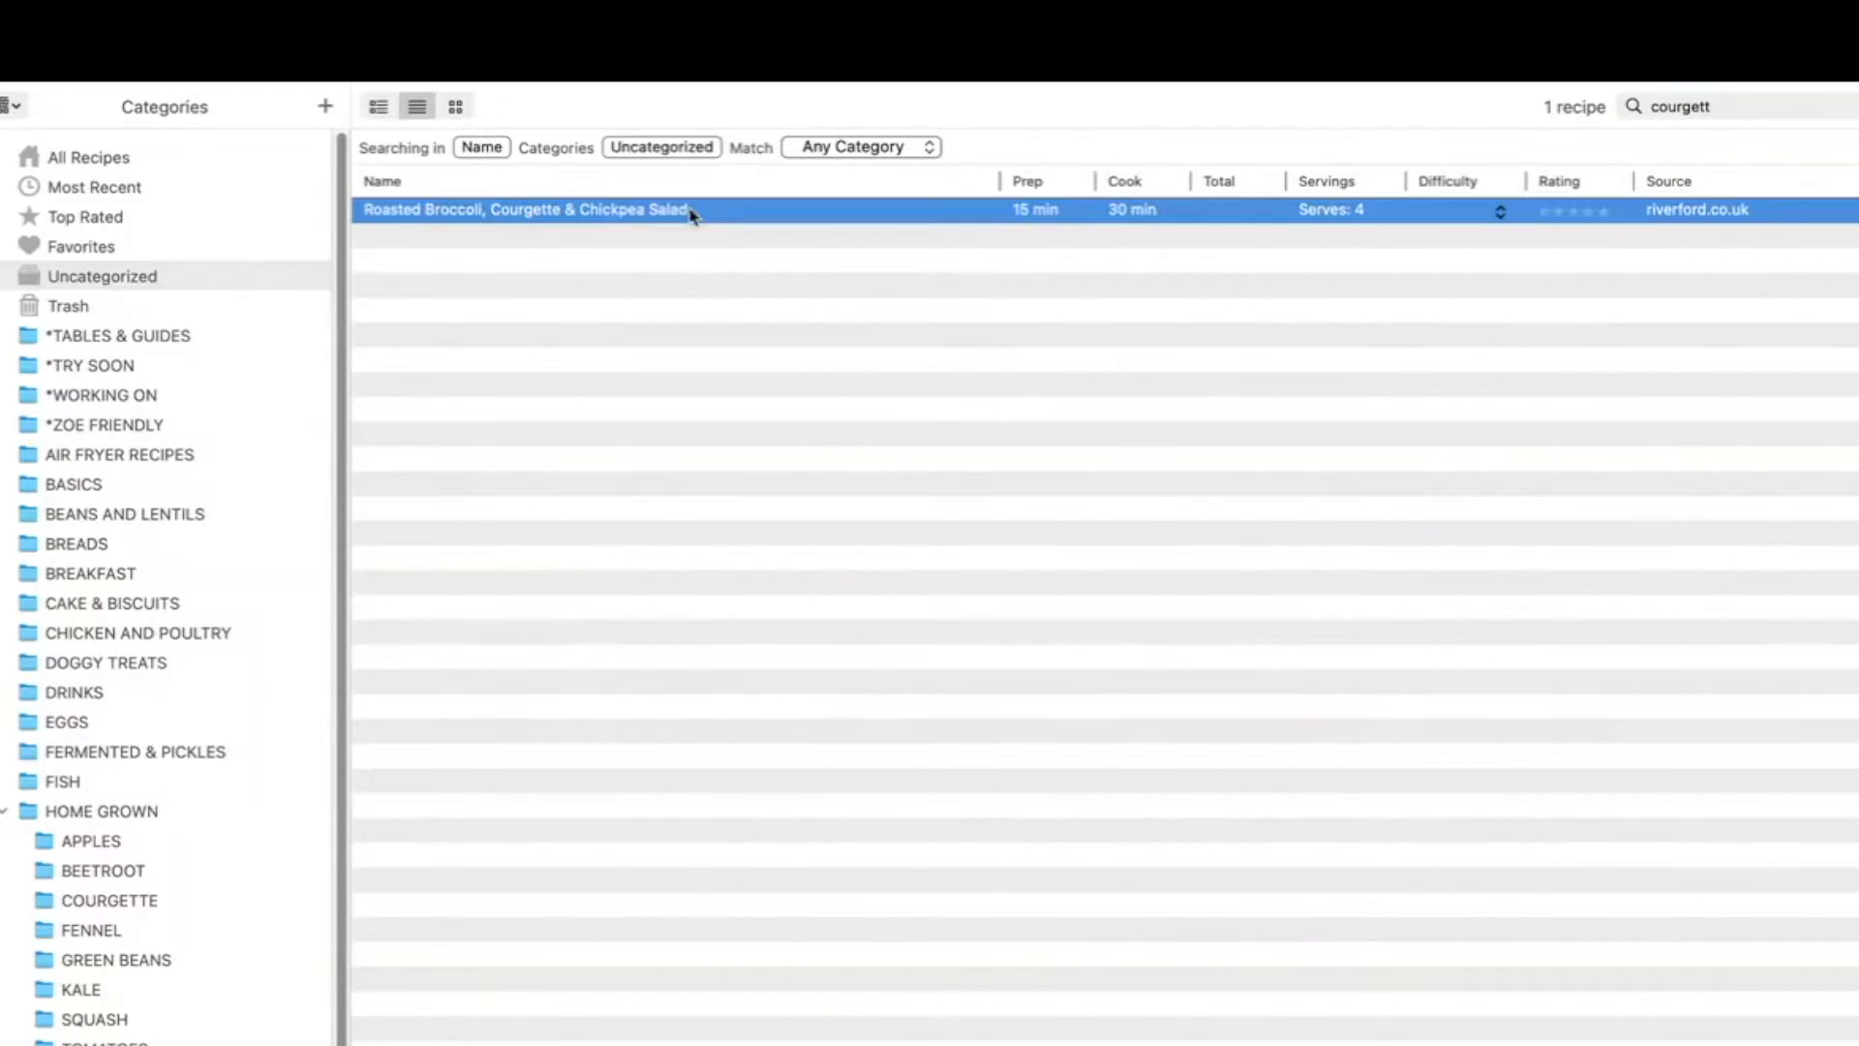
pyautogui.moveTo(525, 210); pyautogui.dragTo(166, 513)
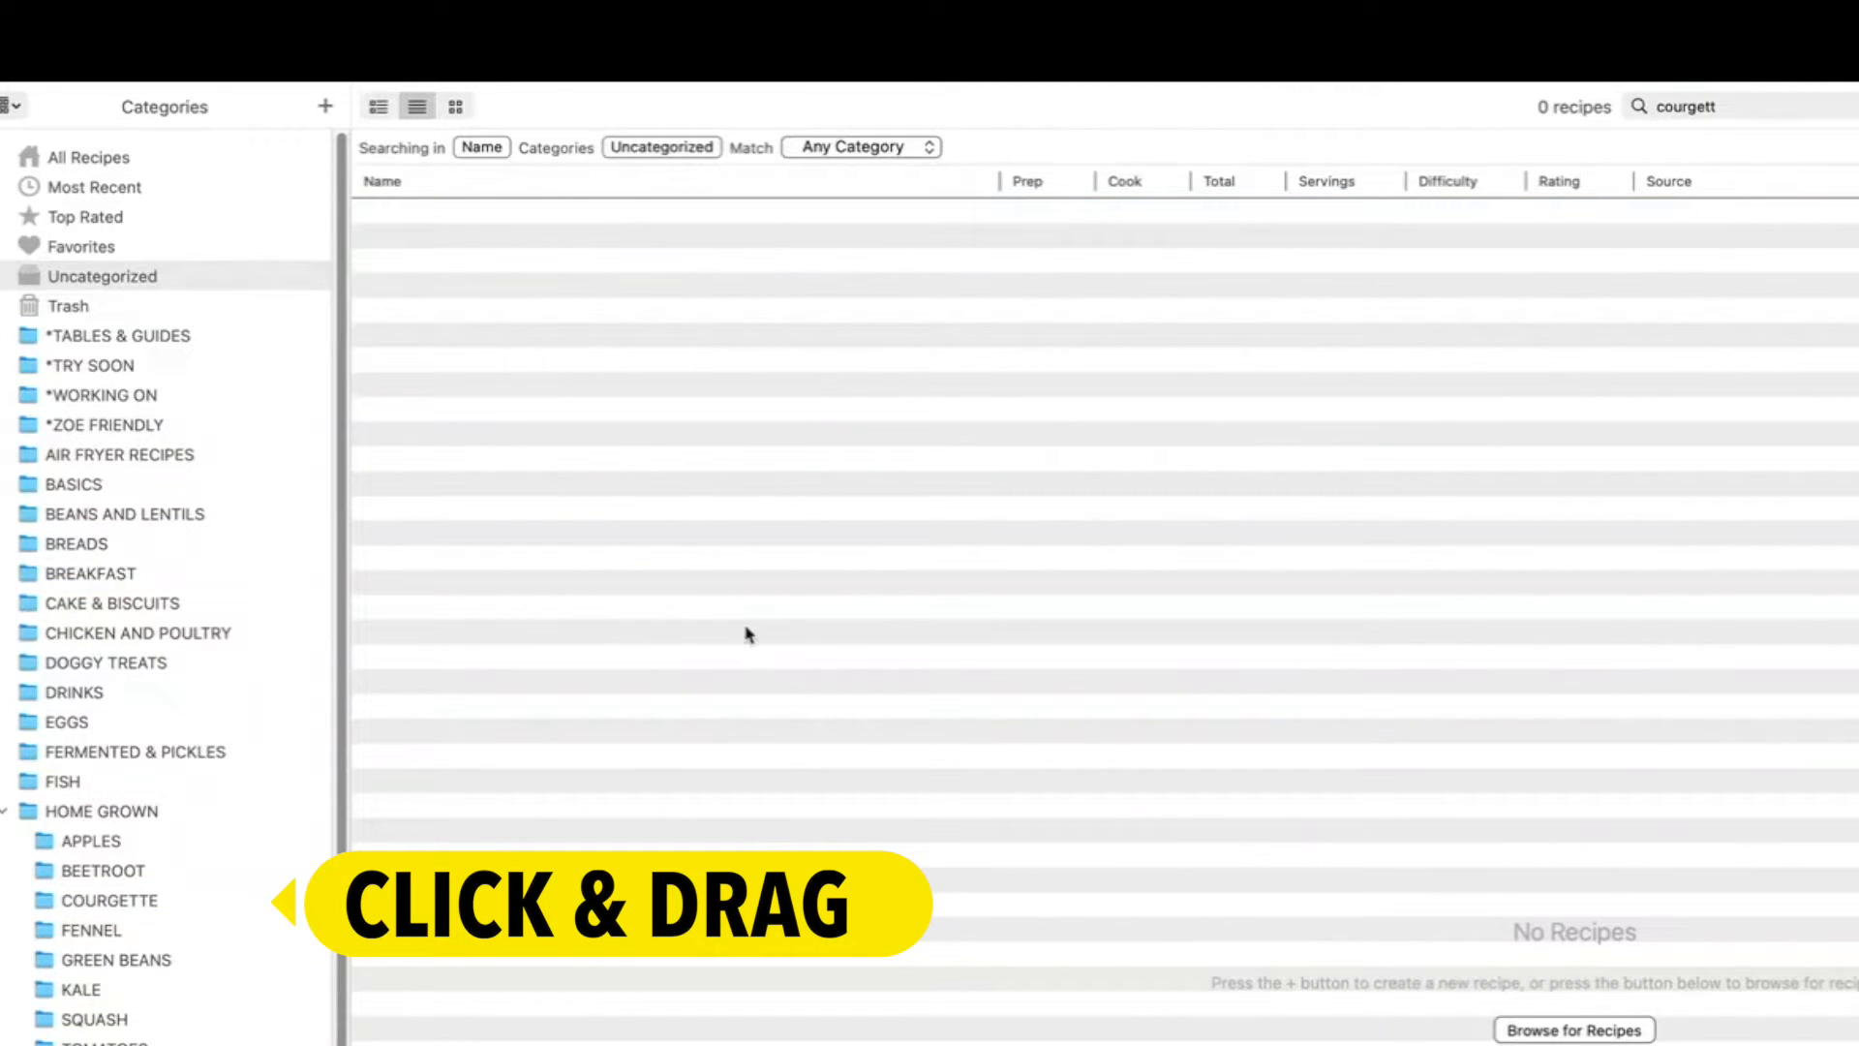
pyautogui.write('zucc')
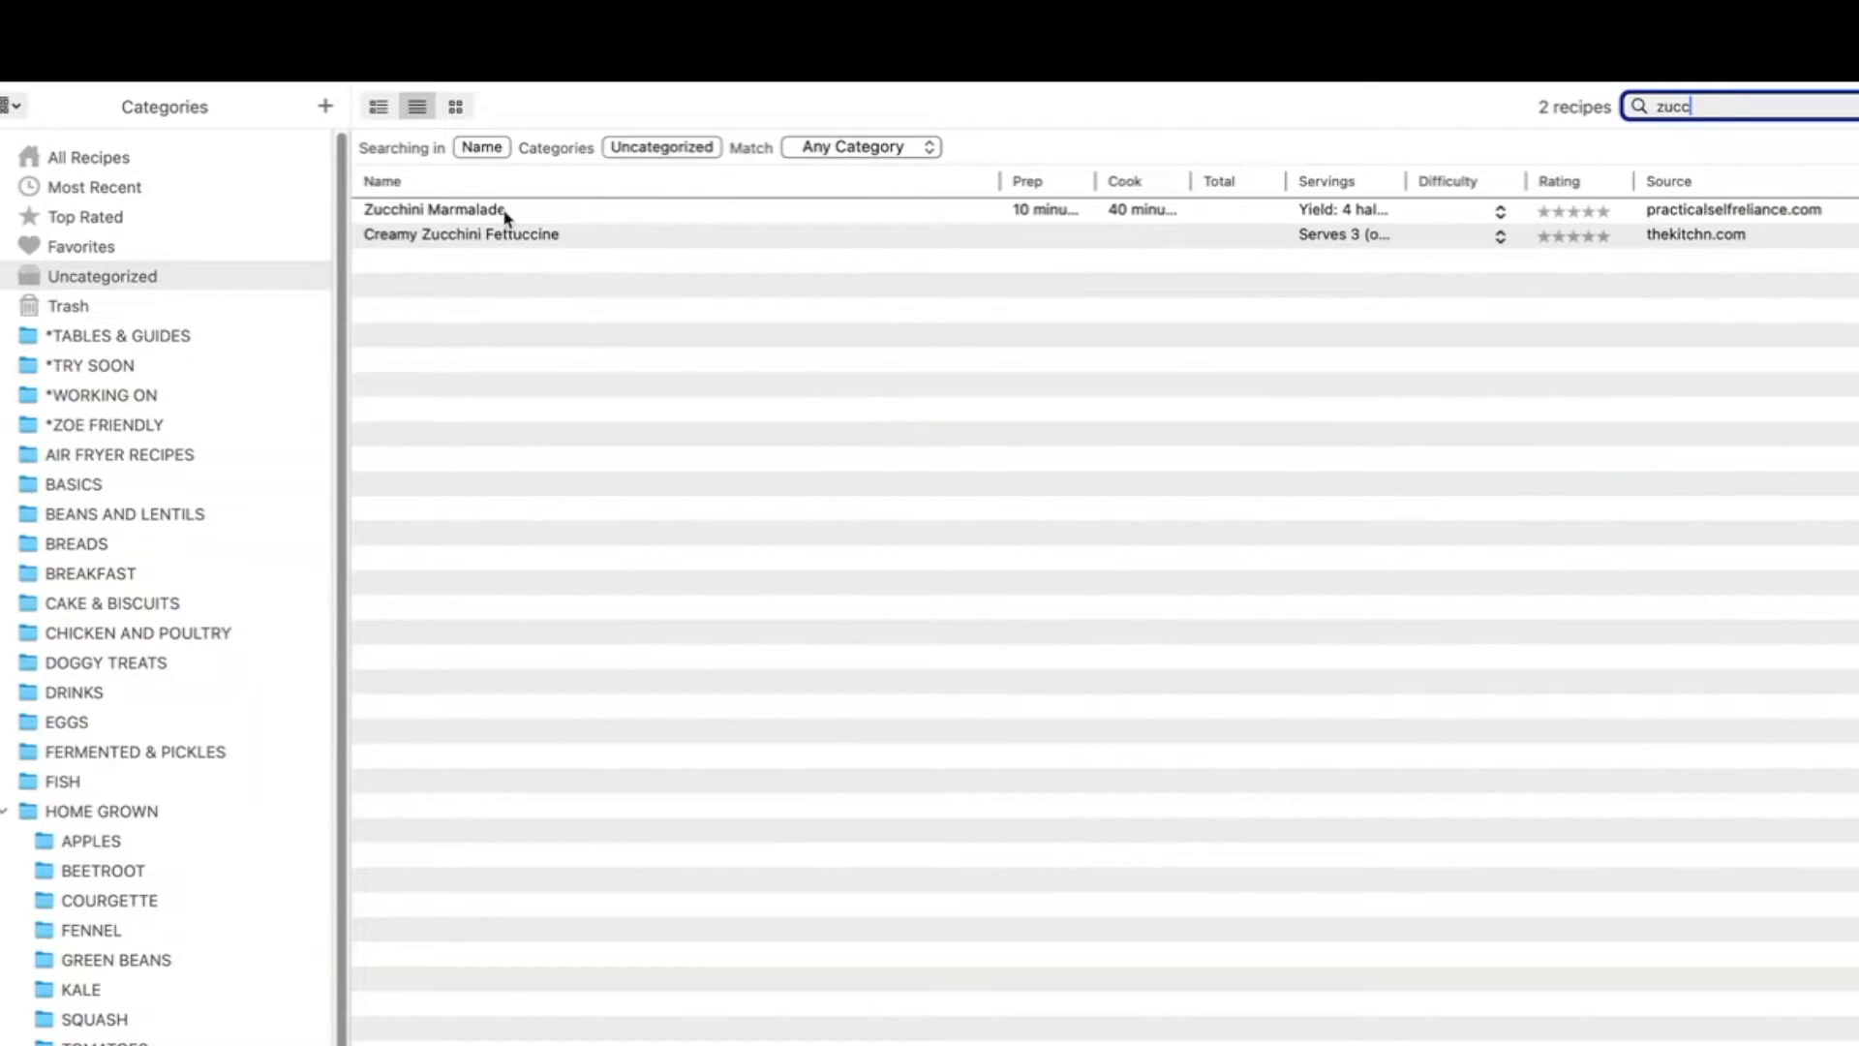
# Select both zucchini results and drag them onto the COURGETTE folder.
pyautogui.click(434, 209)
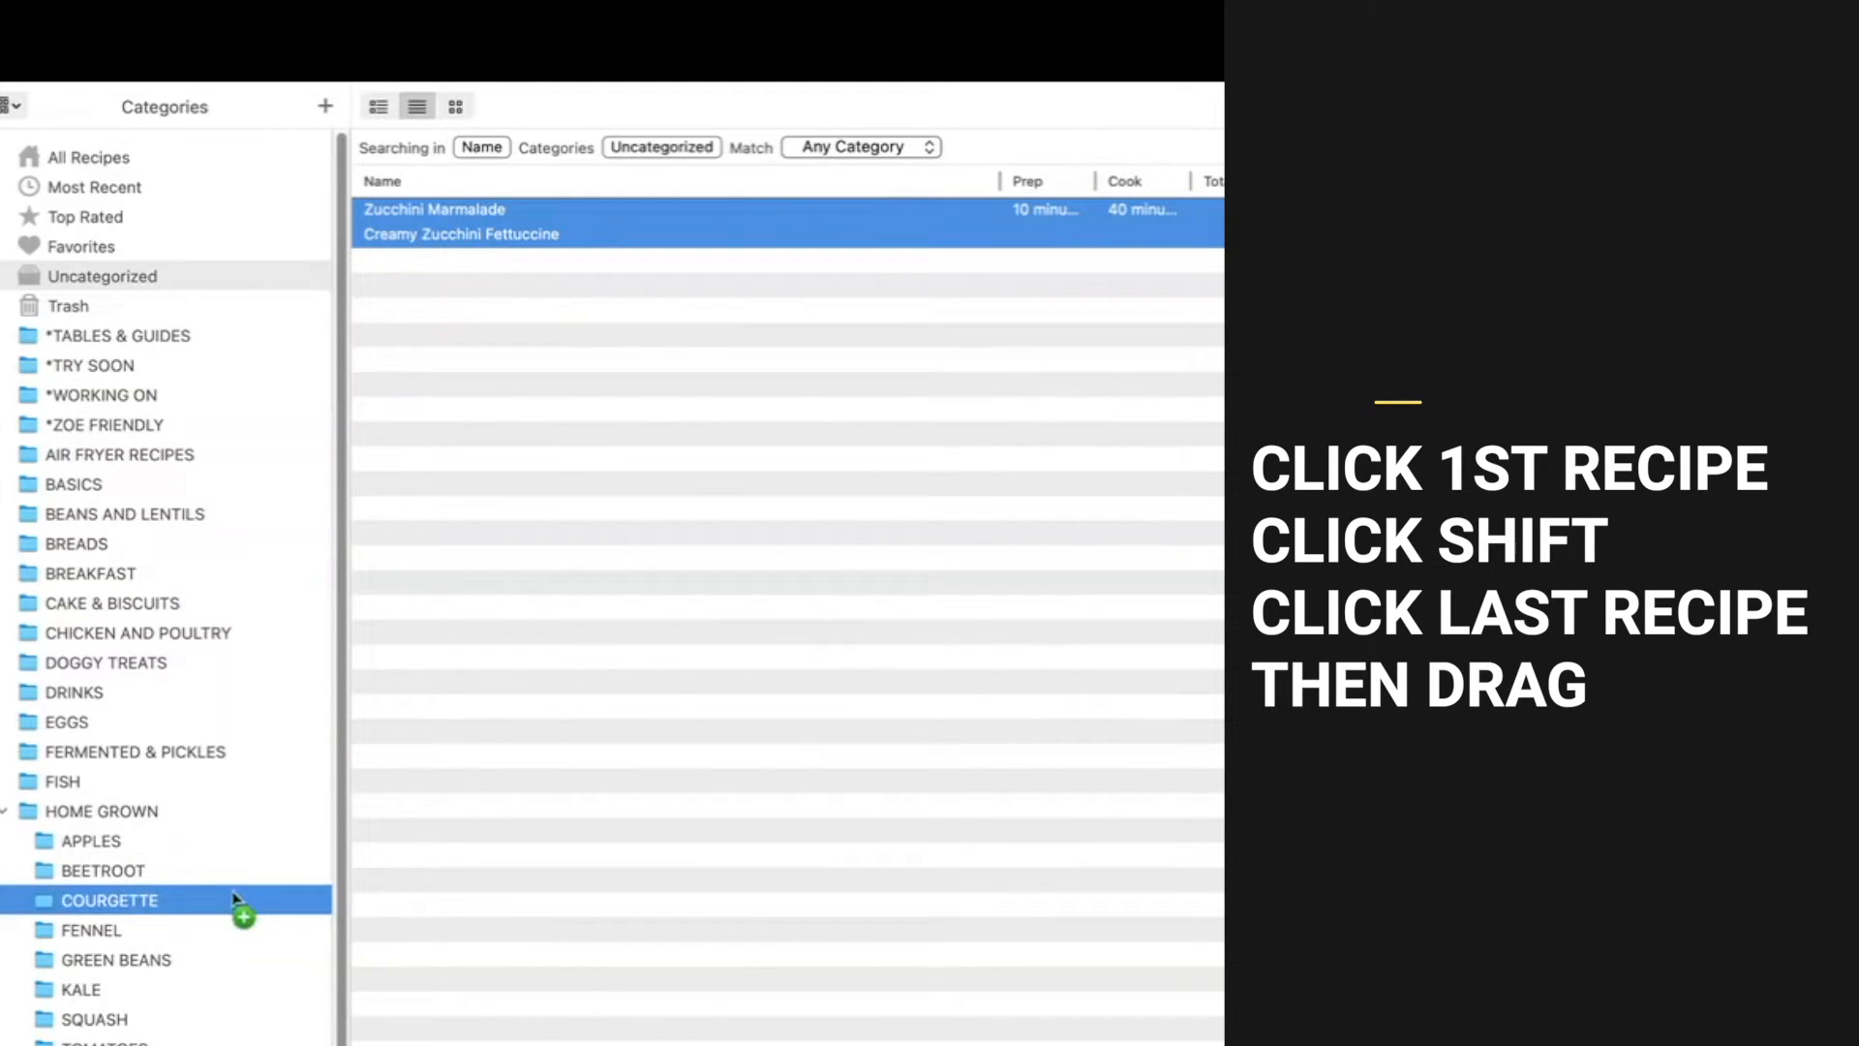
pyautogui.moveTo(460, 221); pyautogui.dragTo(111, 898)
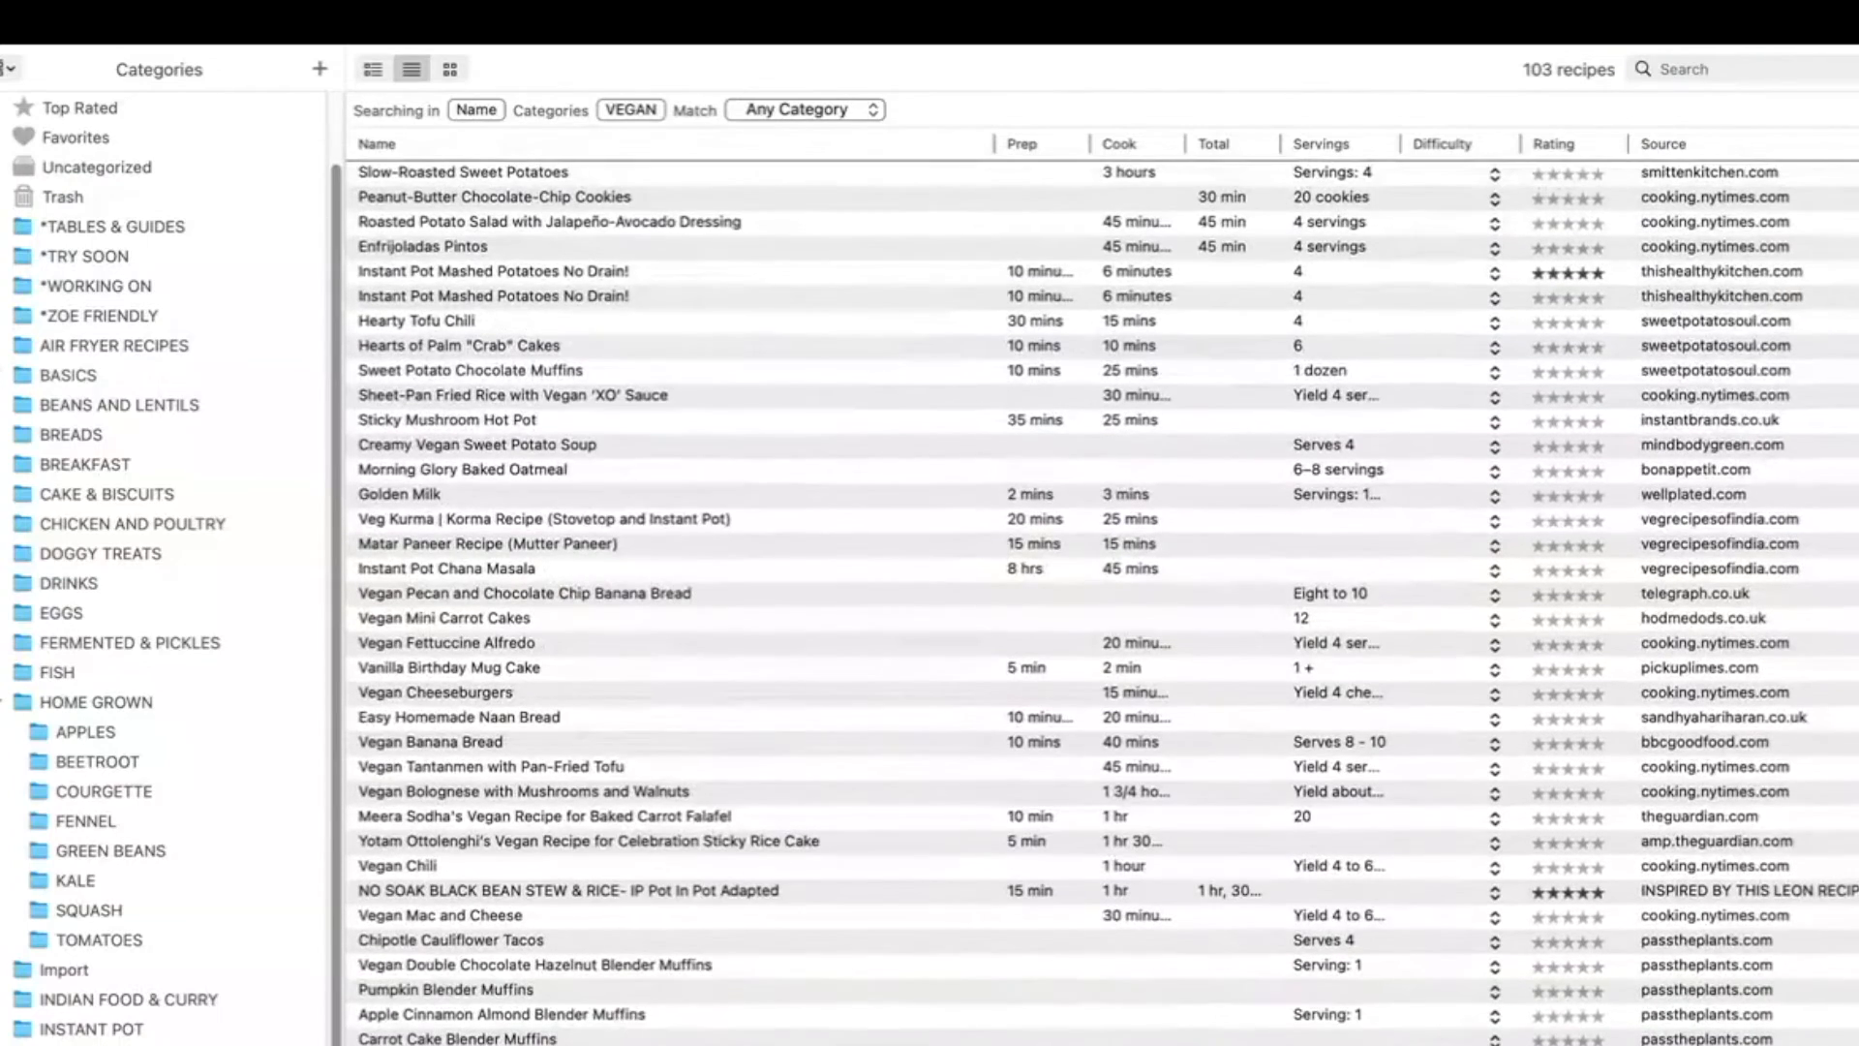
# Return to Uncategorized and search 'veg', widening the search to recipe notes.
pyautogui.click(97, 165)
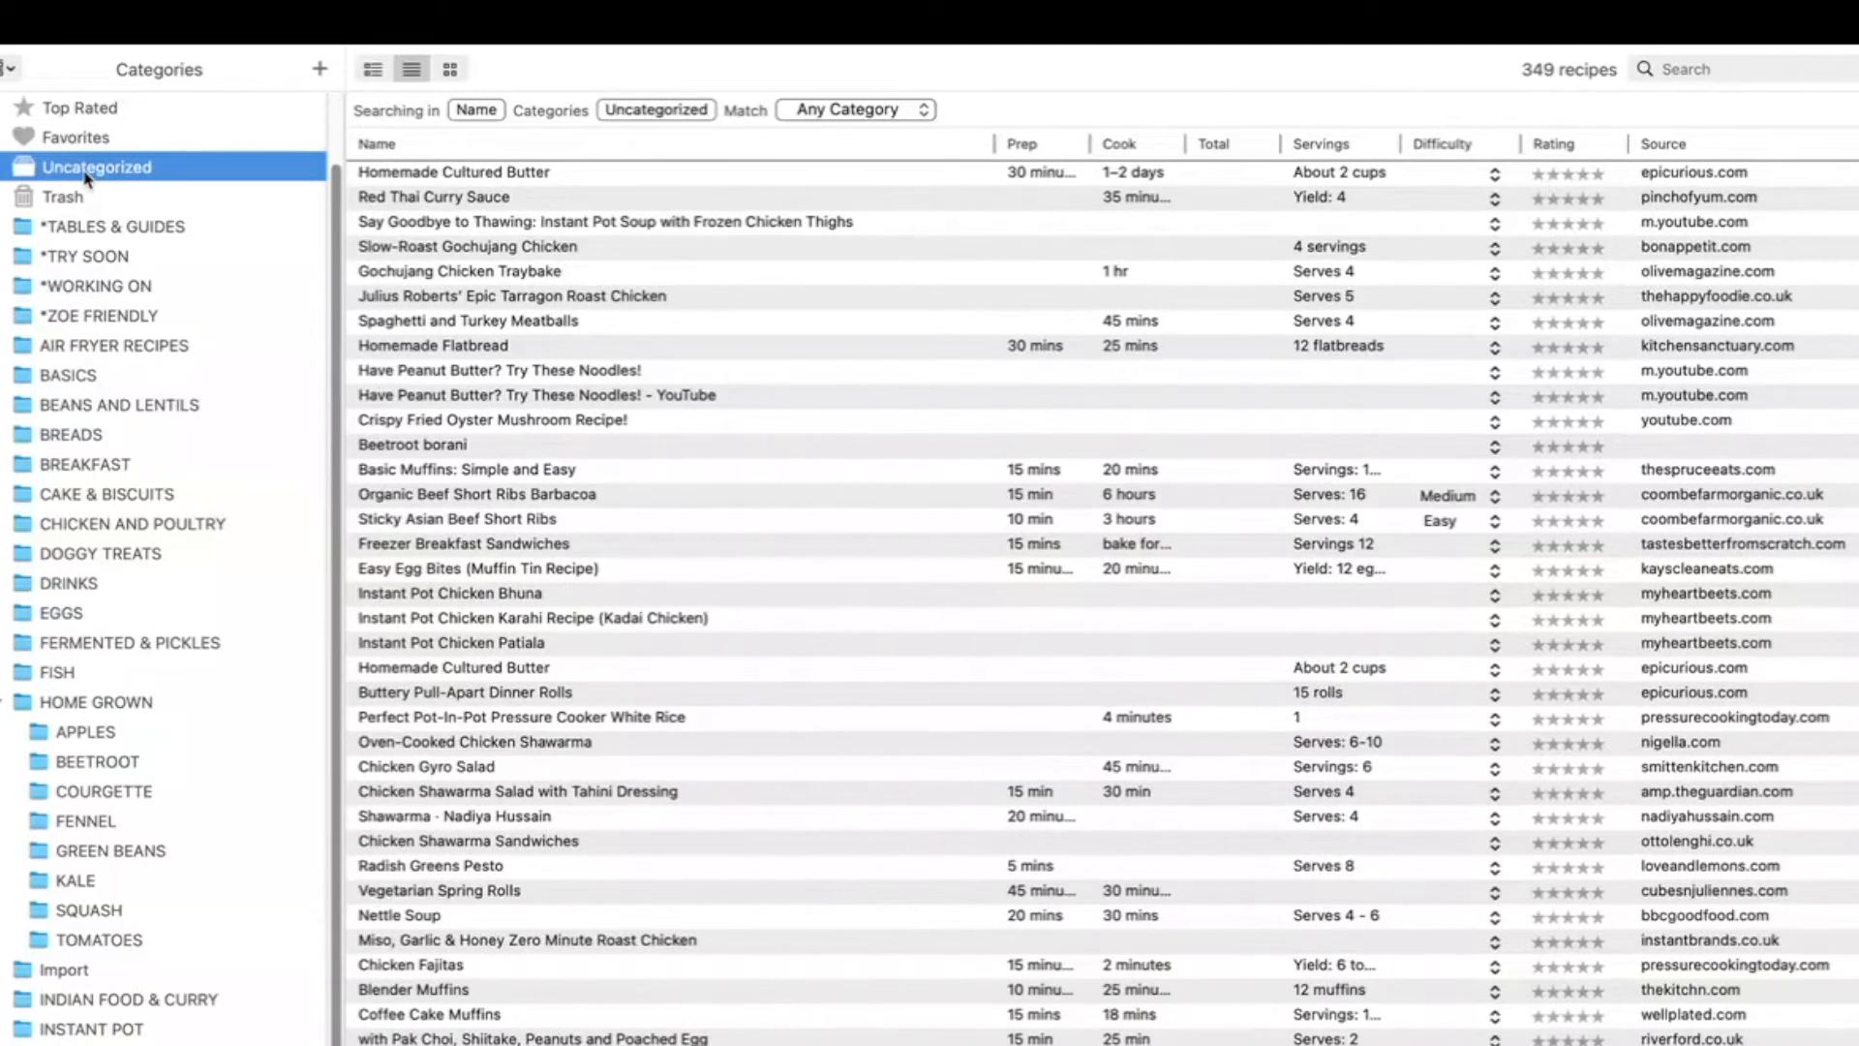
pyautogui.moveTo(738, 365)
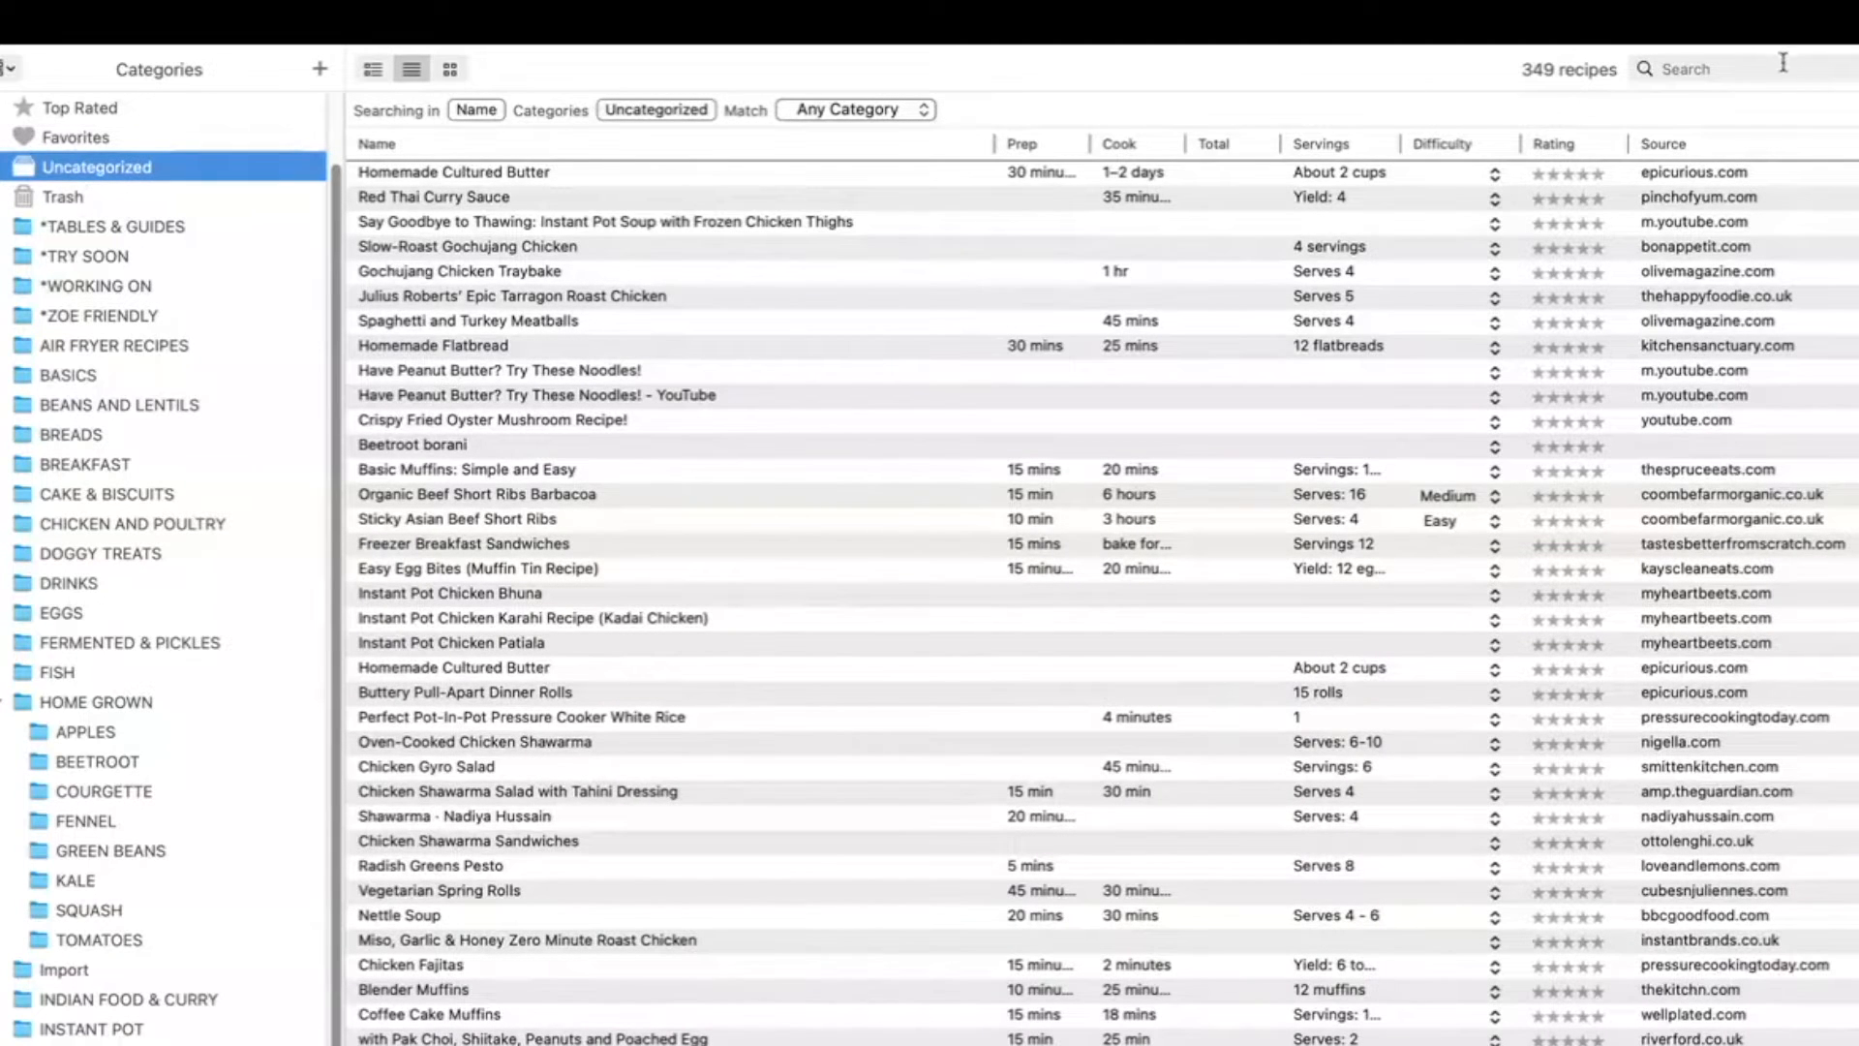
pyautogui.click(1720, 68)
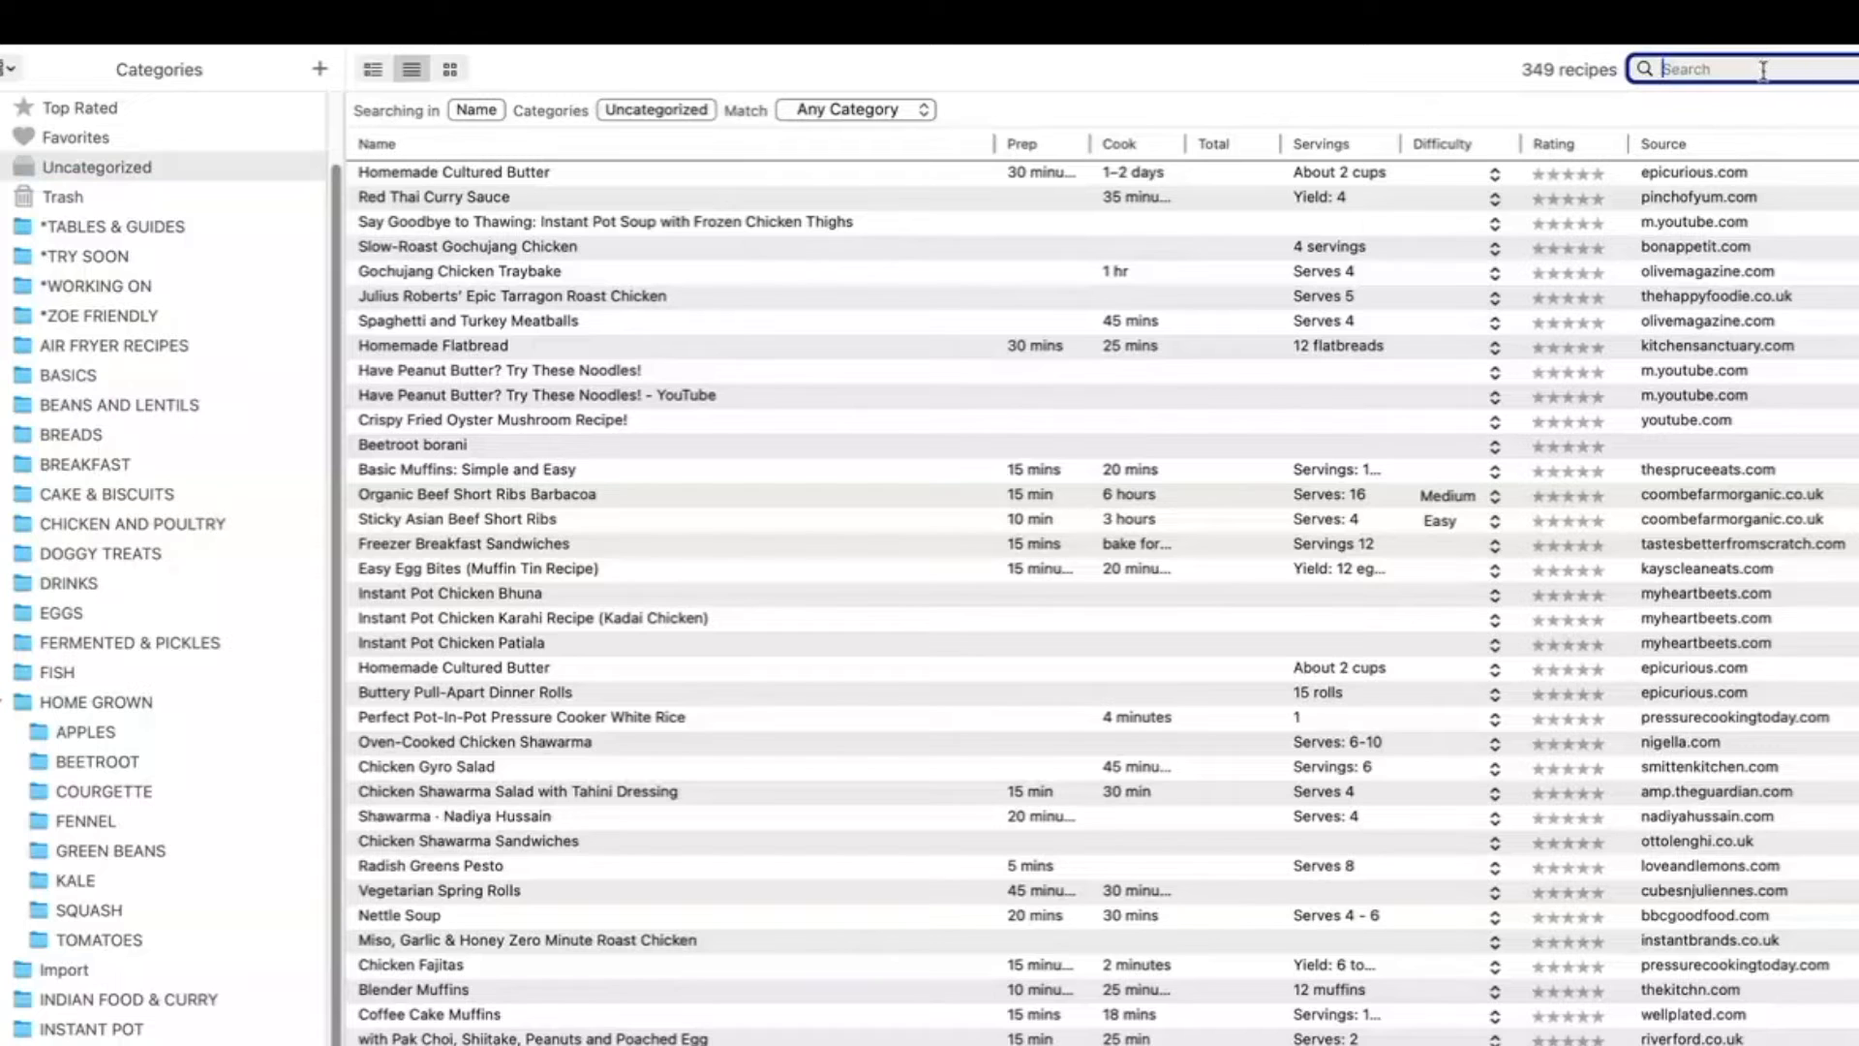
pyautogui.write('vegan')
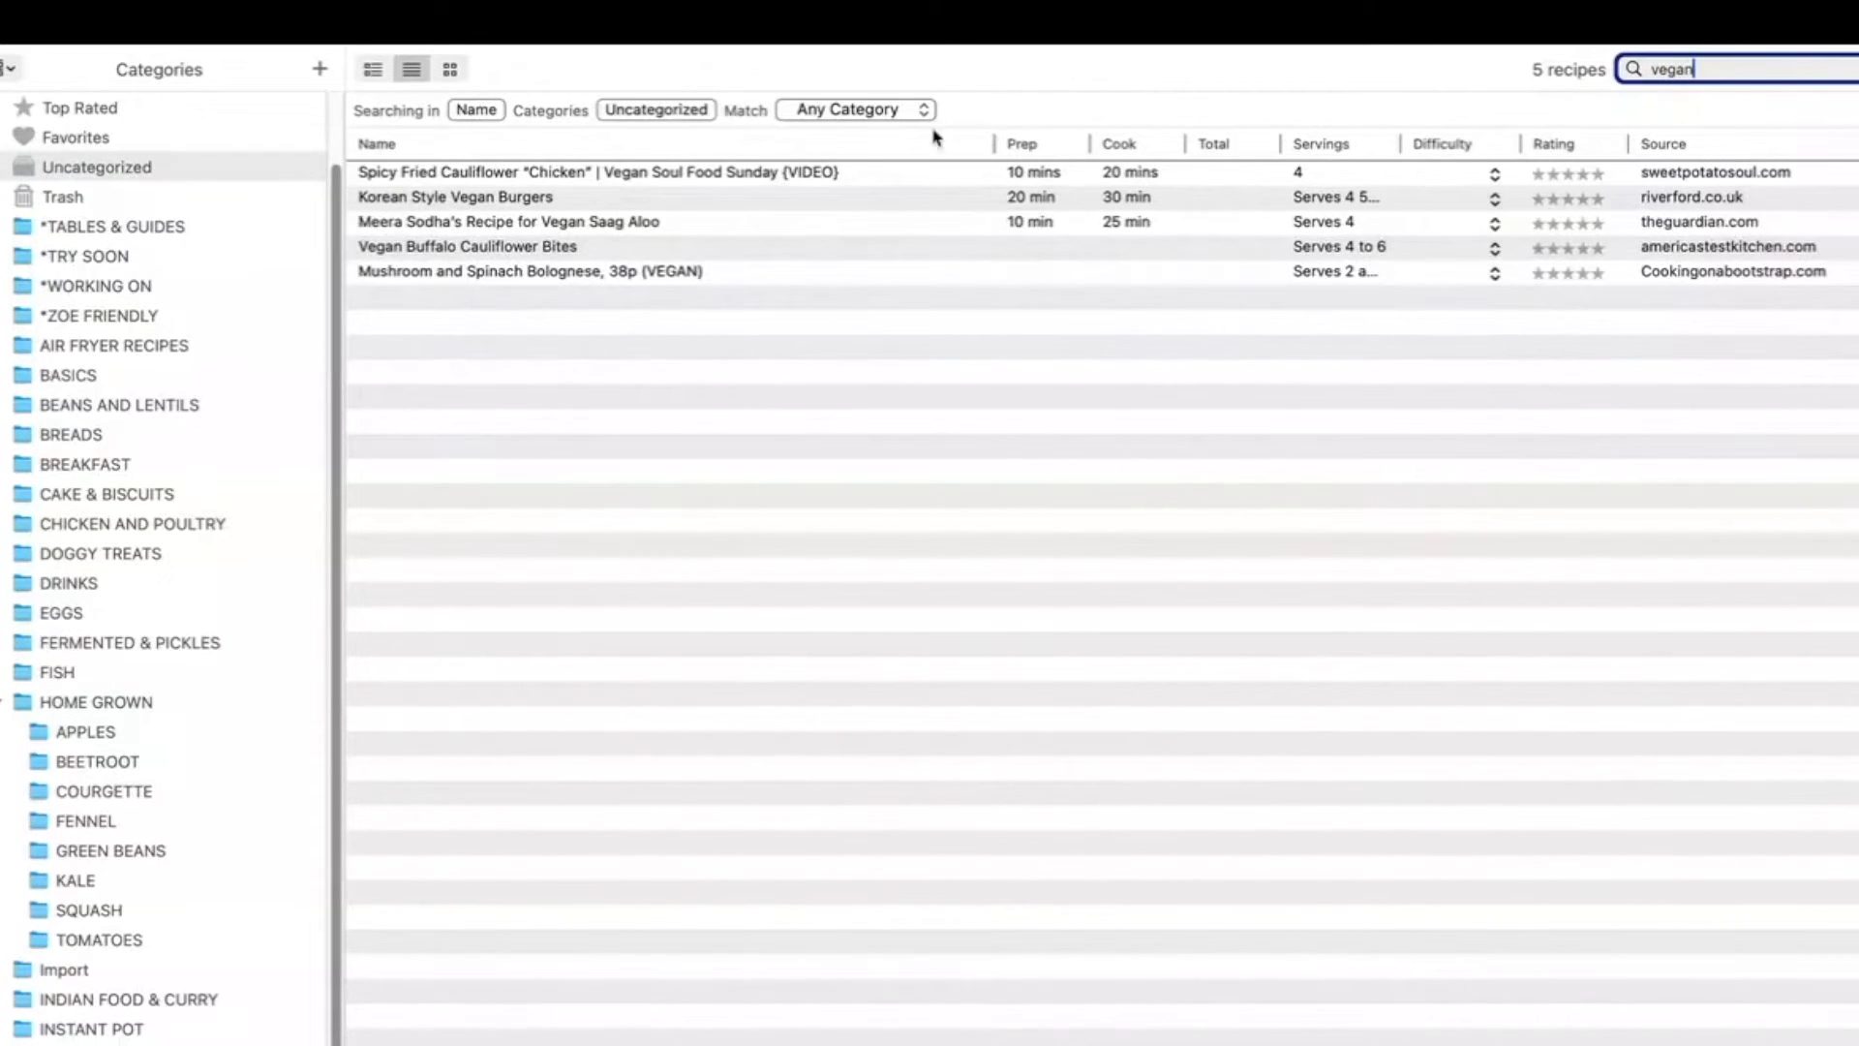
pyautogui.click(592, 173)
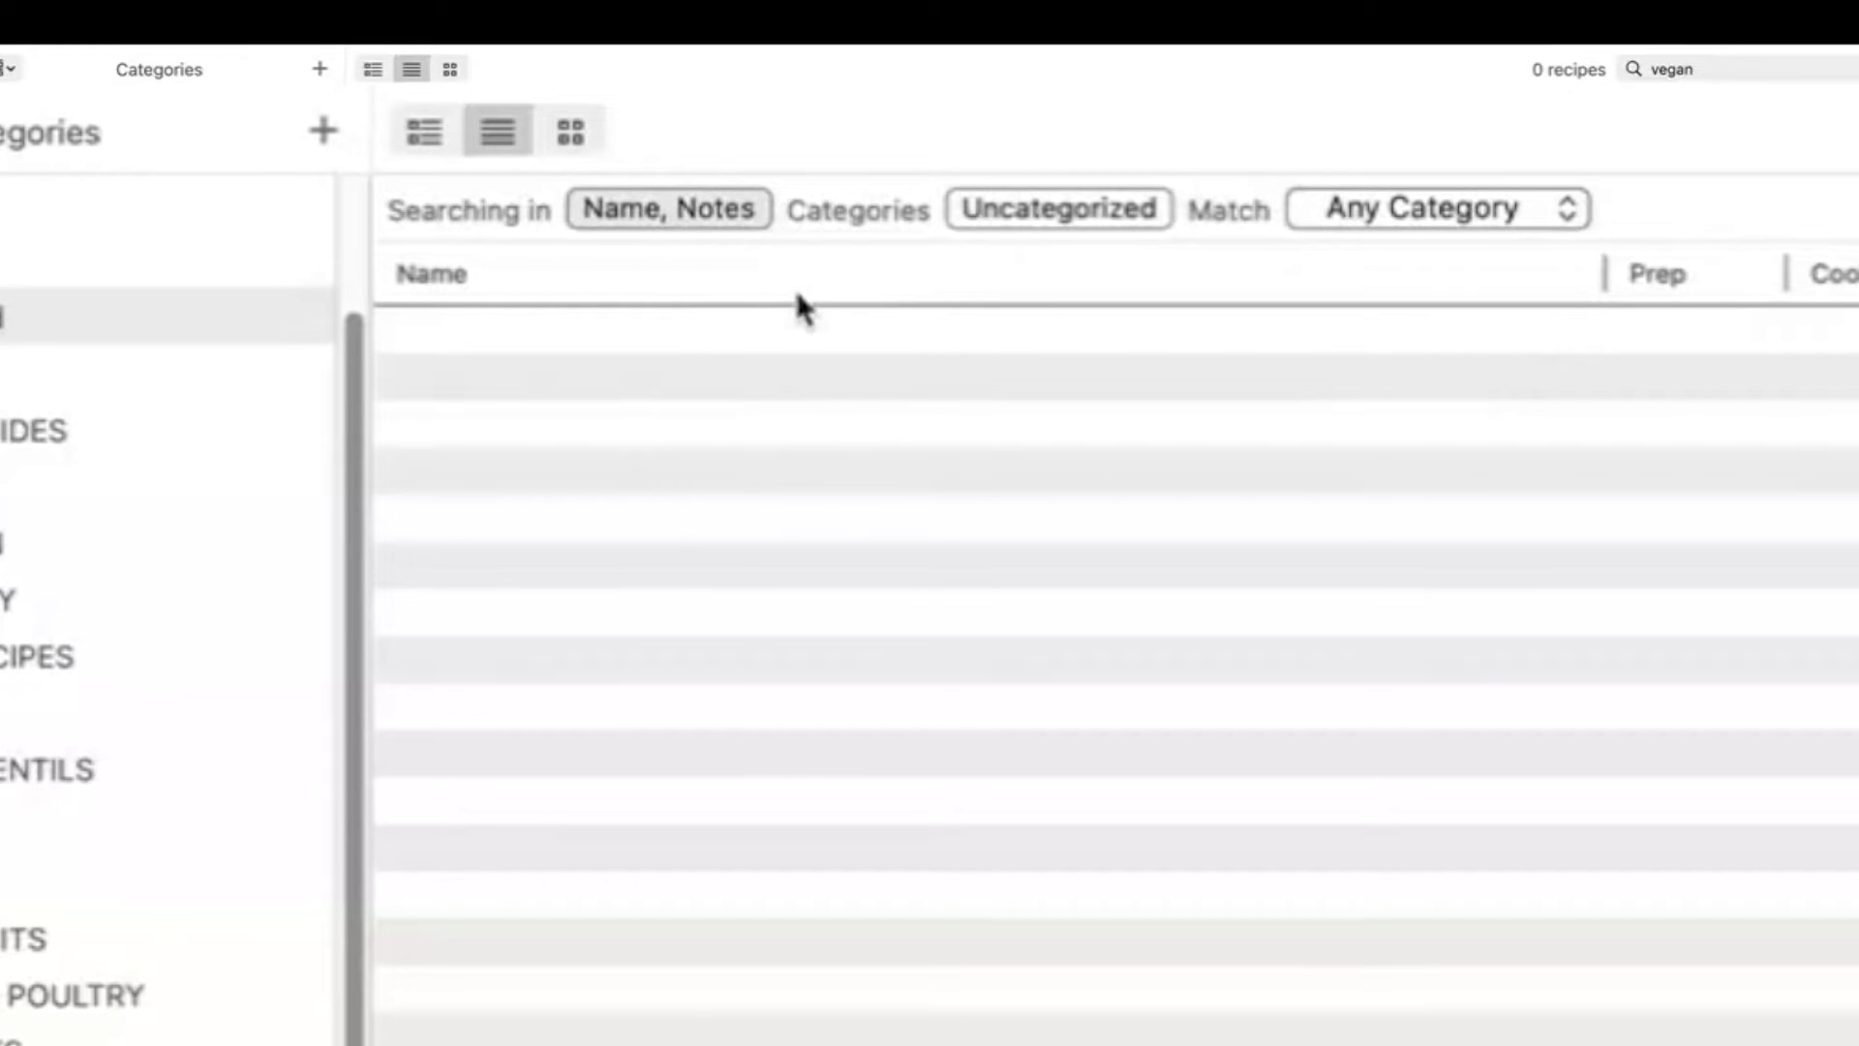
# Exclude ingredients from the searched fields, search 'vegan', then clear the search.
pyautogui.click(667, 209)
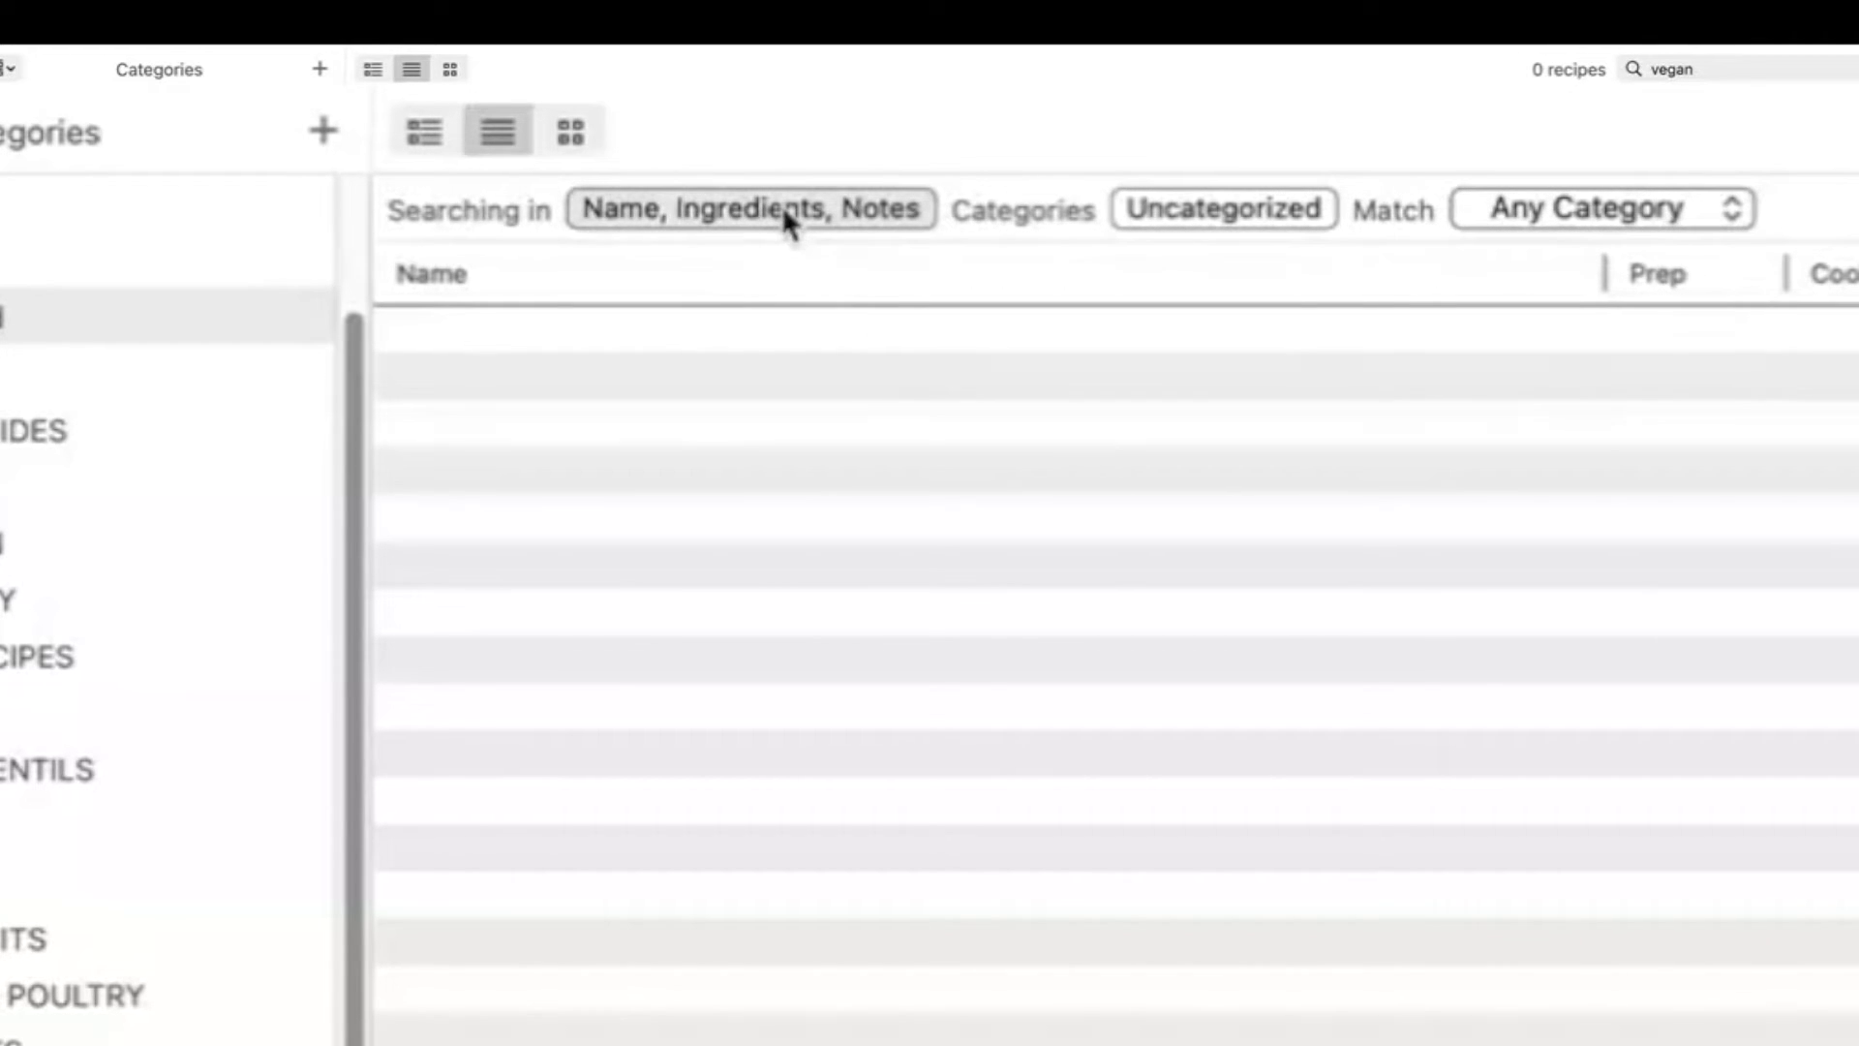
pyautogui.click(749, 210)
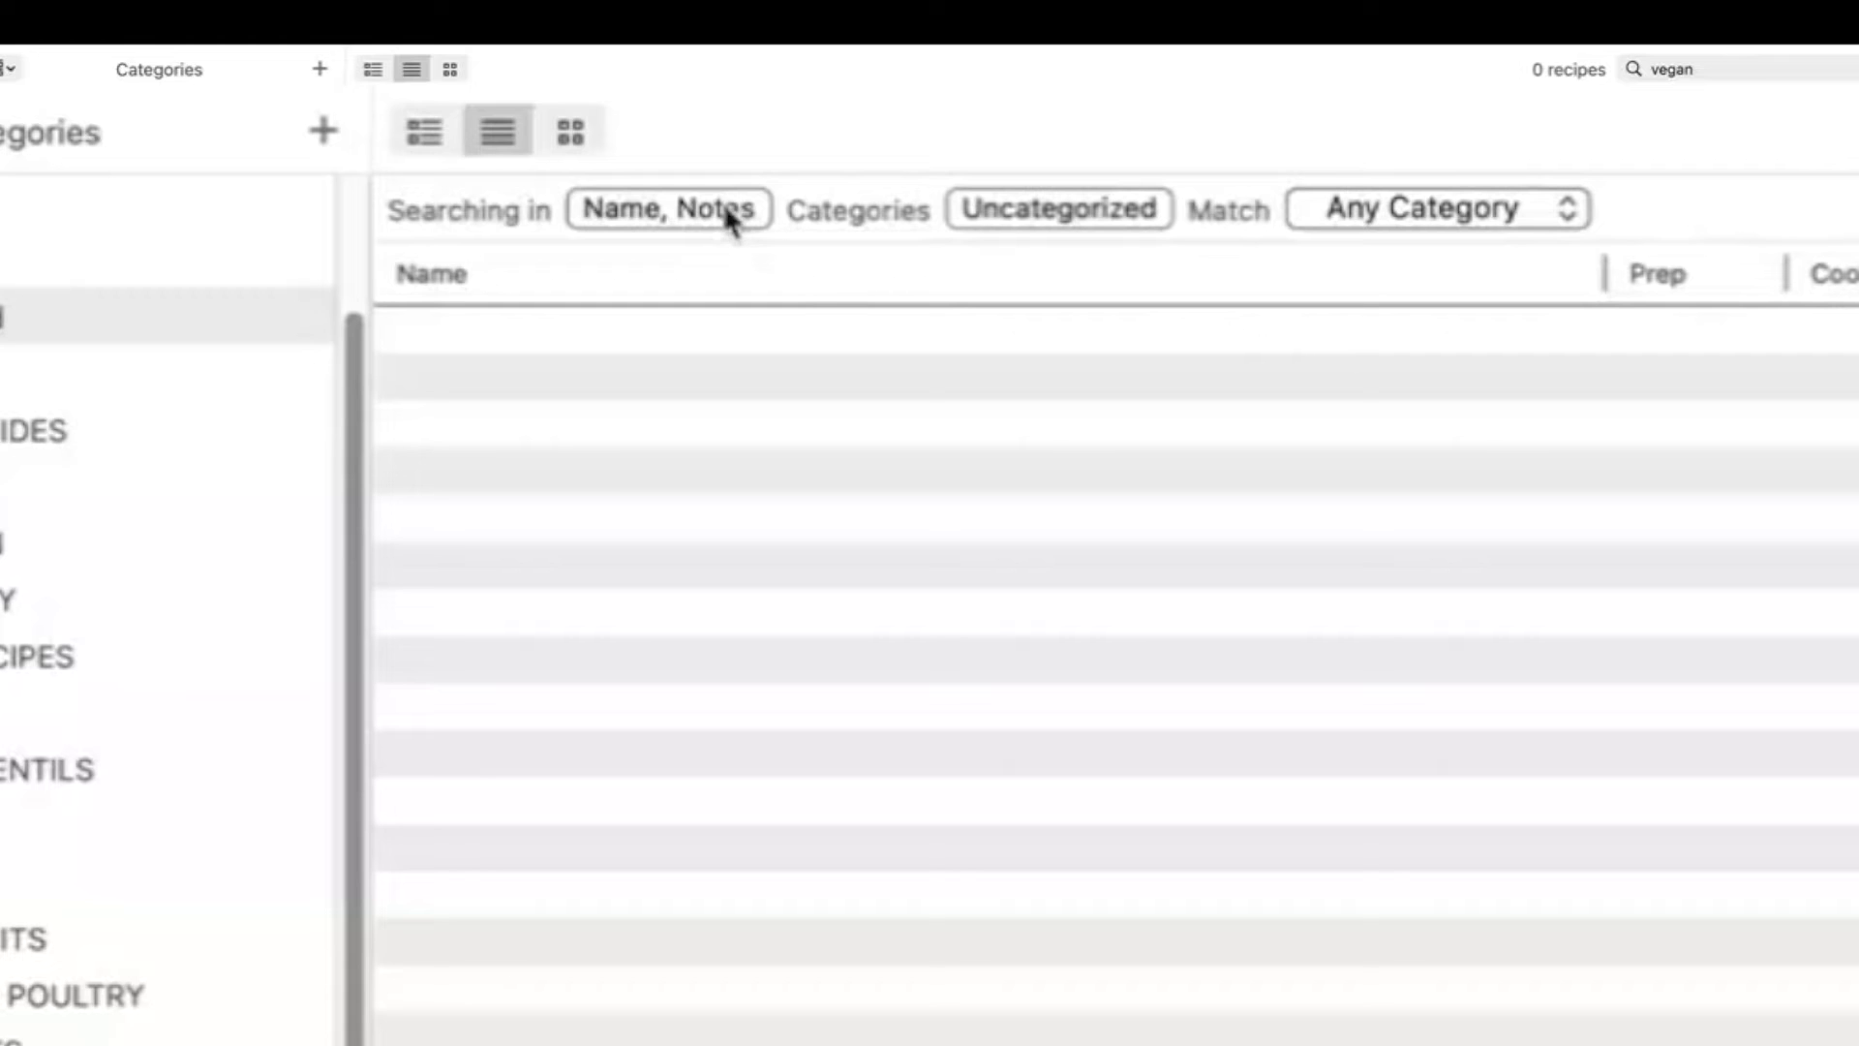
pyautogui.moveTo(809, 347)
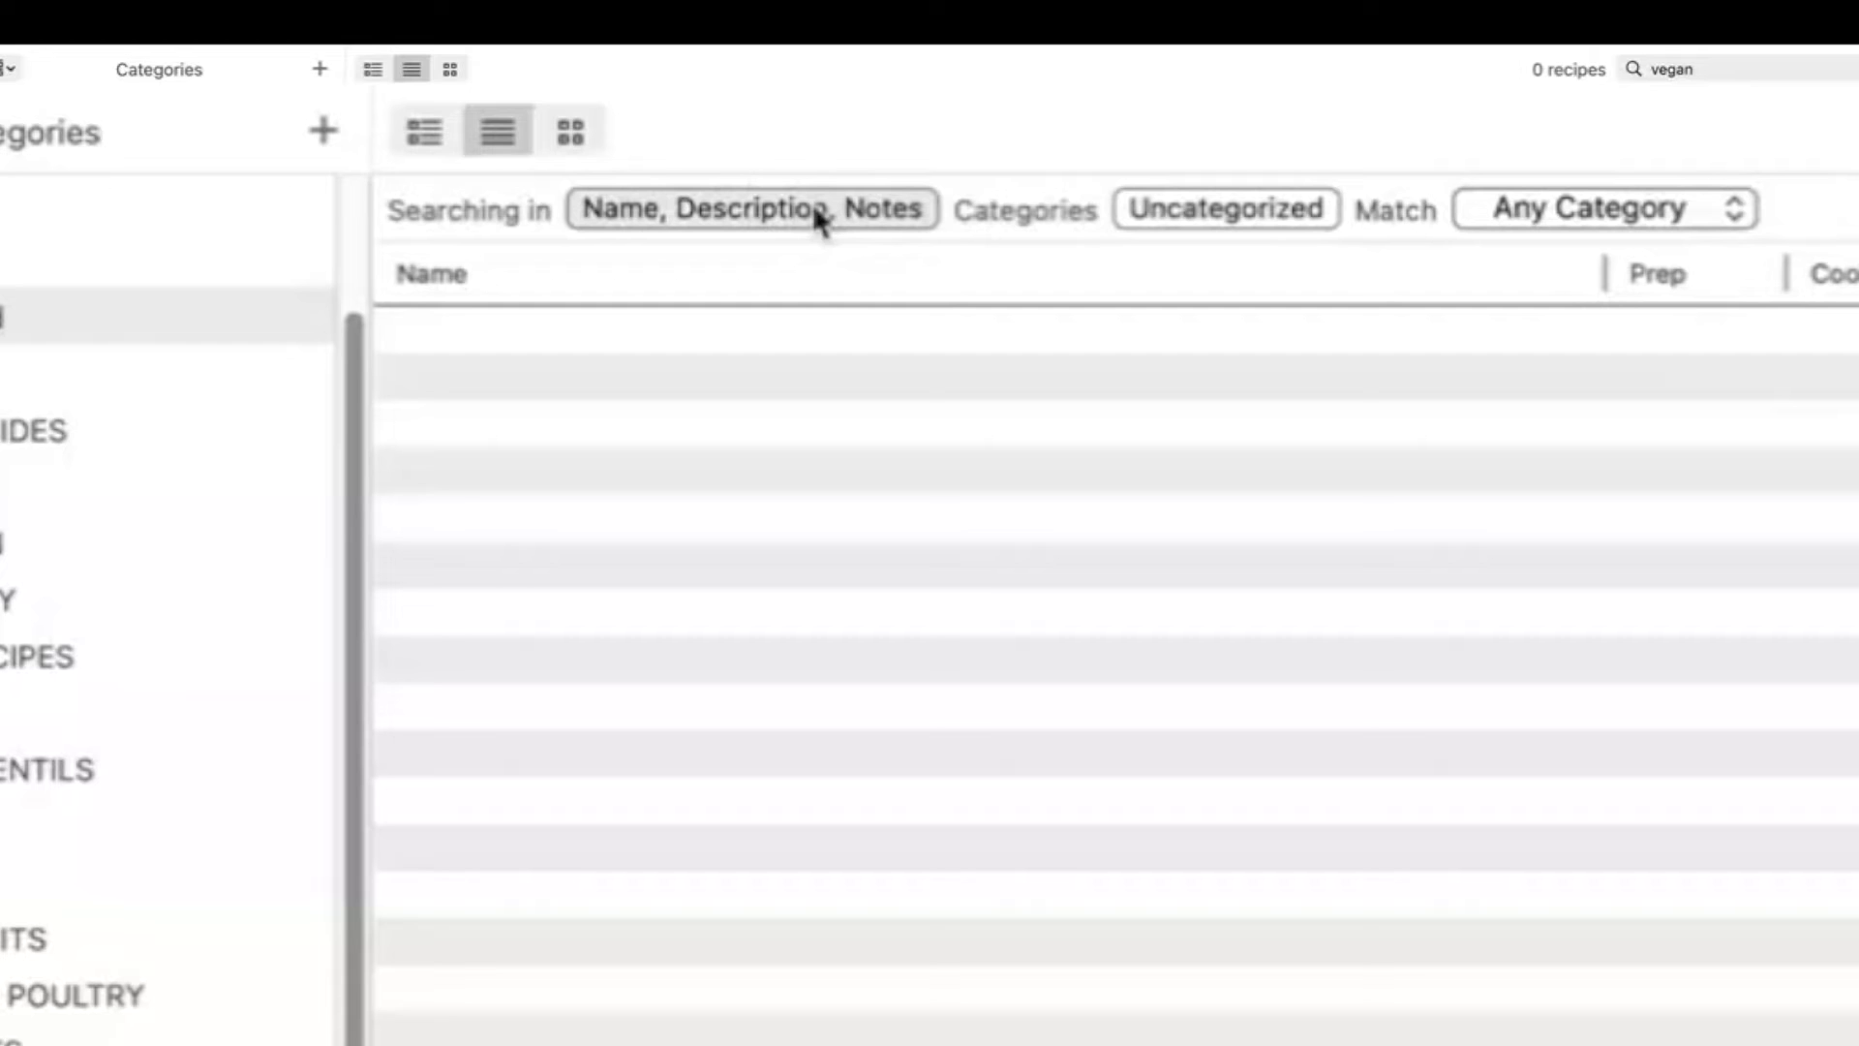
pyautogui.moveTo(967, 570)
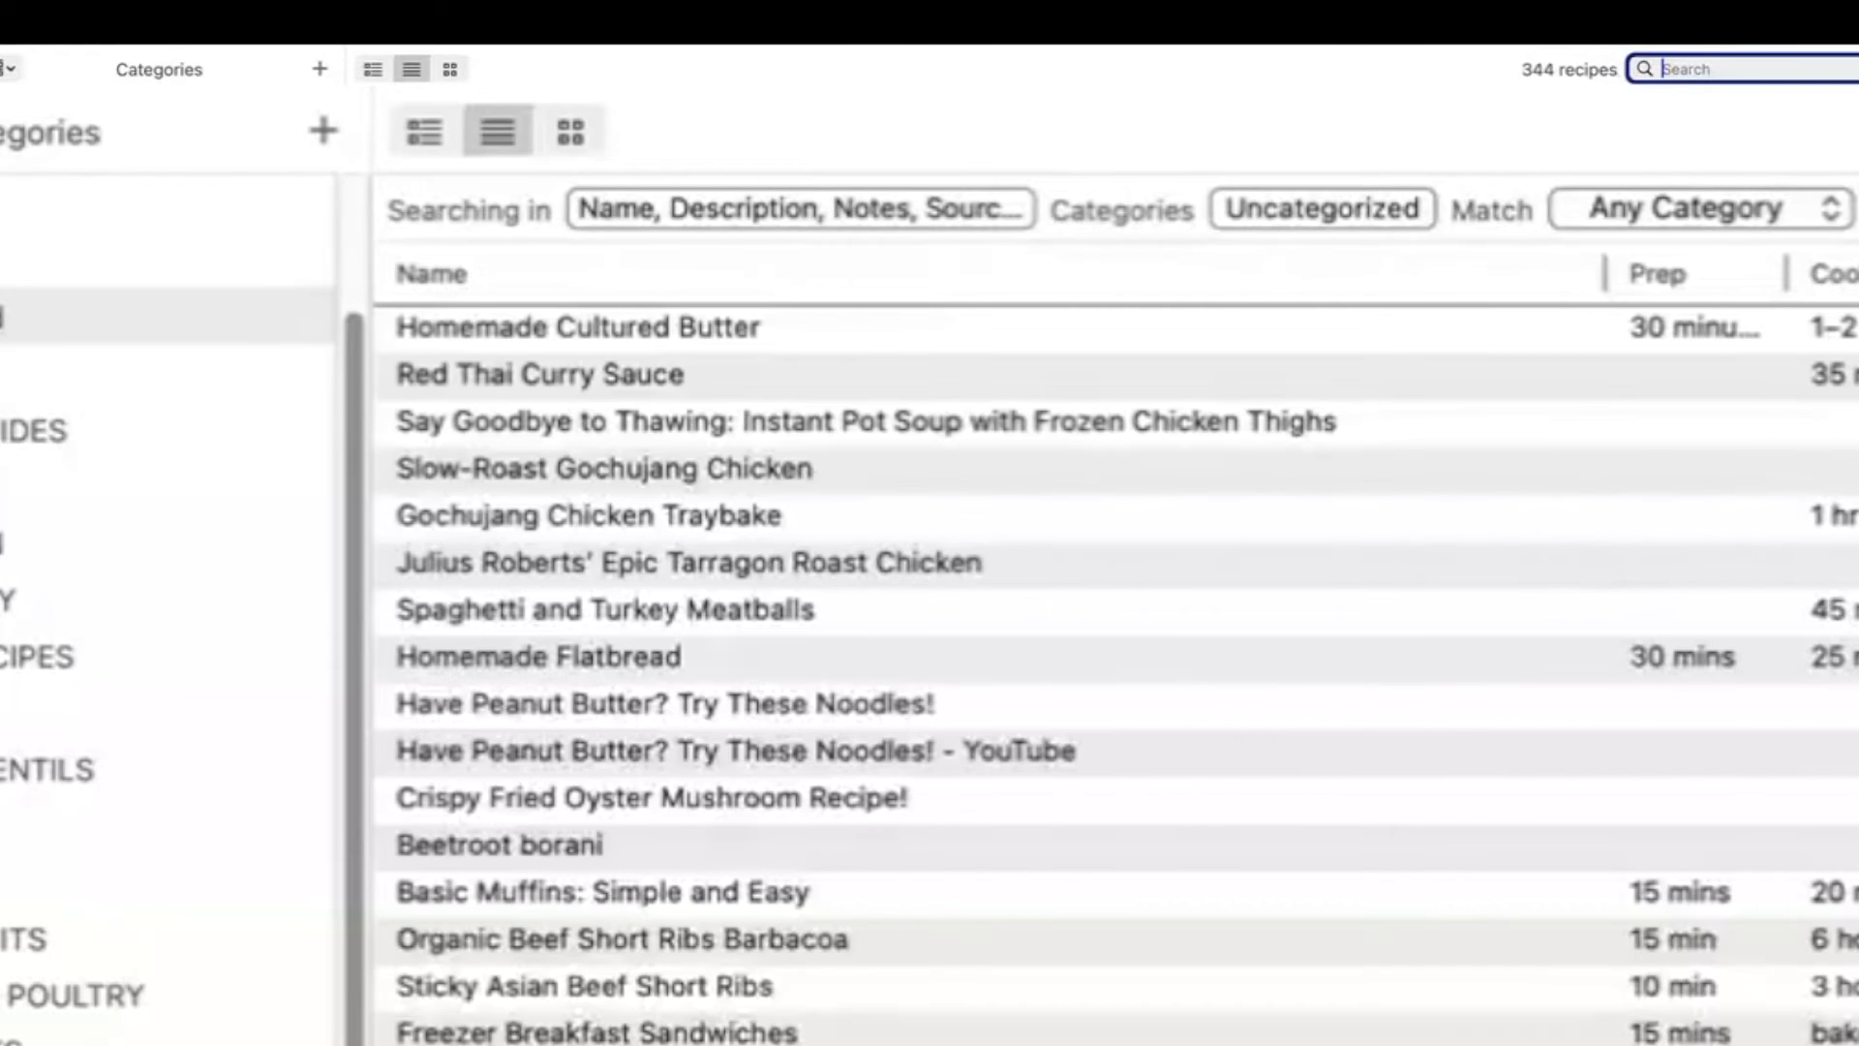
pyautogui.write('vegan')
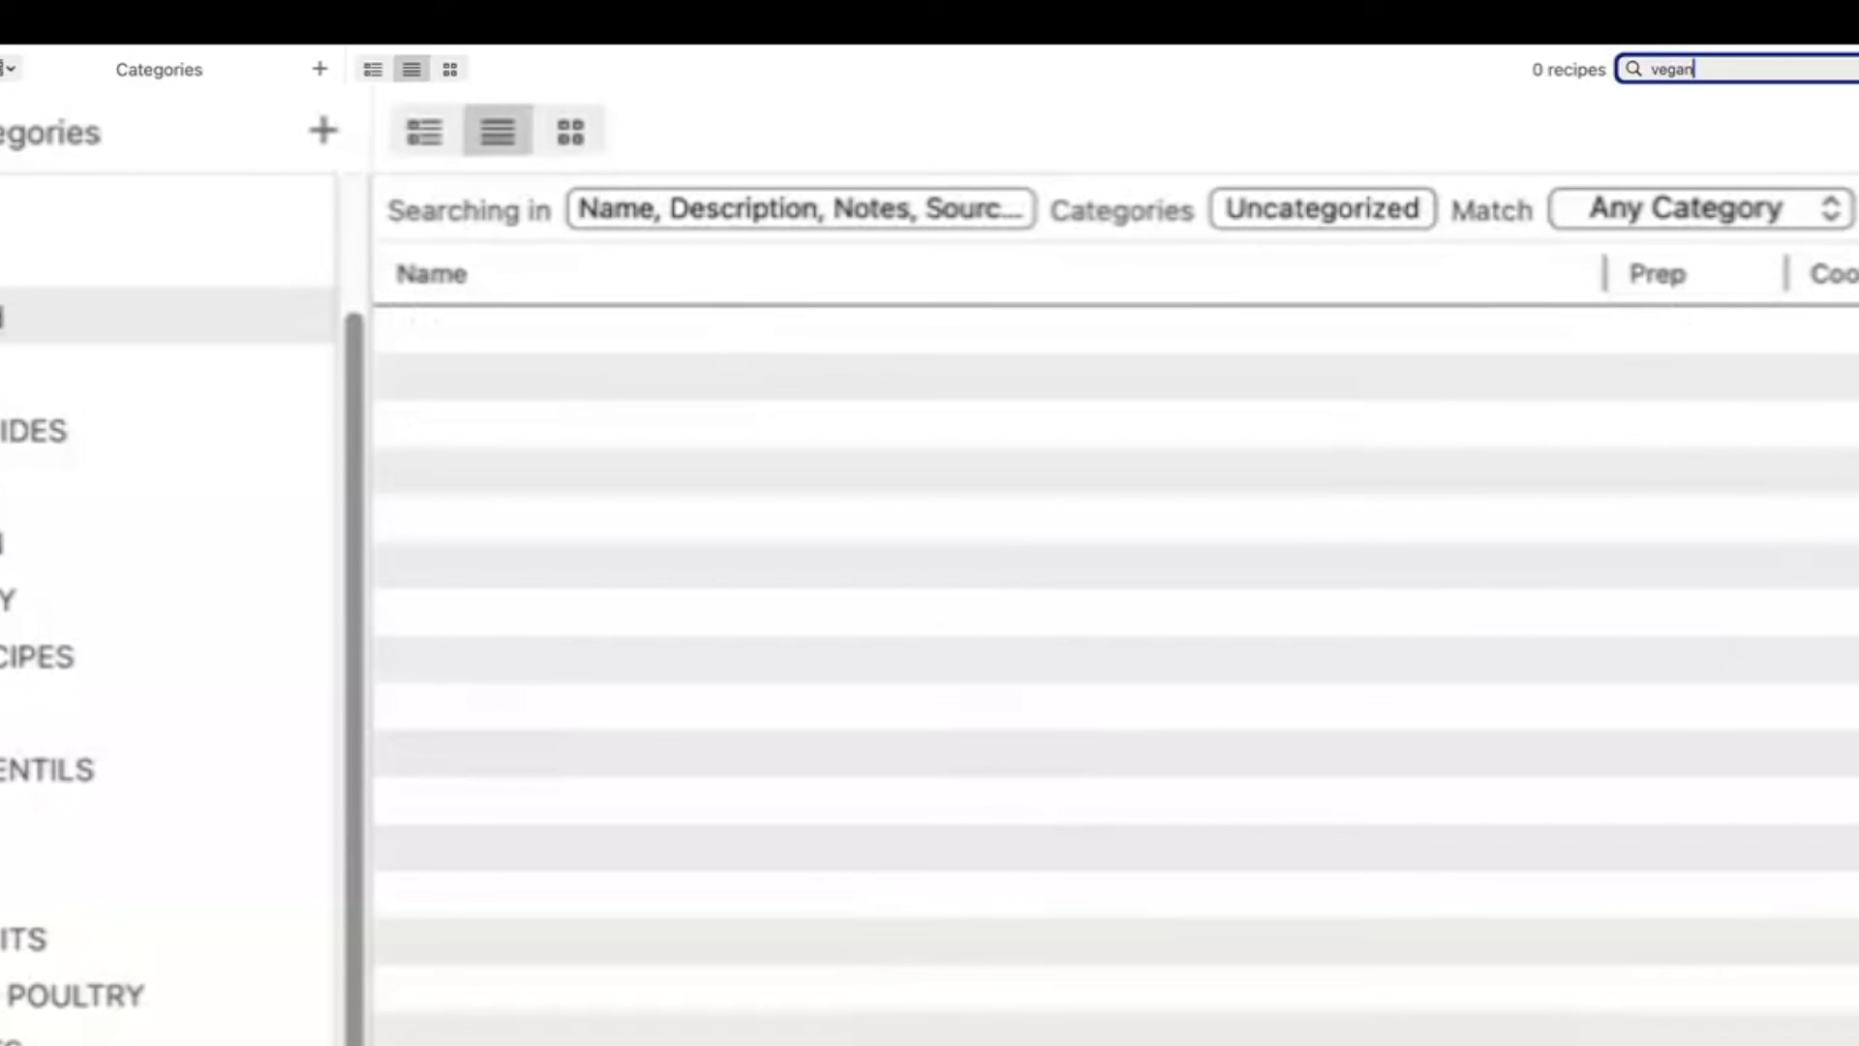
pyautogui.click(1766, 68)
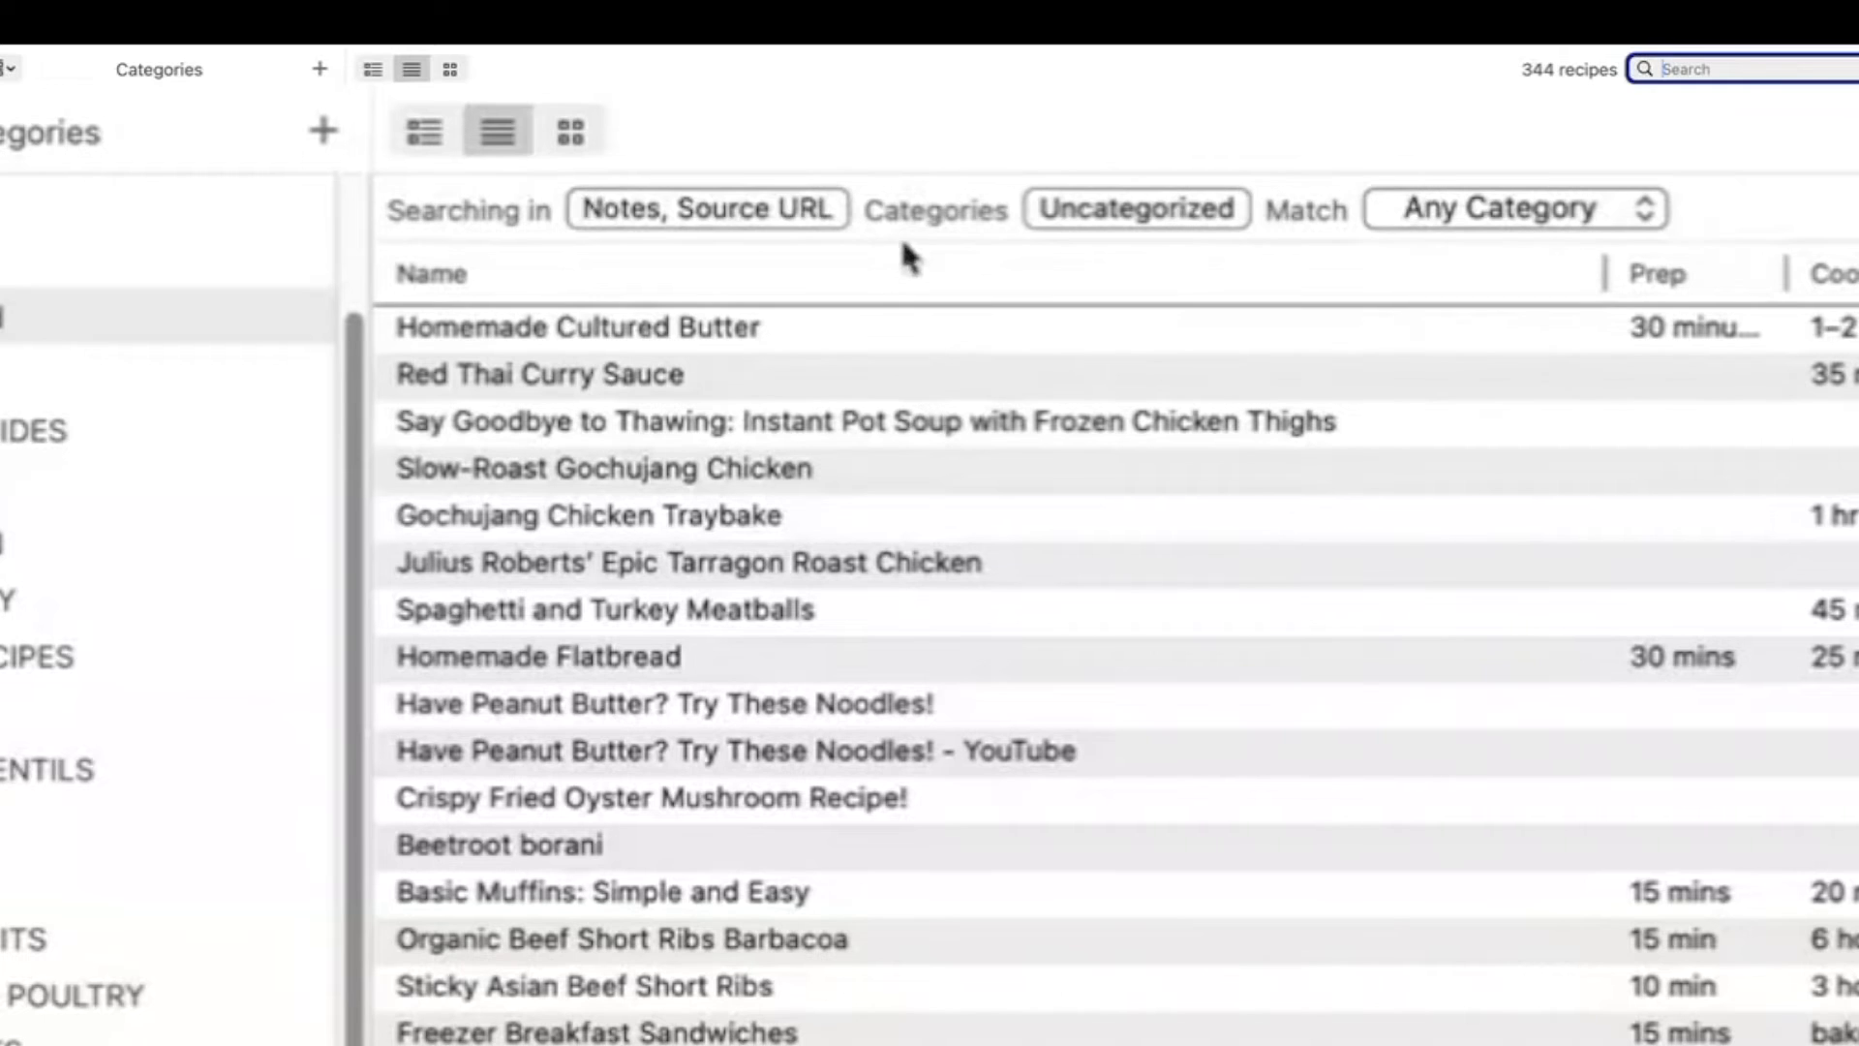
# Limit search to Source URL, search 'sweet', and select the sweetpotatosoul.com recipes.
pyautogui.click(707, 210)
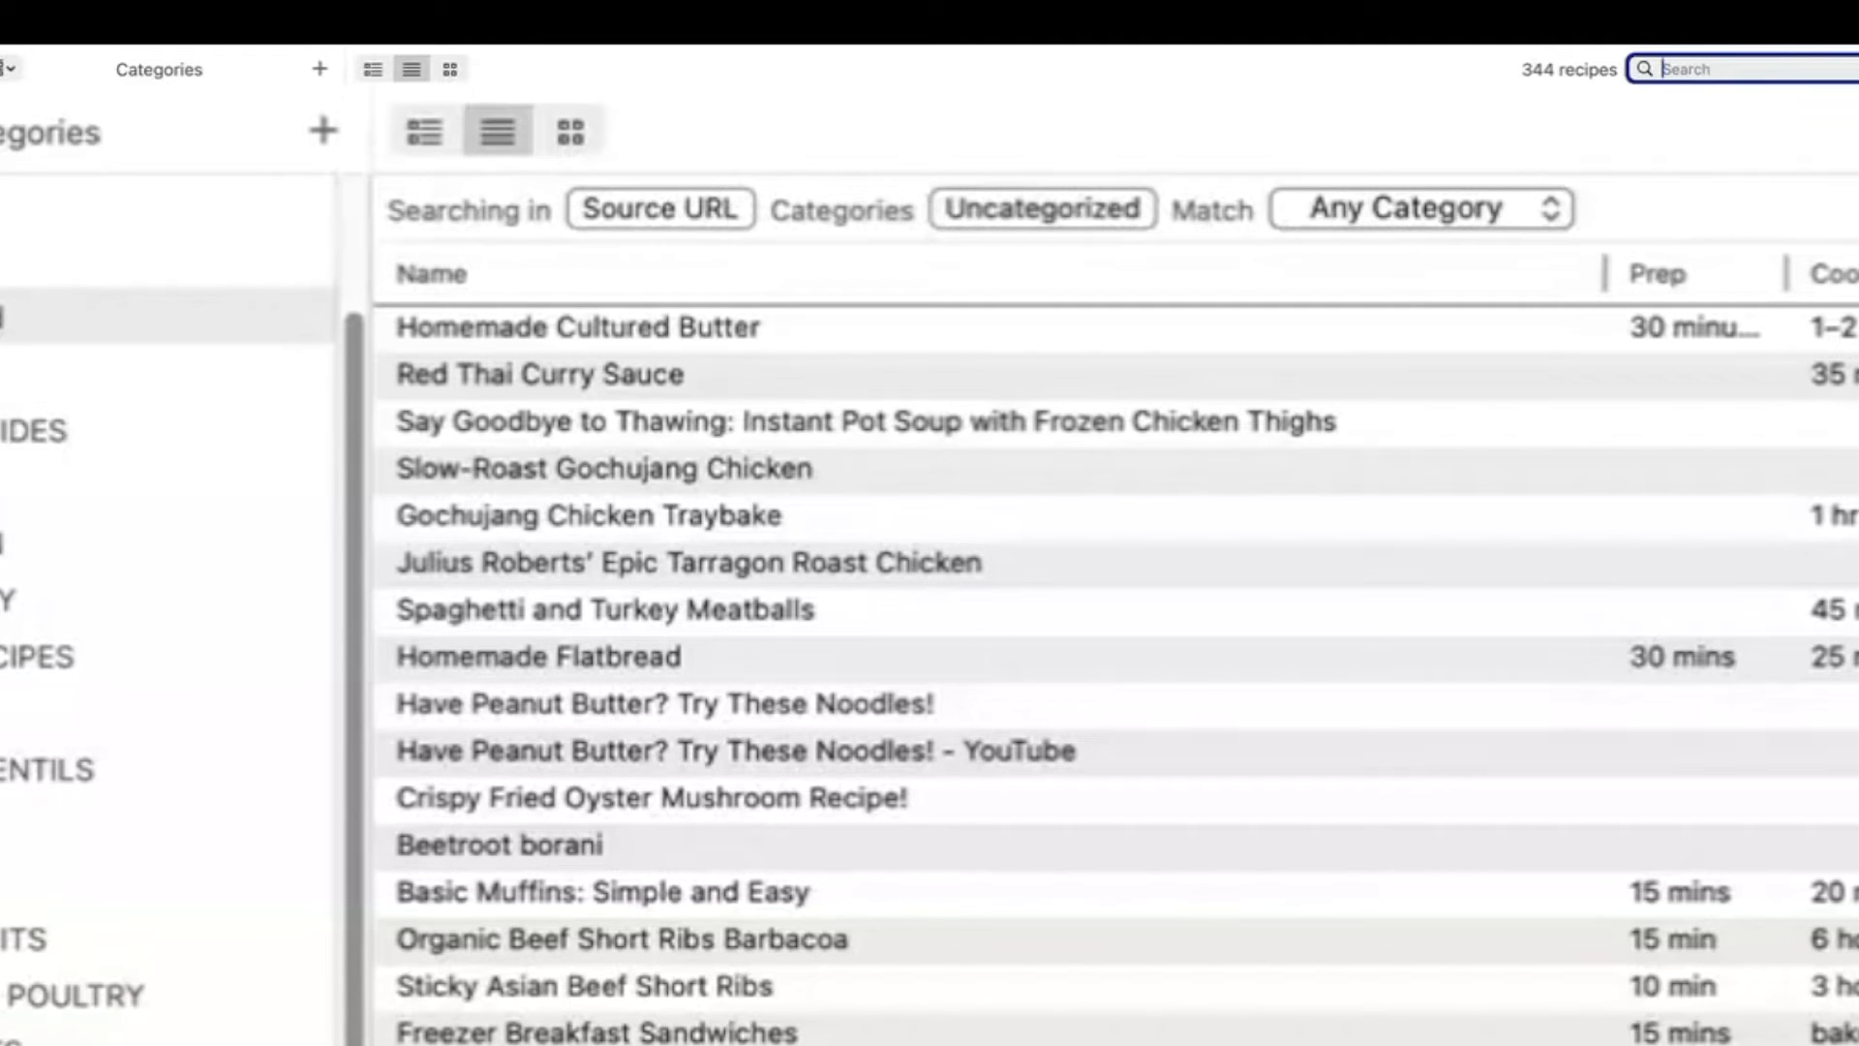
pyautogui.write('s')
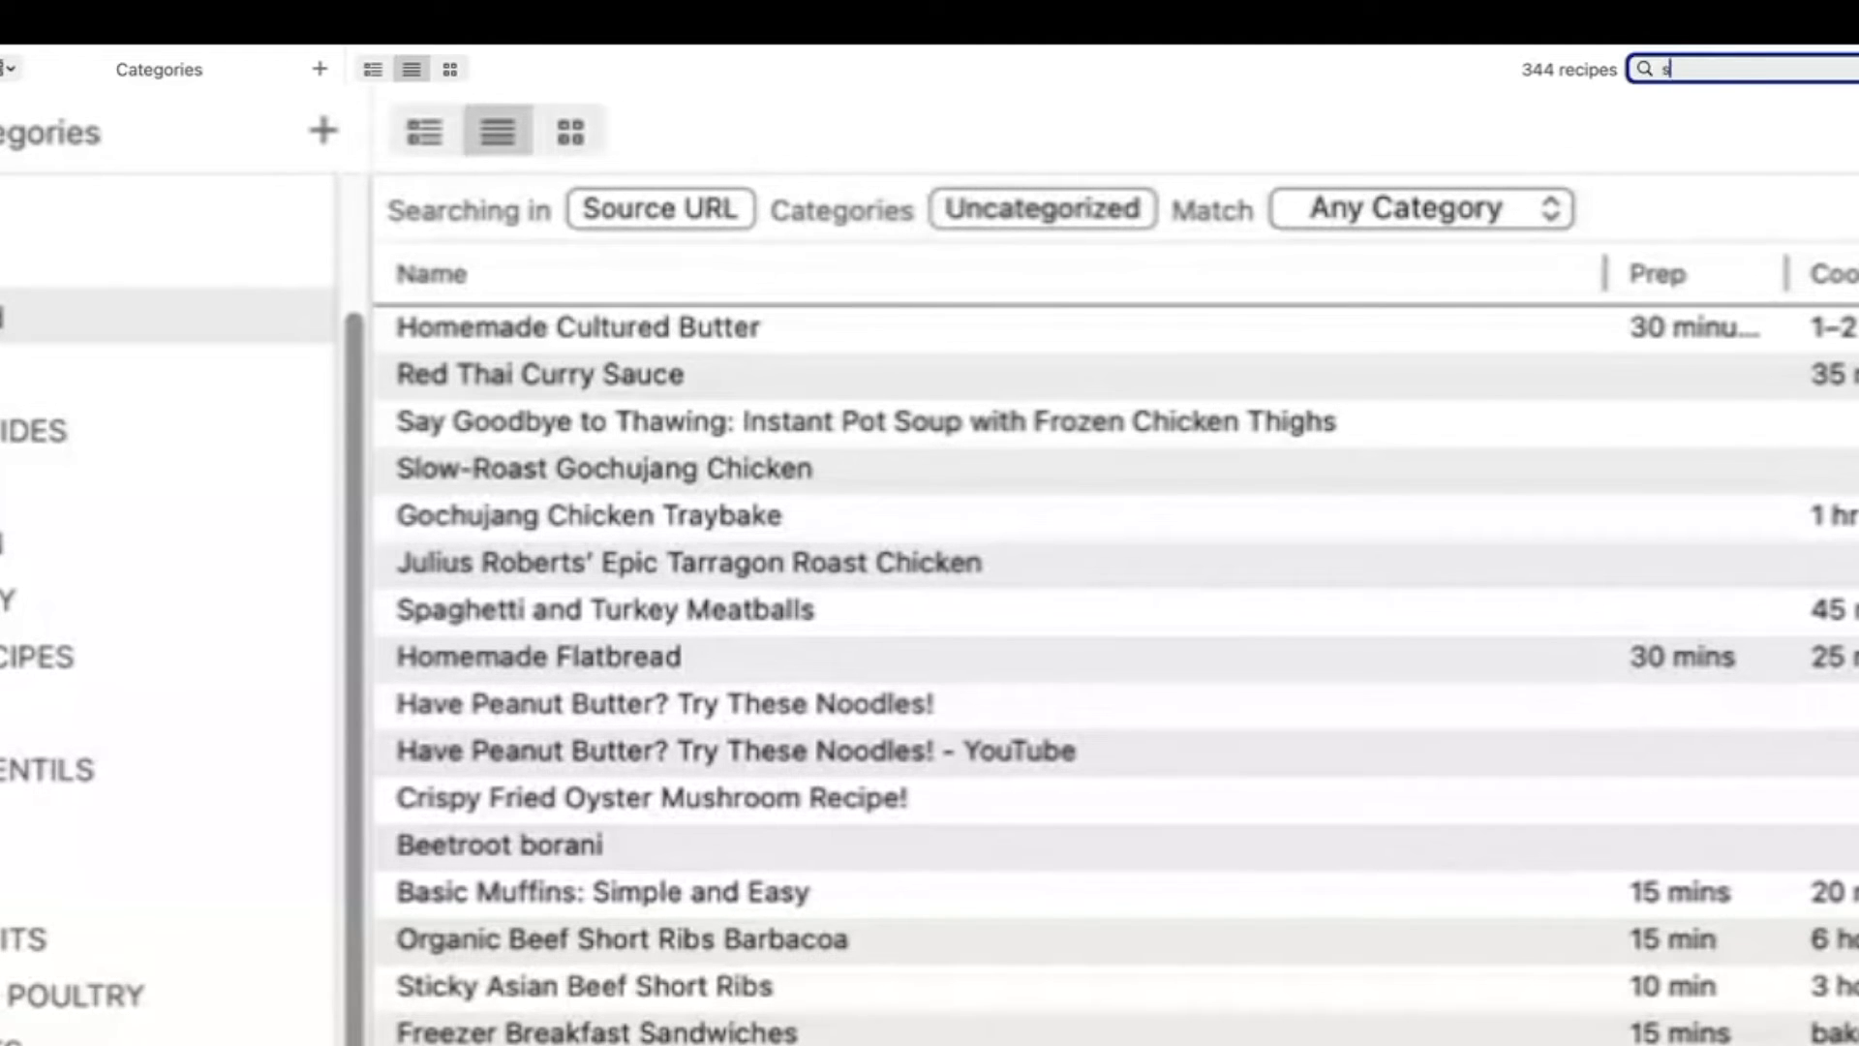
pyautogui.write('weetpotato')
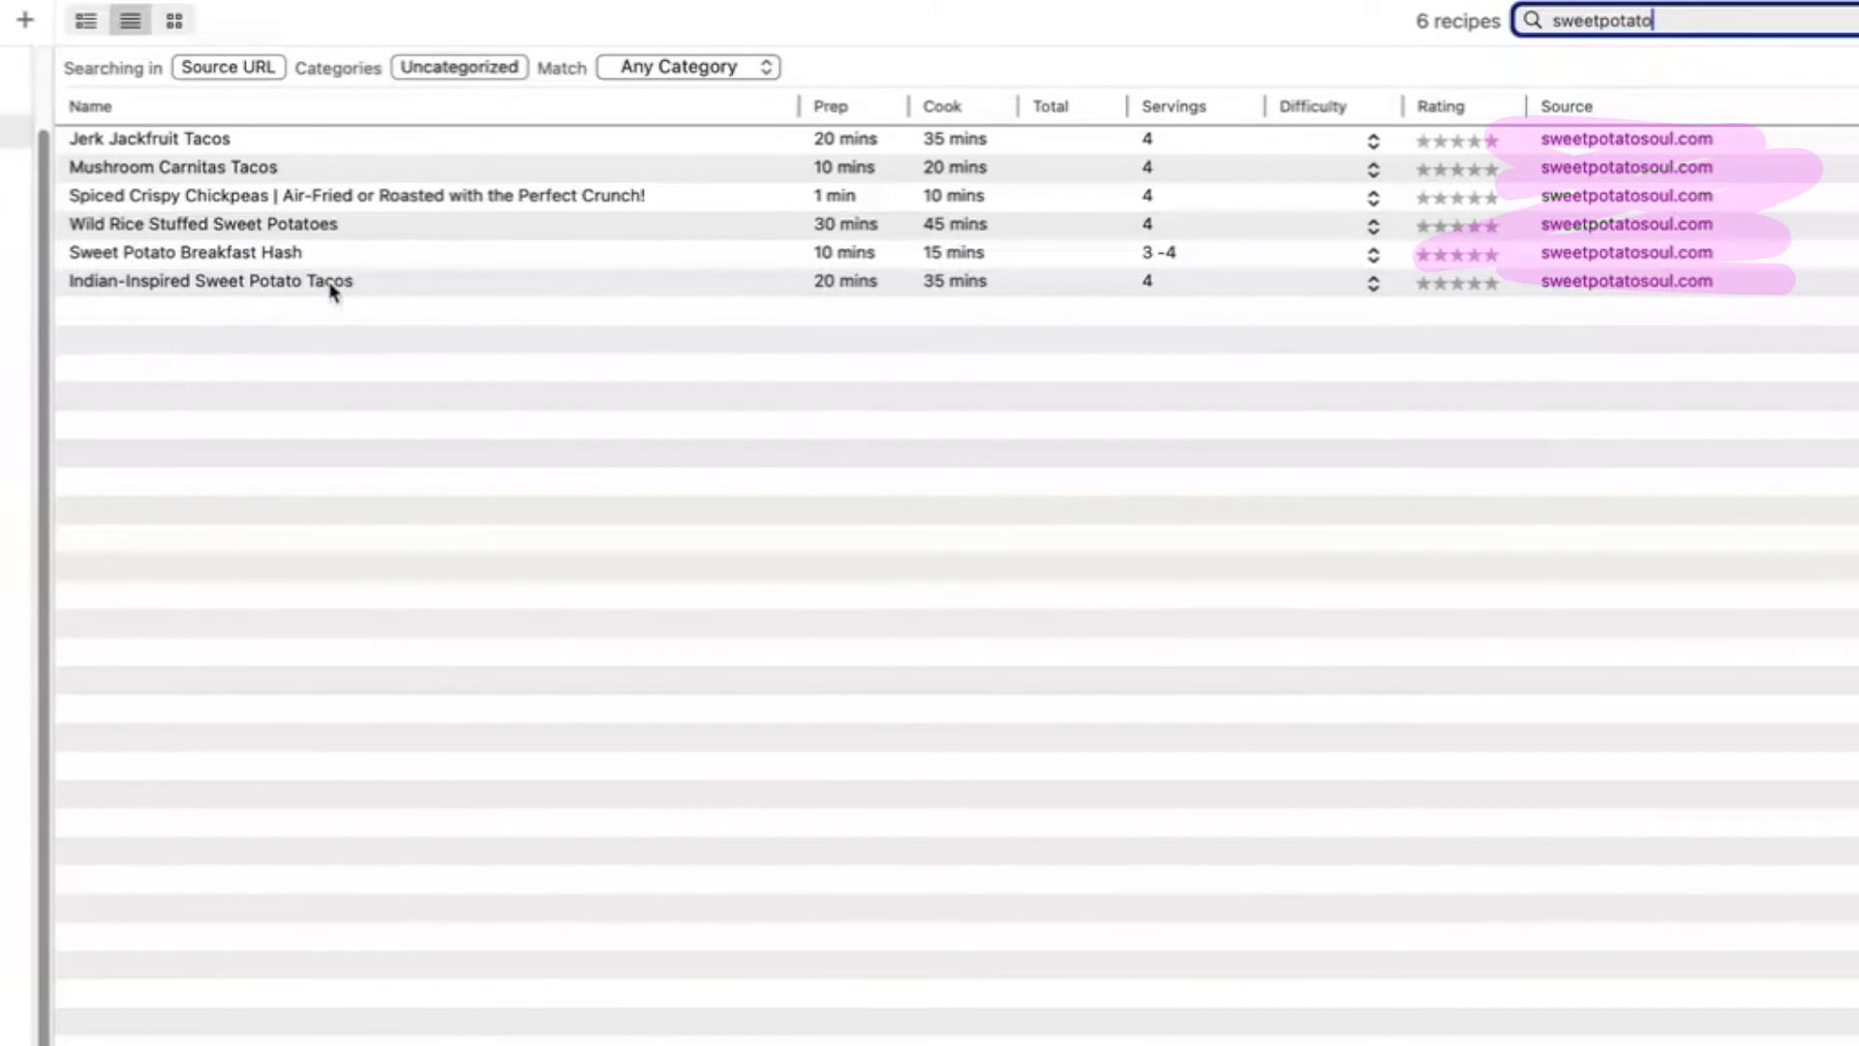
pyautogui.click(210, 281)
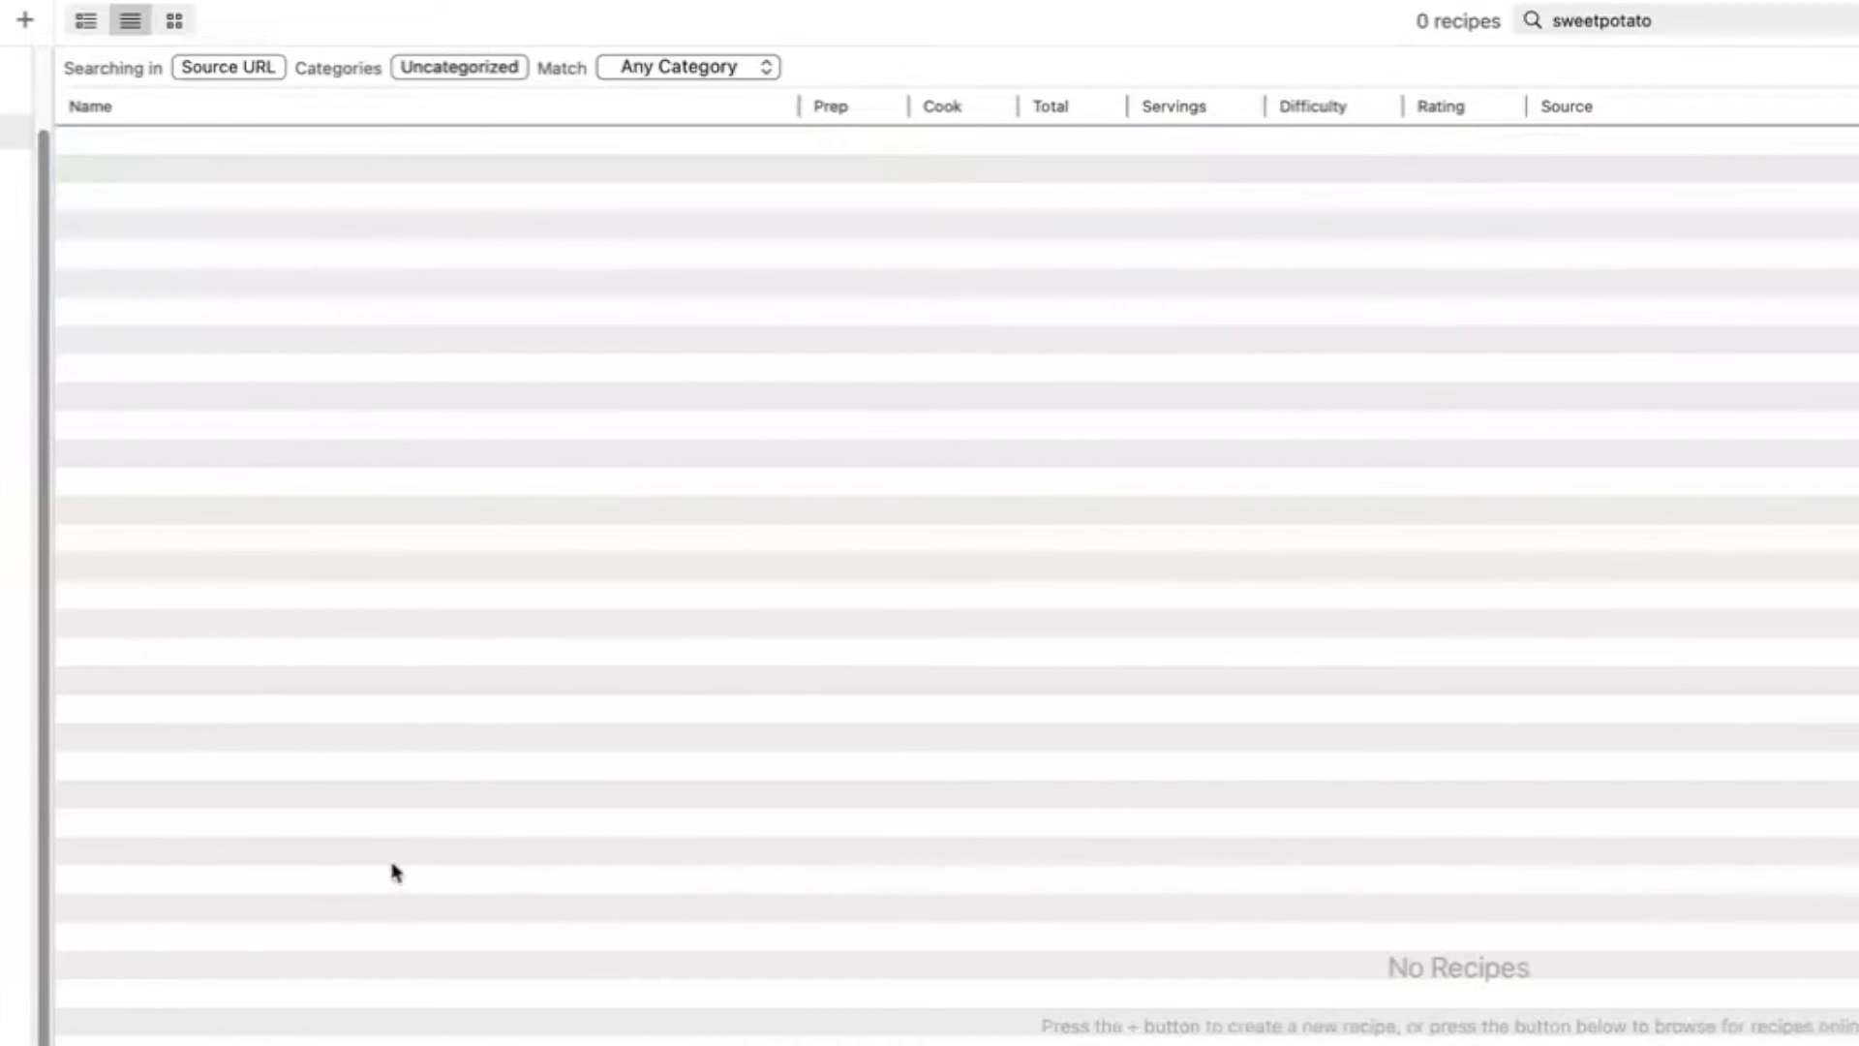
pyautogui.moveTo(395, 1027)
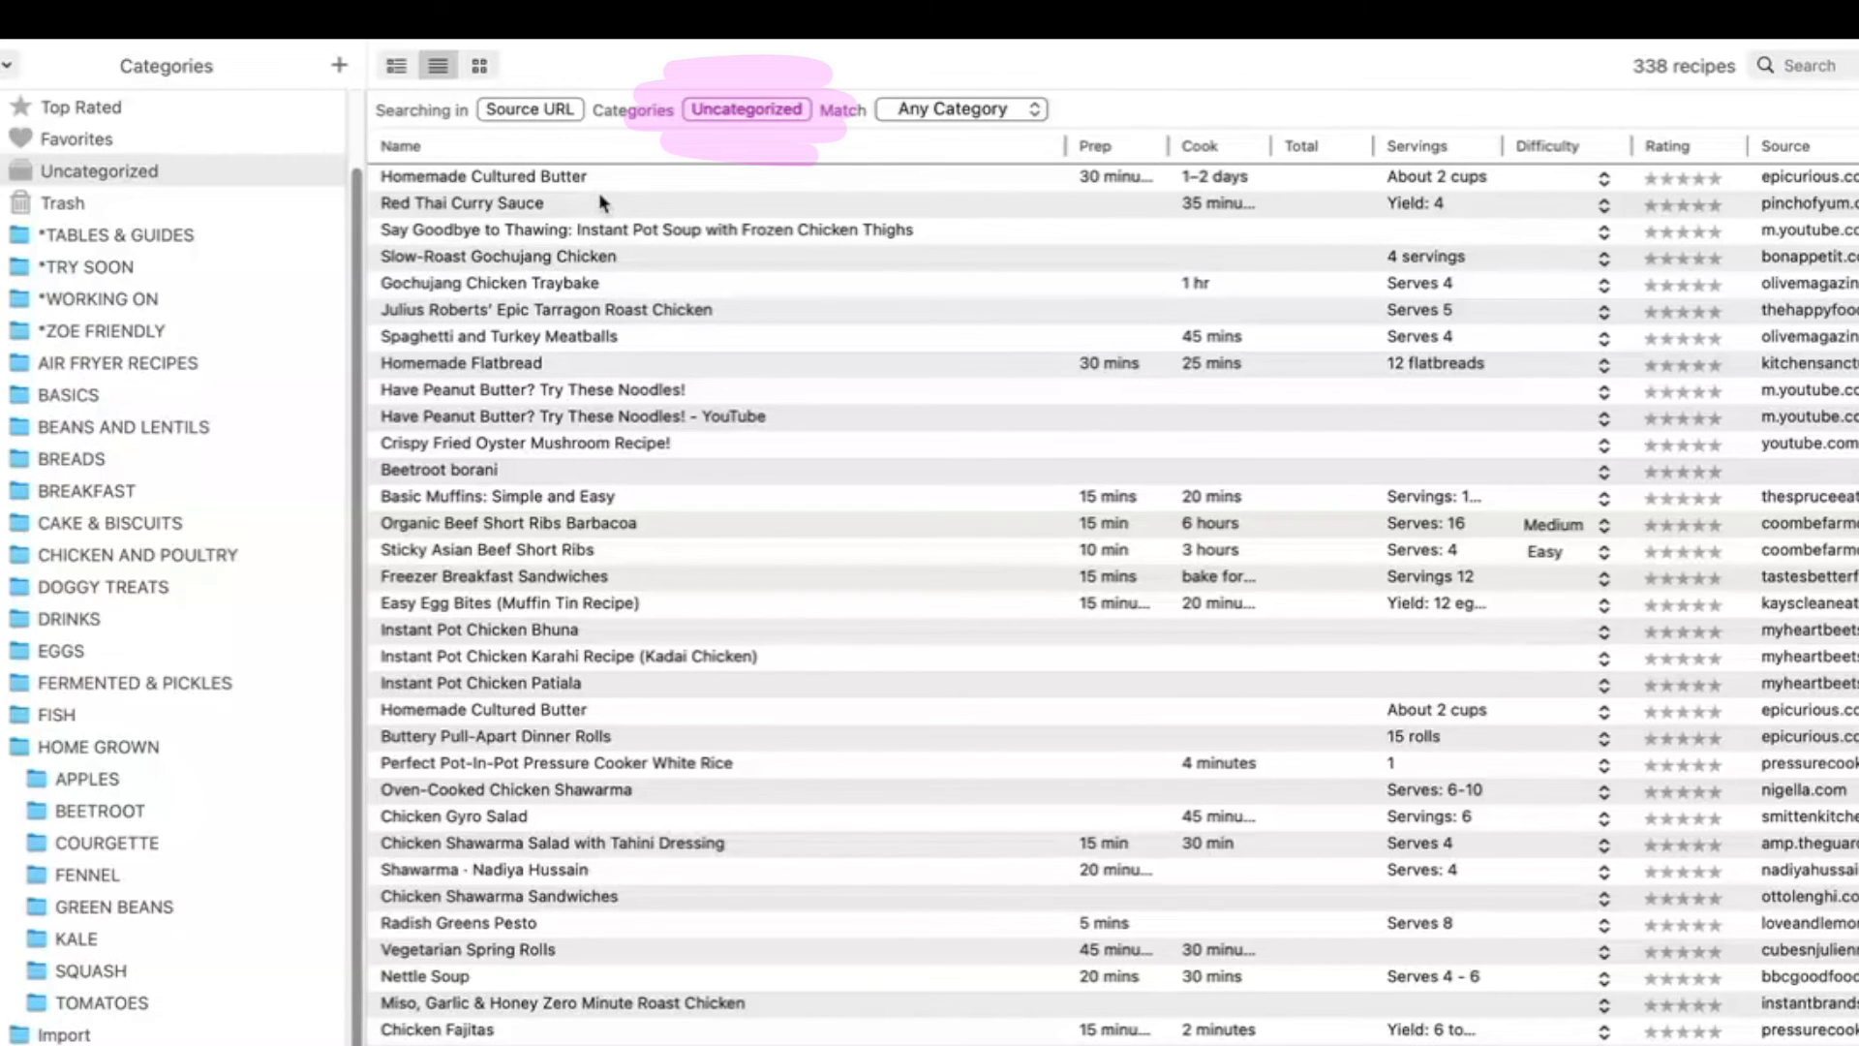
# Show All Recipes and turn off the Source URL search restriction.
pyautogui.click(747, 110)
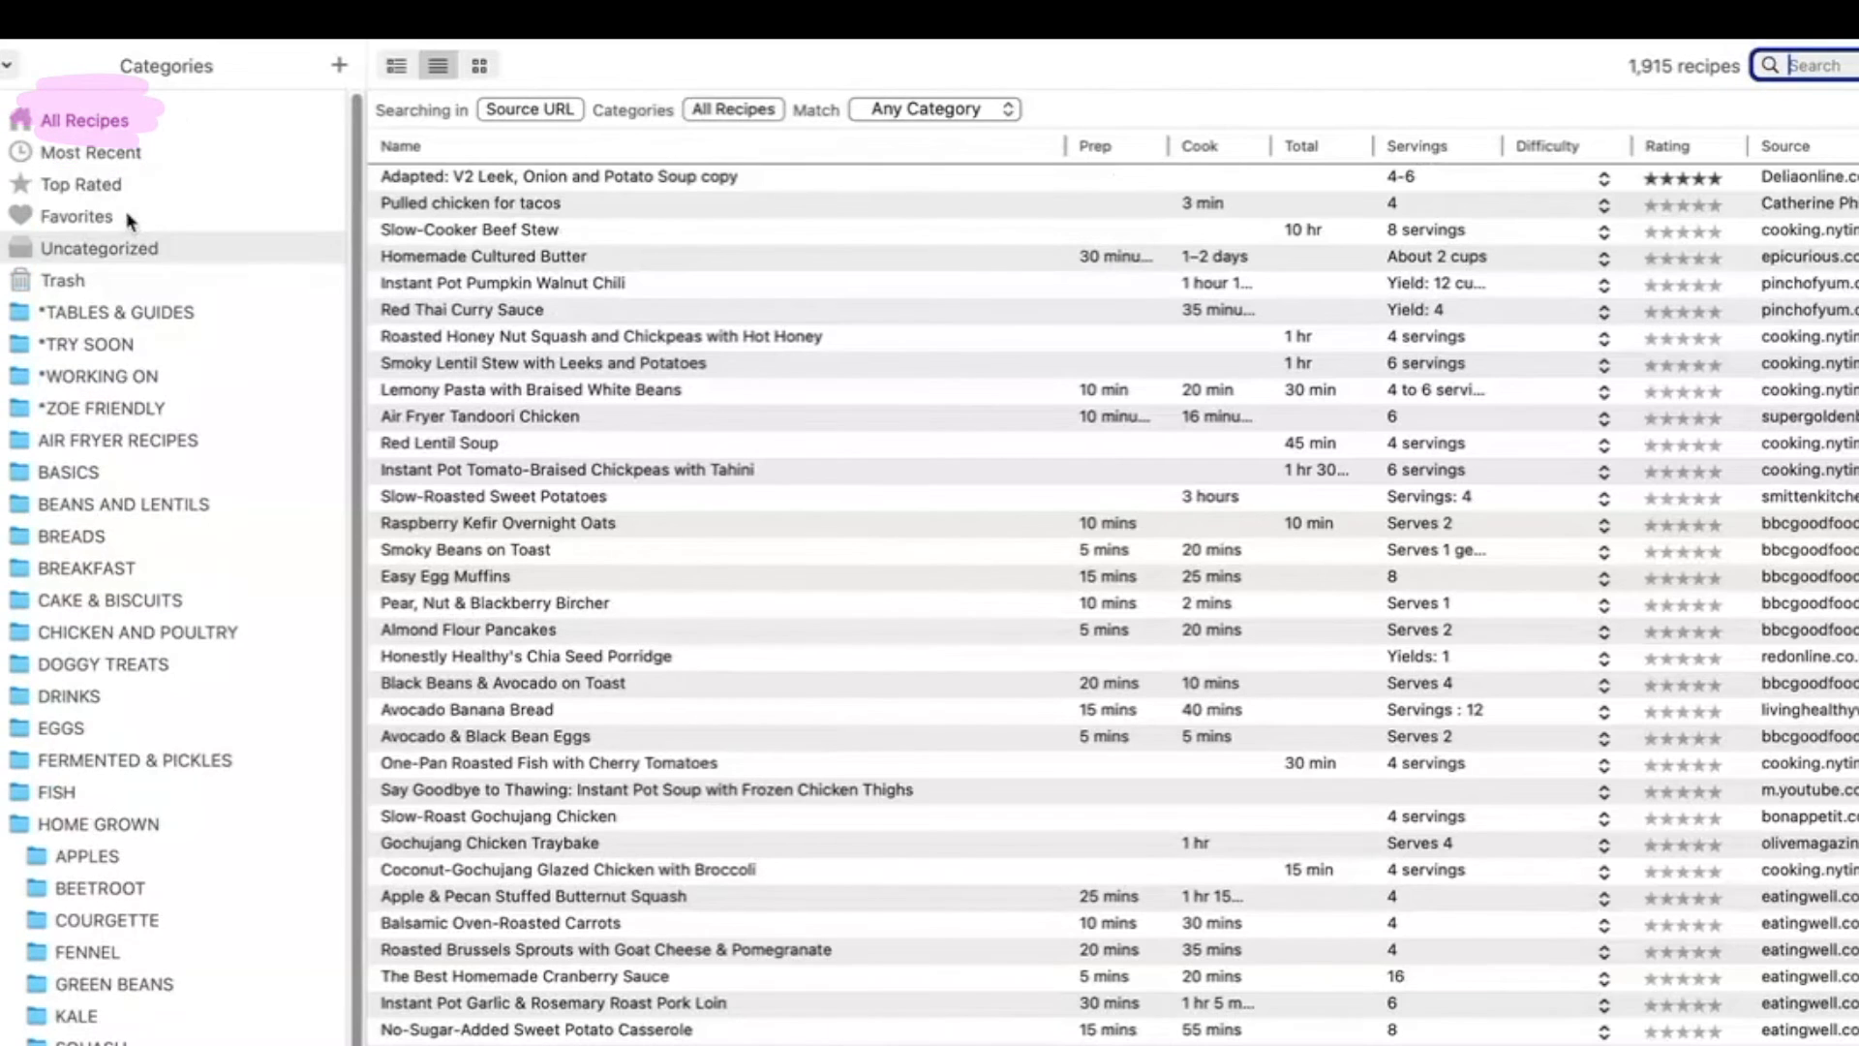
pyautogui.click(83, 120)
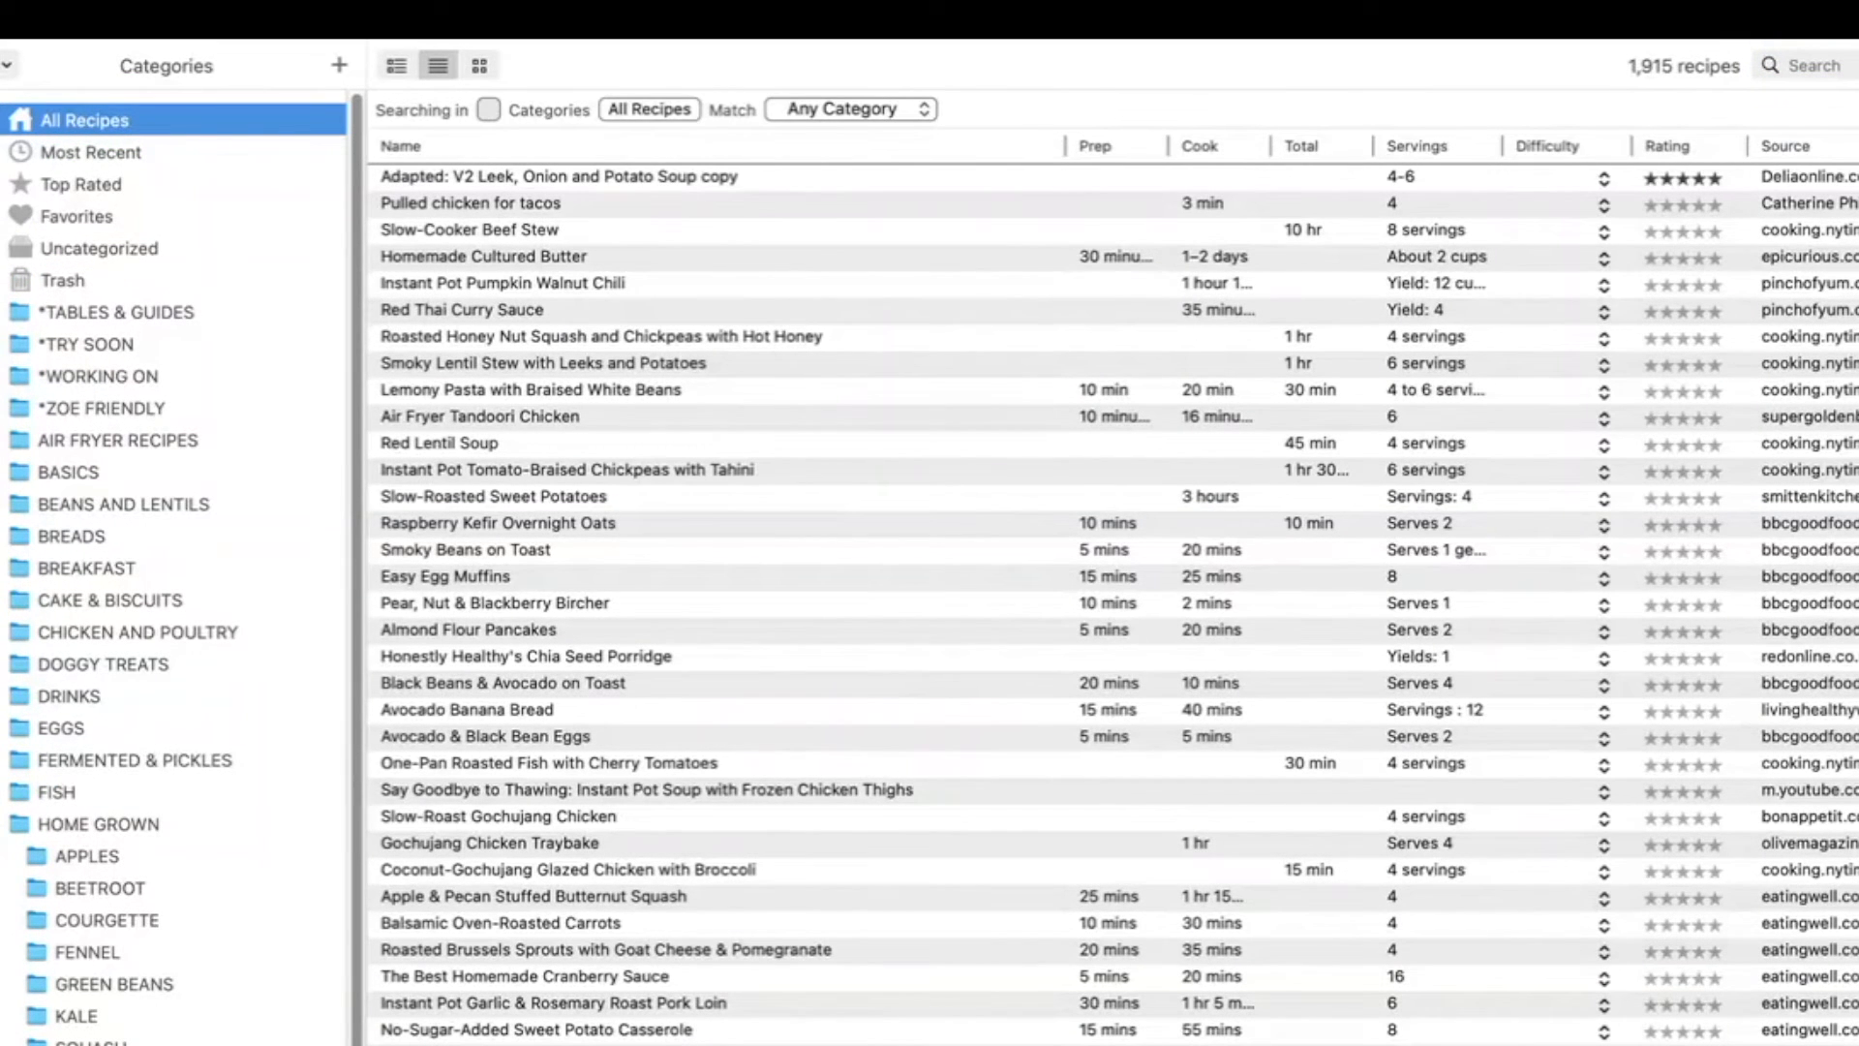
pyautogui.moveTo(46, 900)
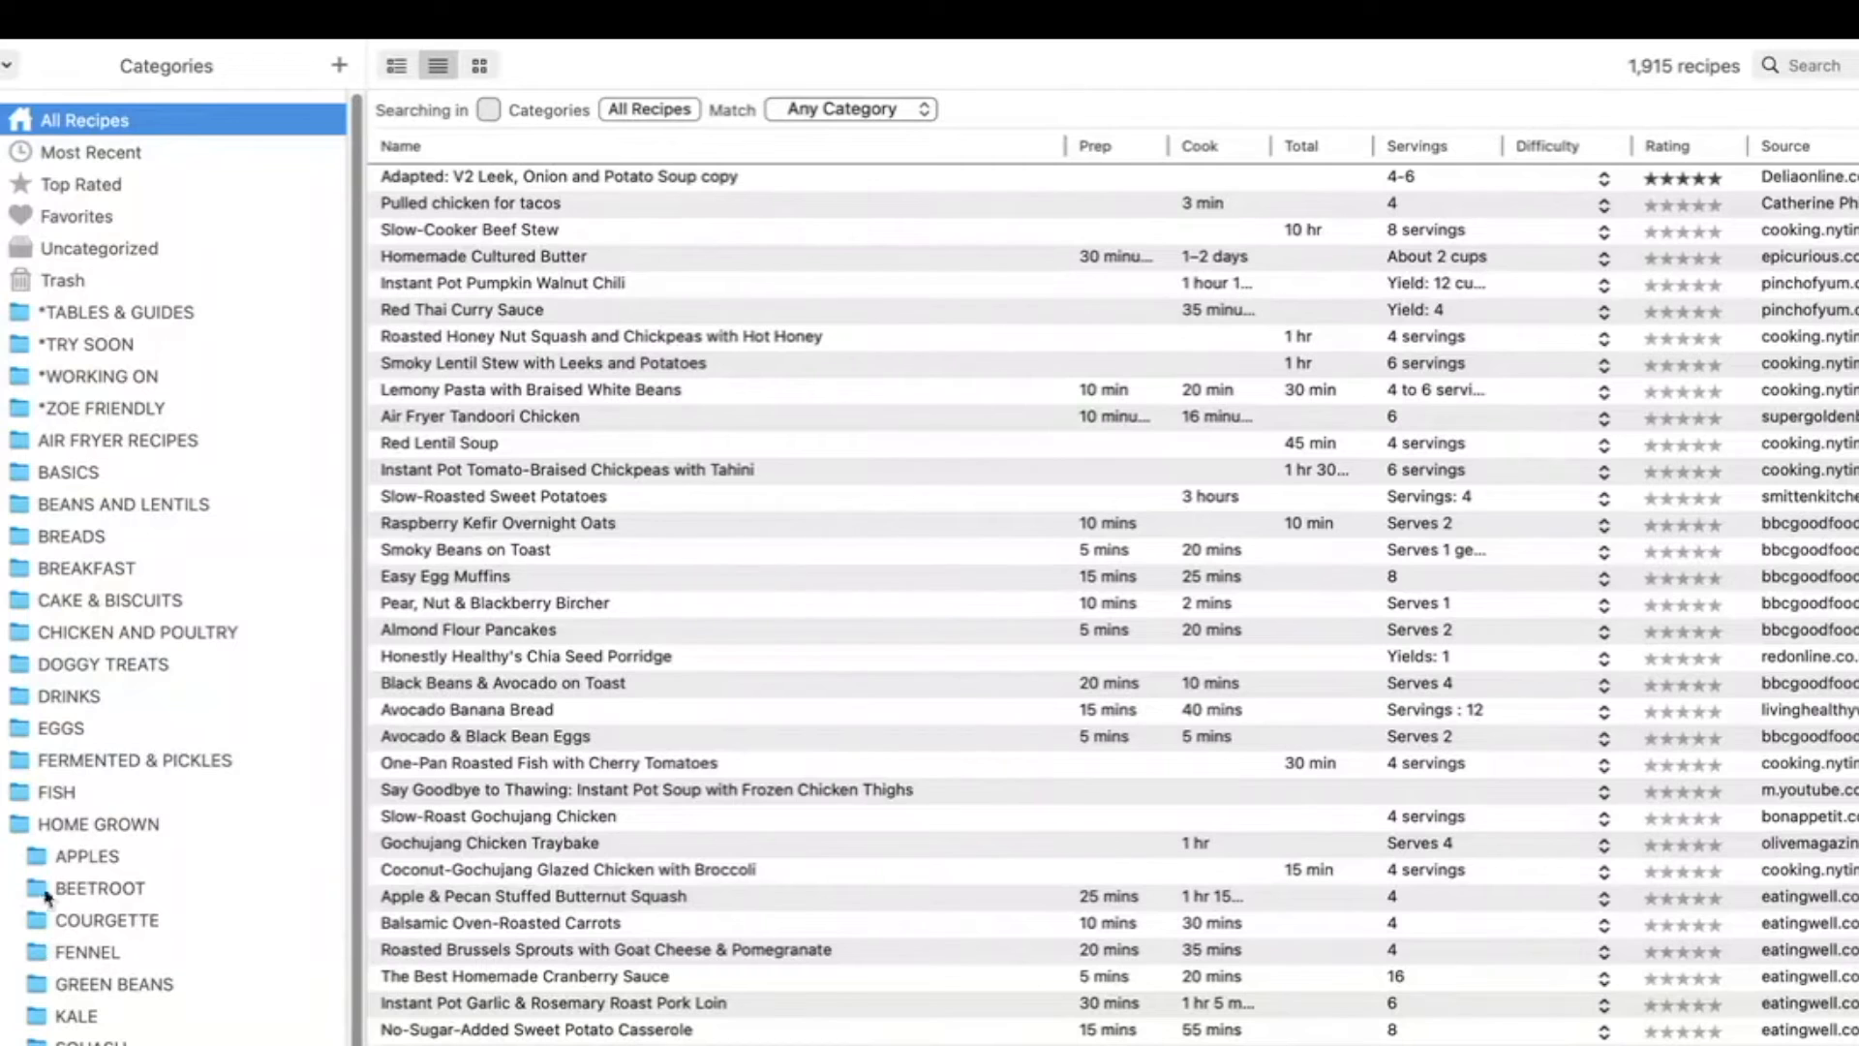
pyautogui.moveTo(85, 855)
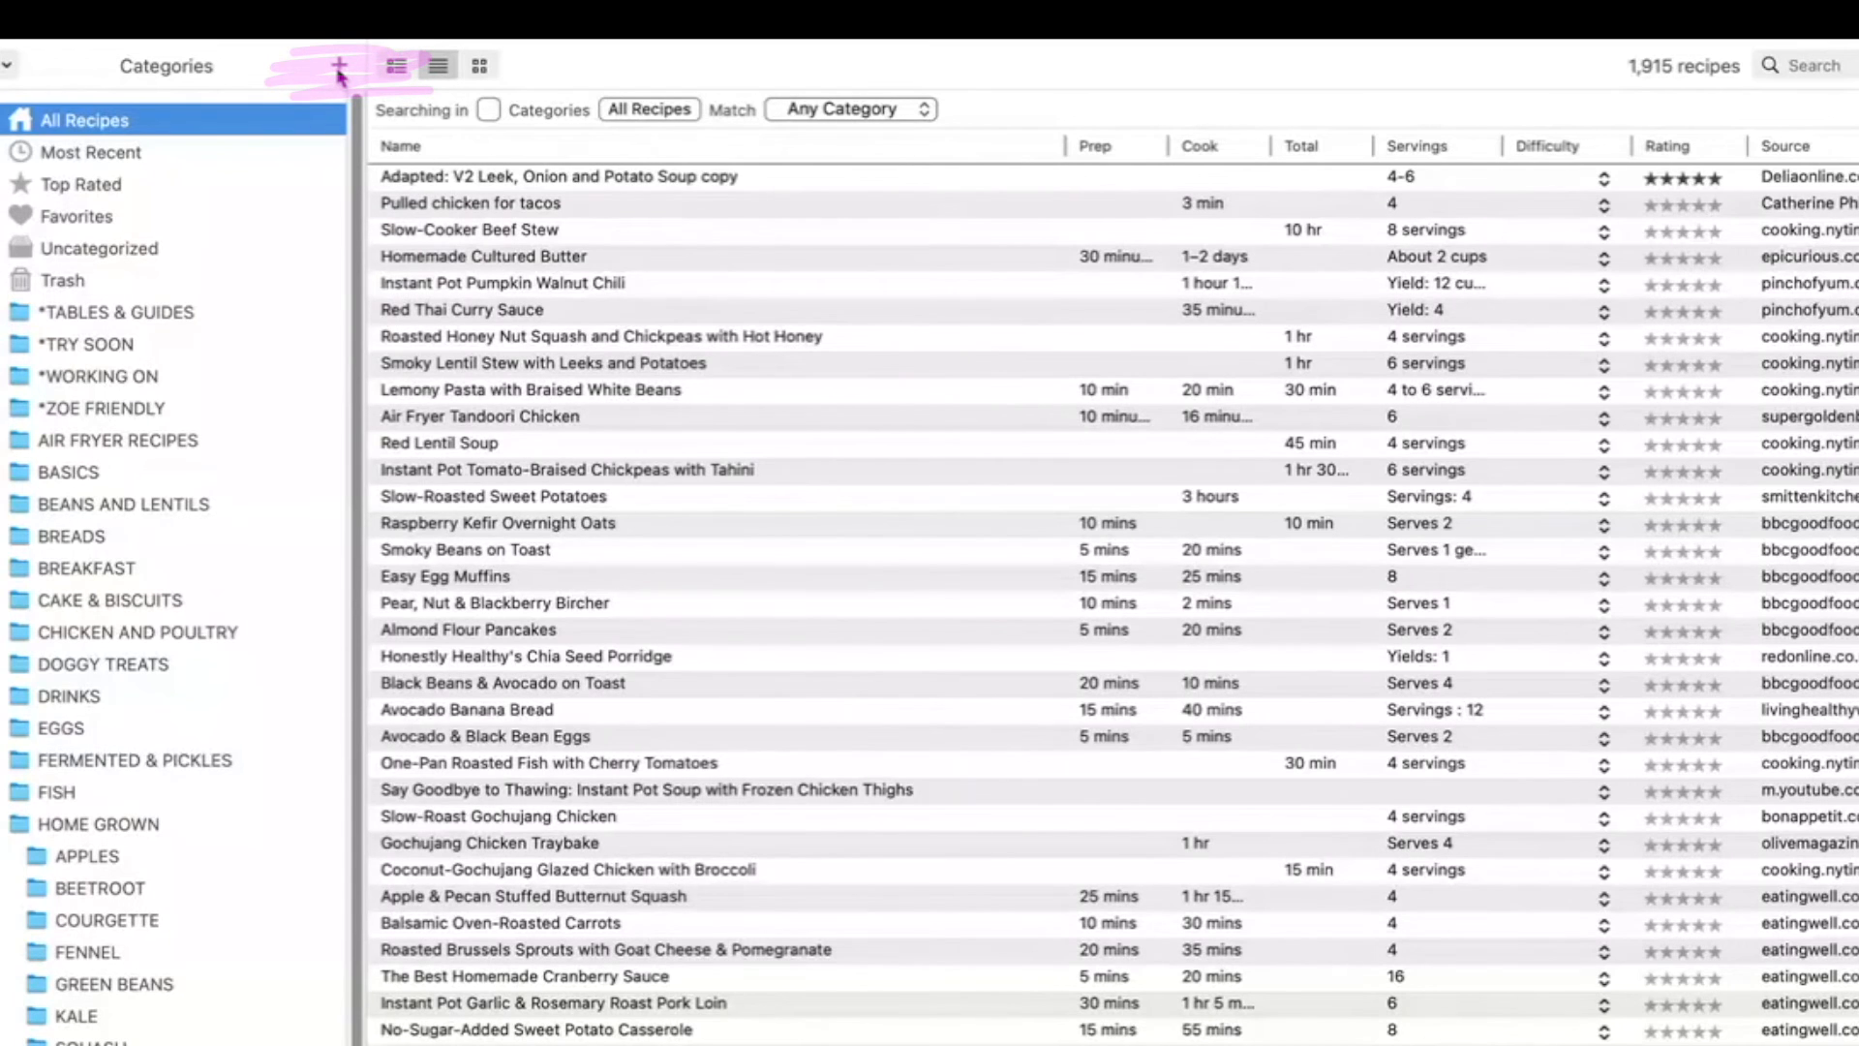
# Add a new category named SWEET POTATOES.
pyautogui.click(338, 64)
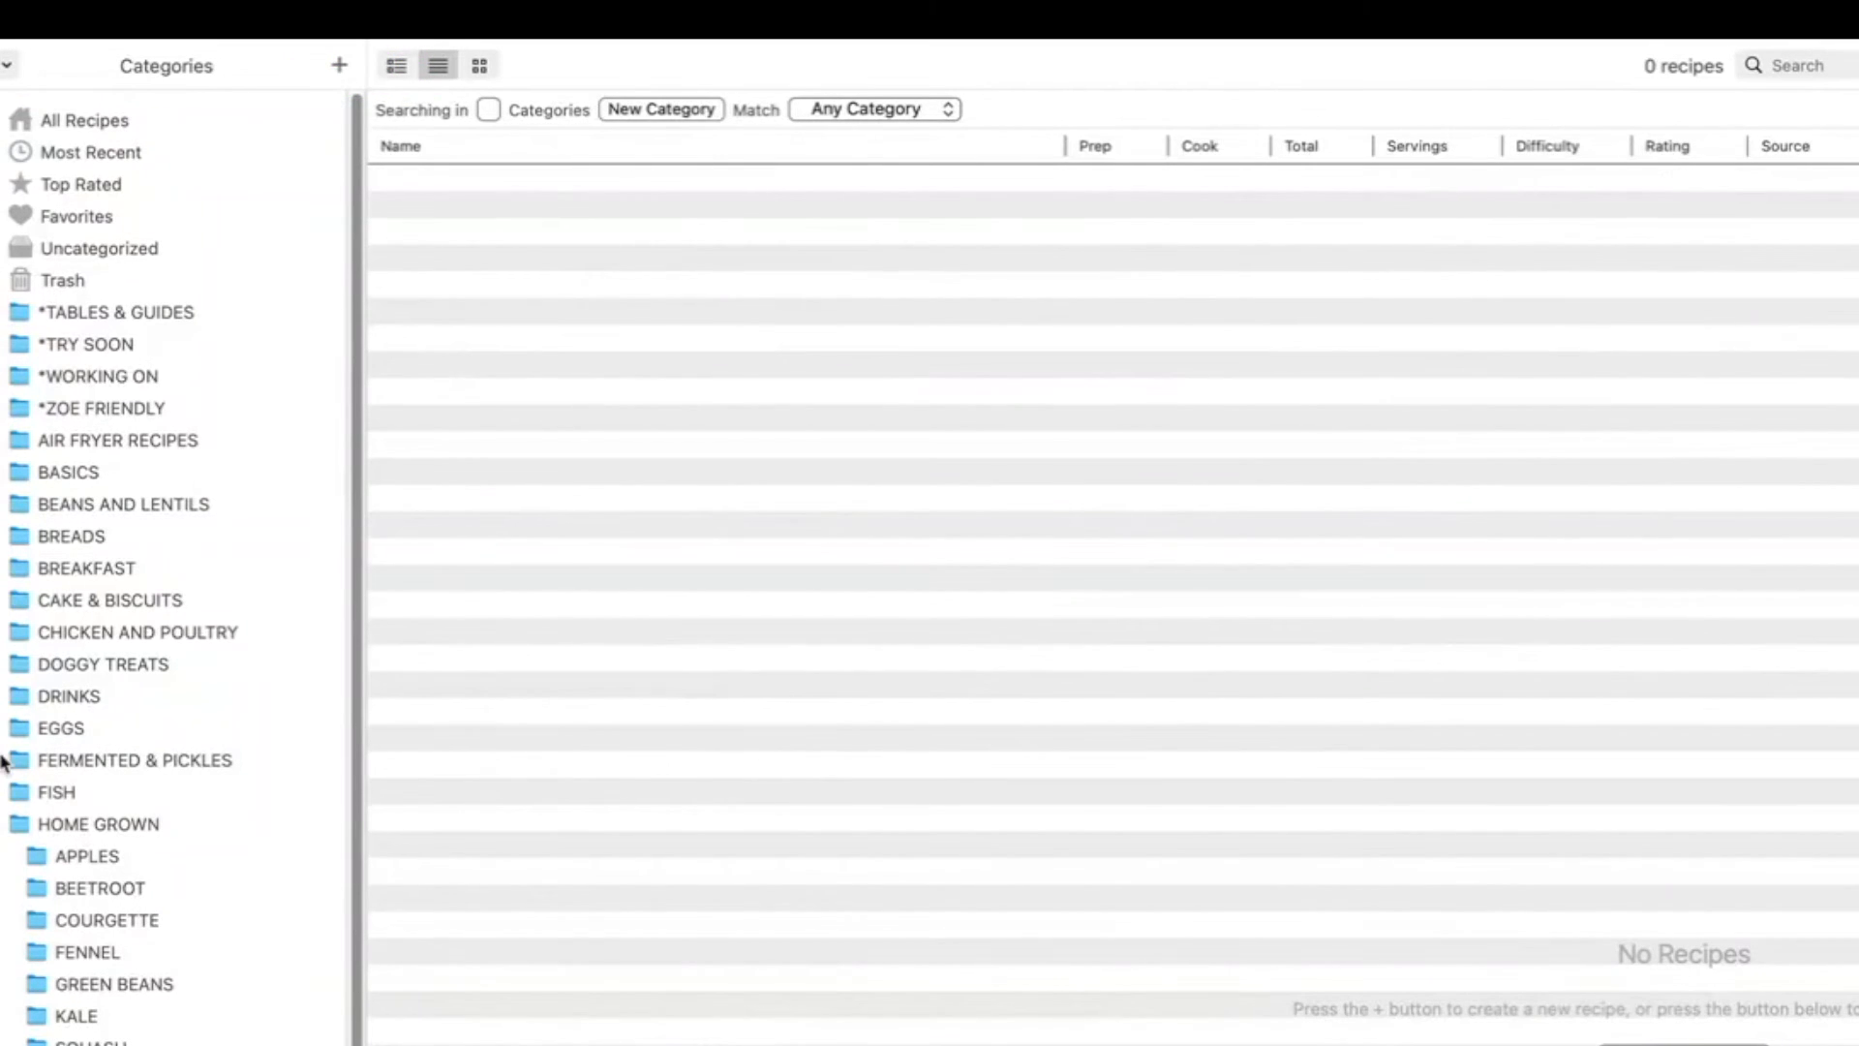
pyautogui.write('SWEEt')
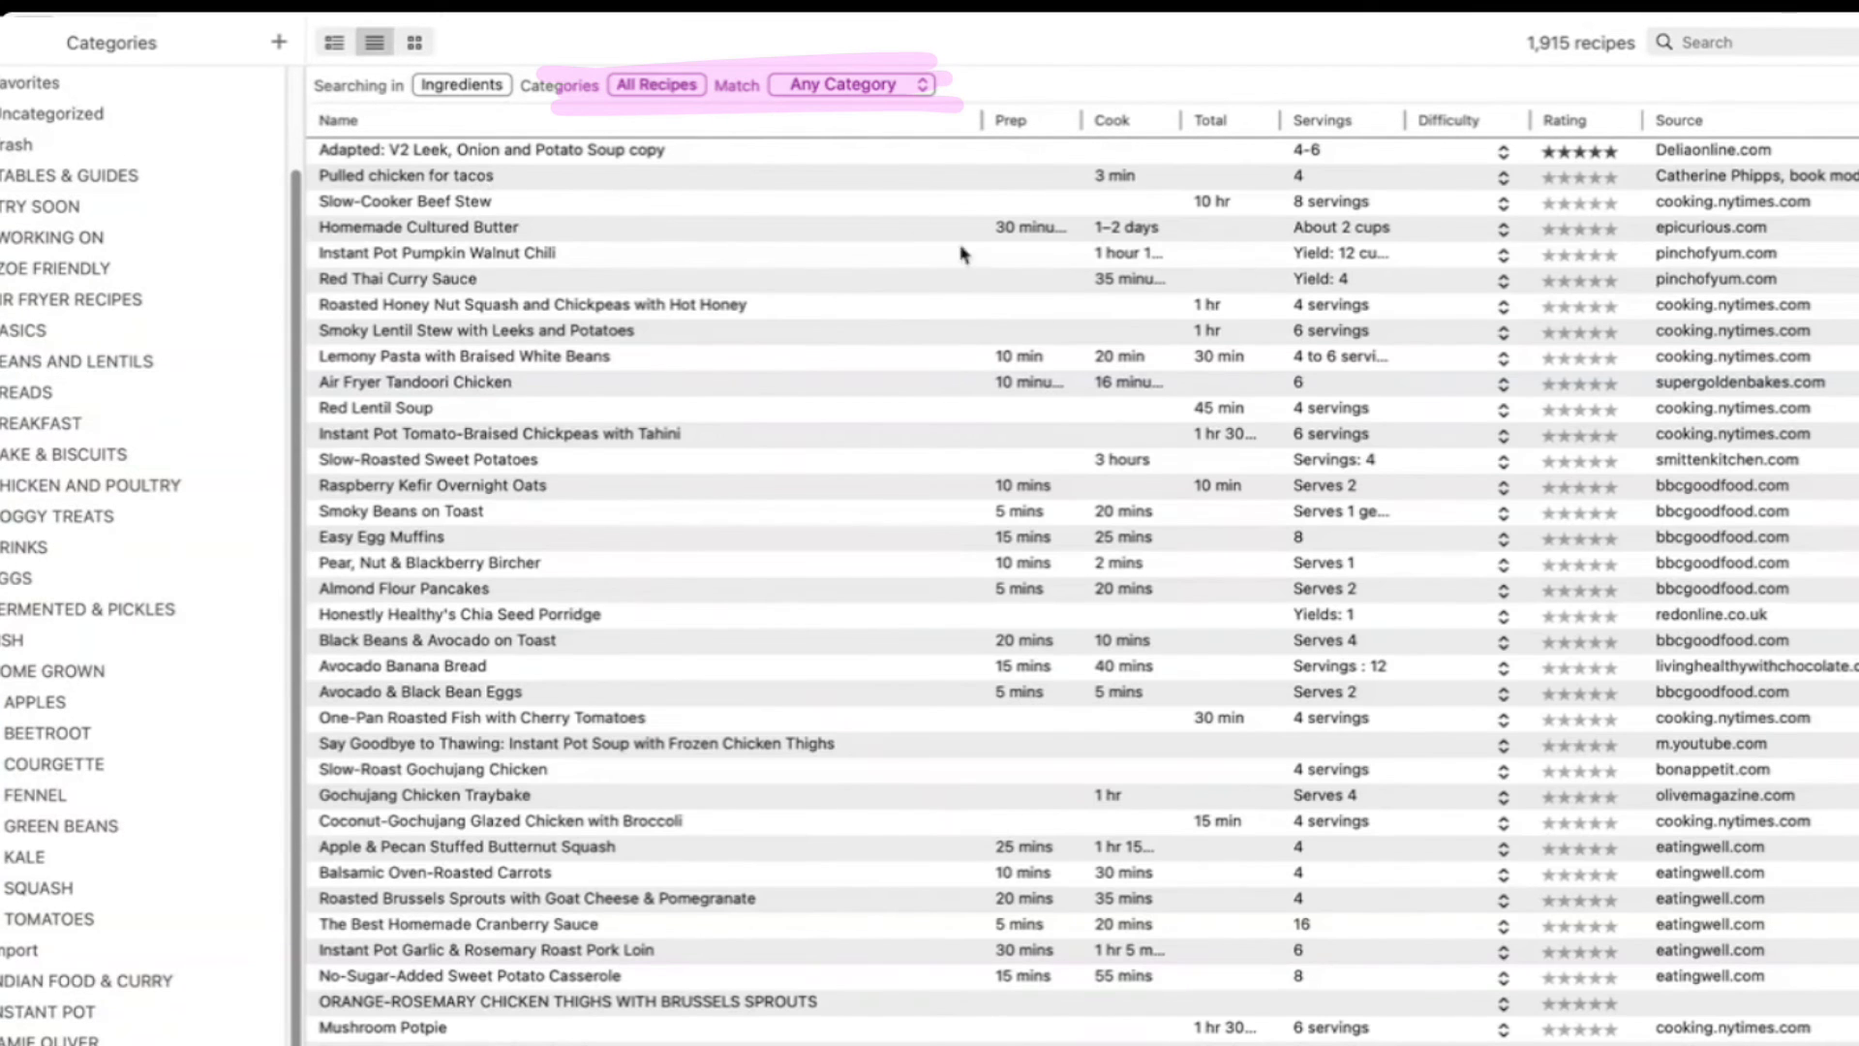
# Search ingredients for 'SWEET POTATO', listing 87 matching recipes.
pyautogui.write('s')
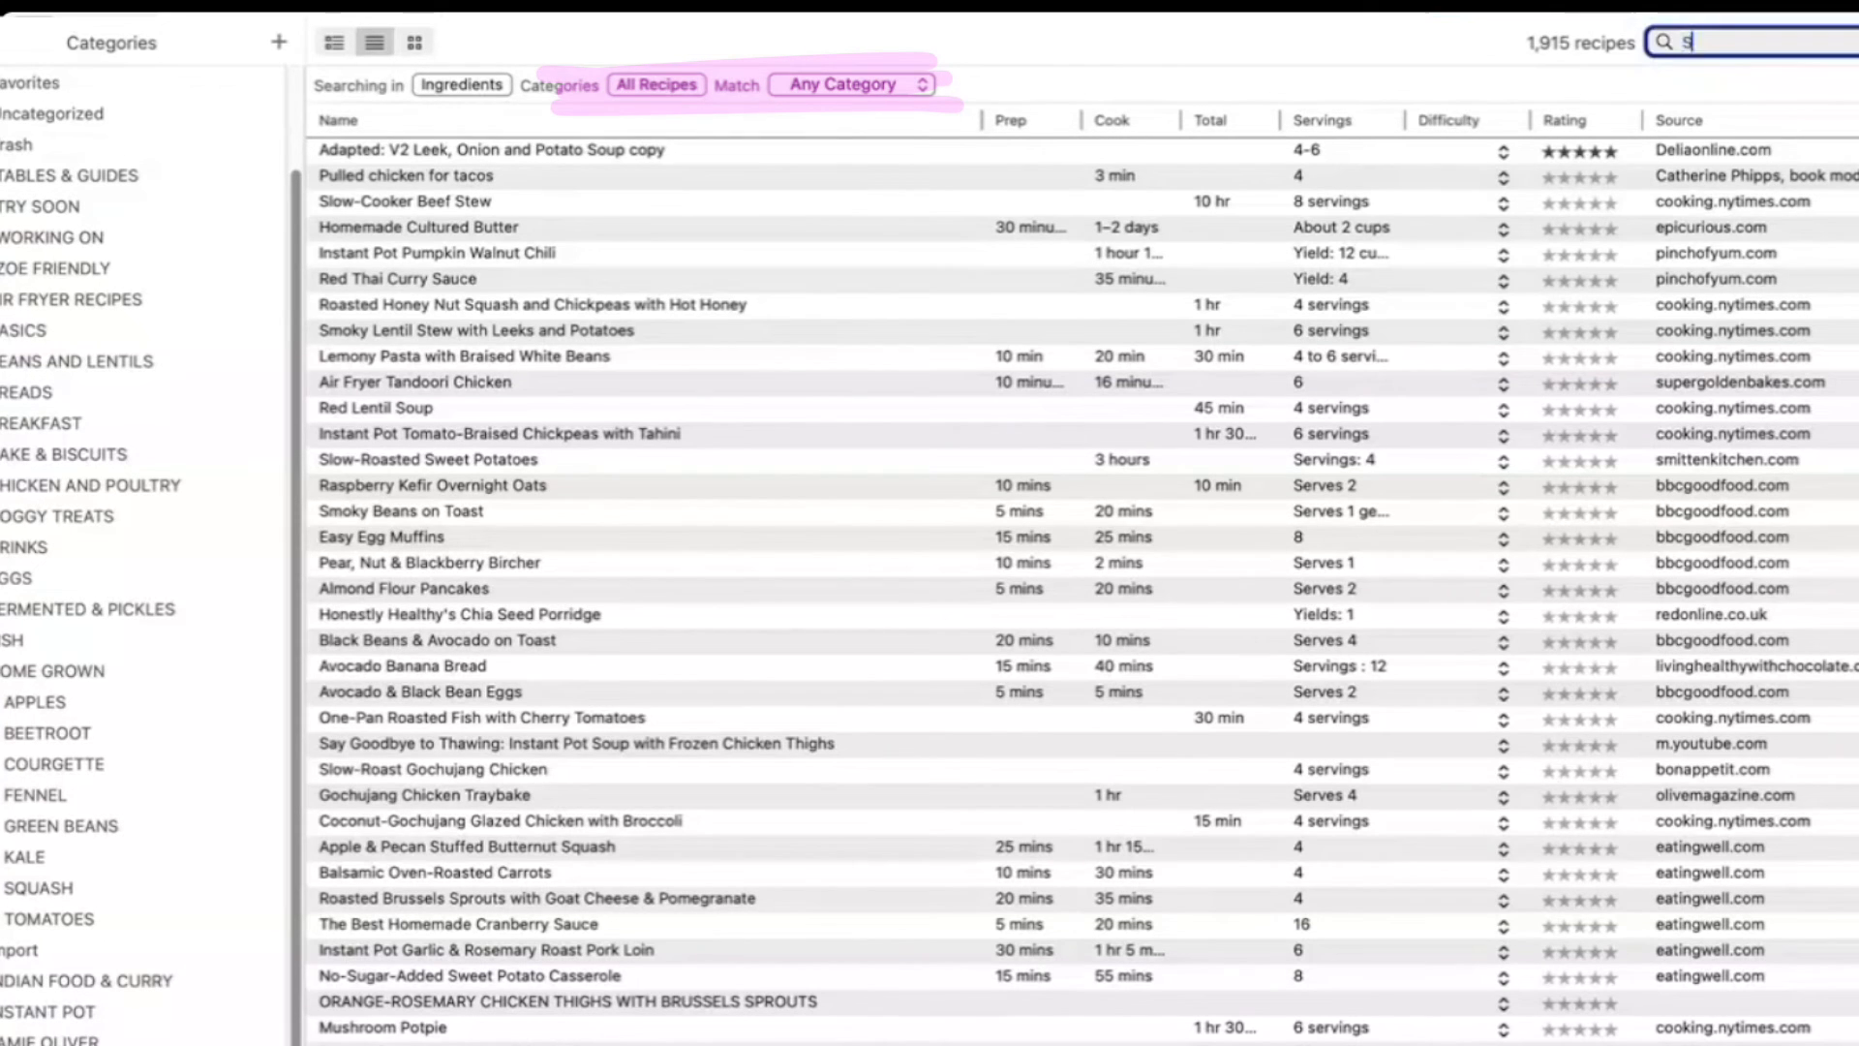
pyautogui.write('SWEET POTATO')
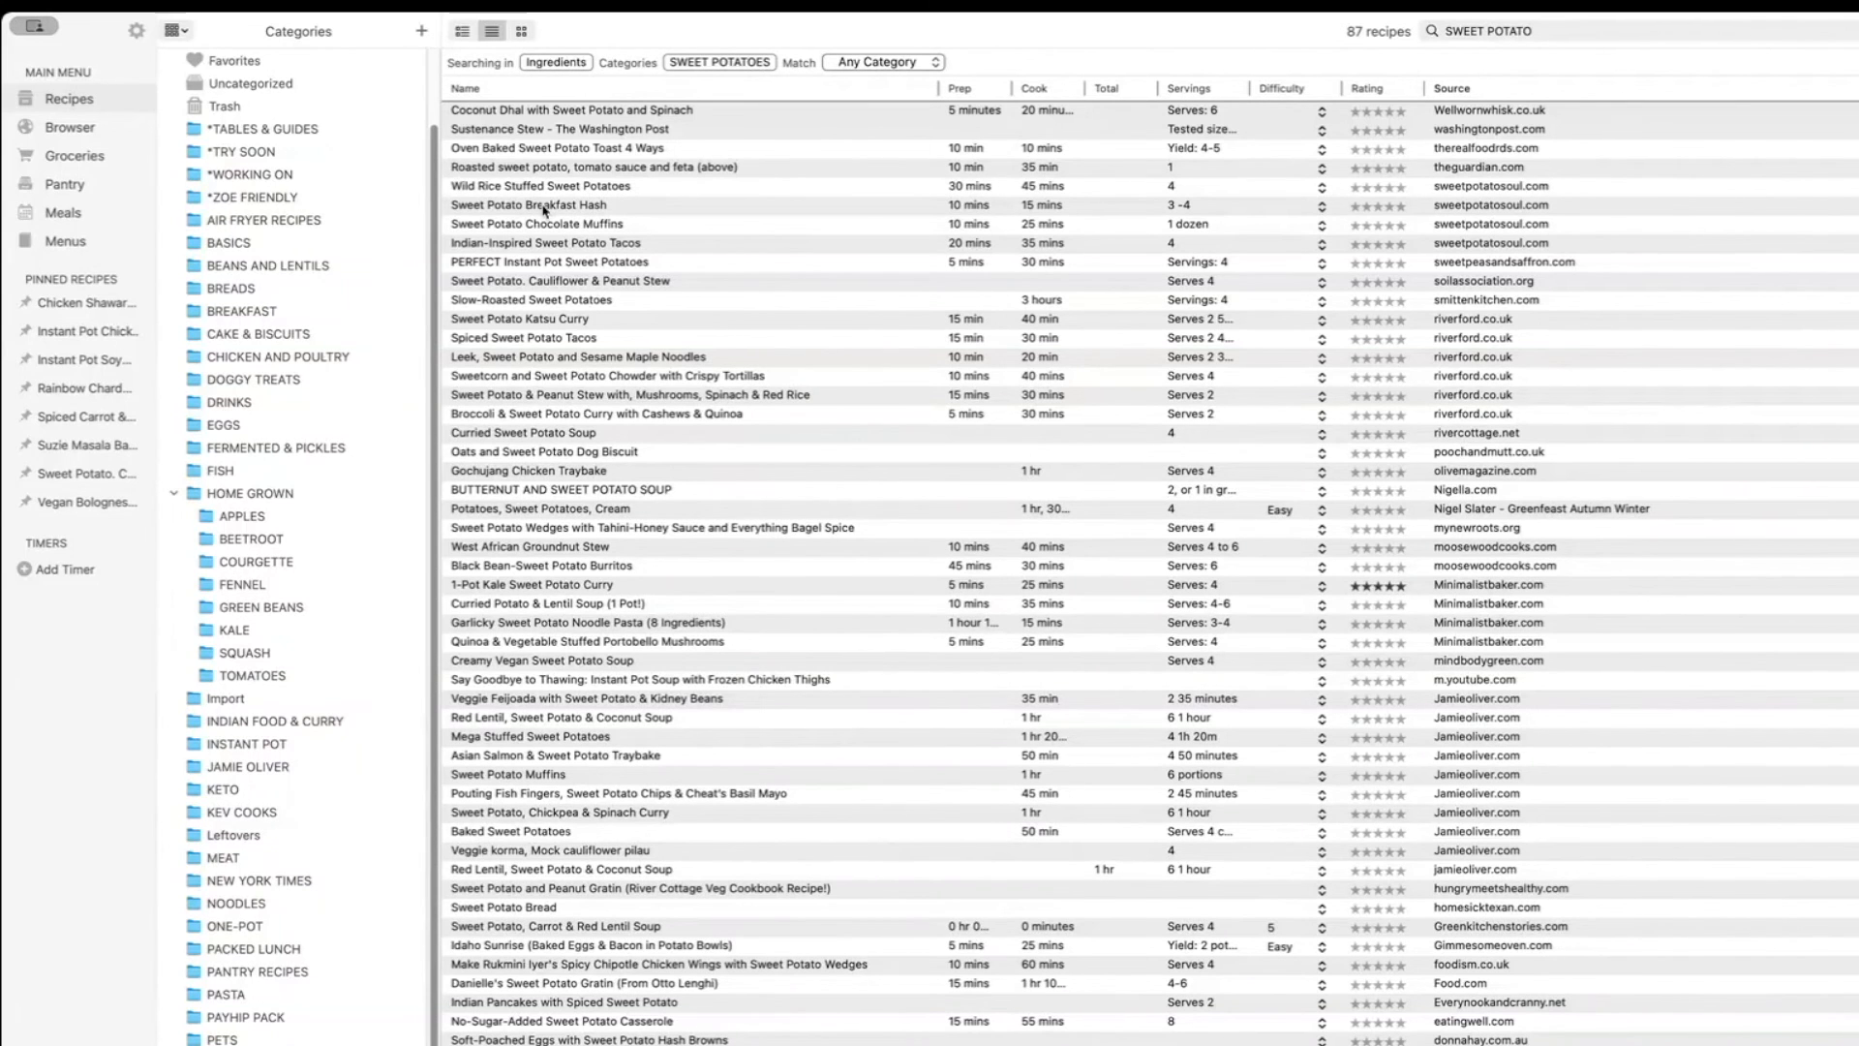
# Open Sweet Potato Breakfast Hash to confirm it's filed under Sweet Potatoes and Vegan.
pyautogui.doubleClick(554, 205)
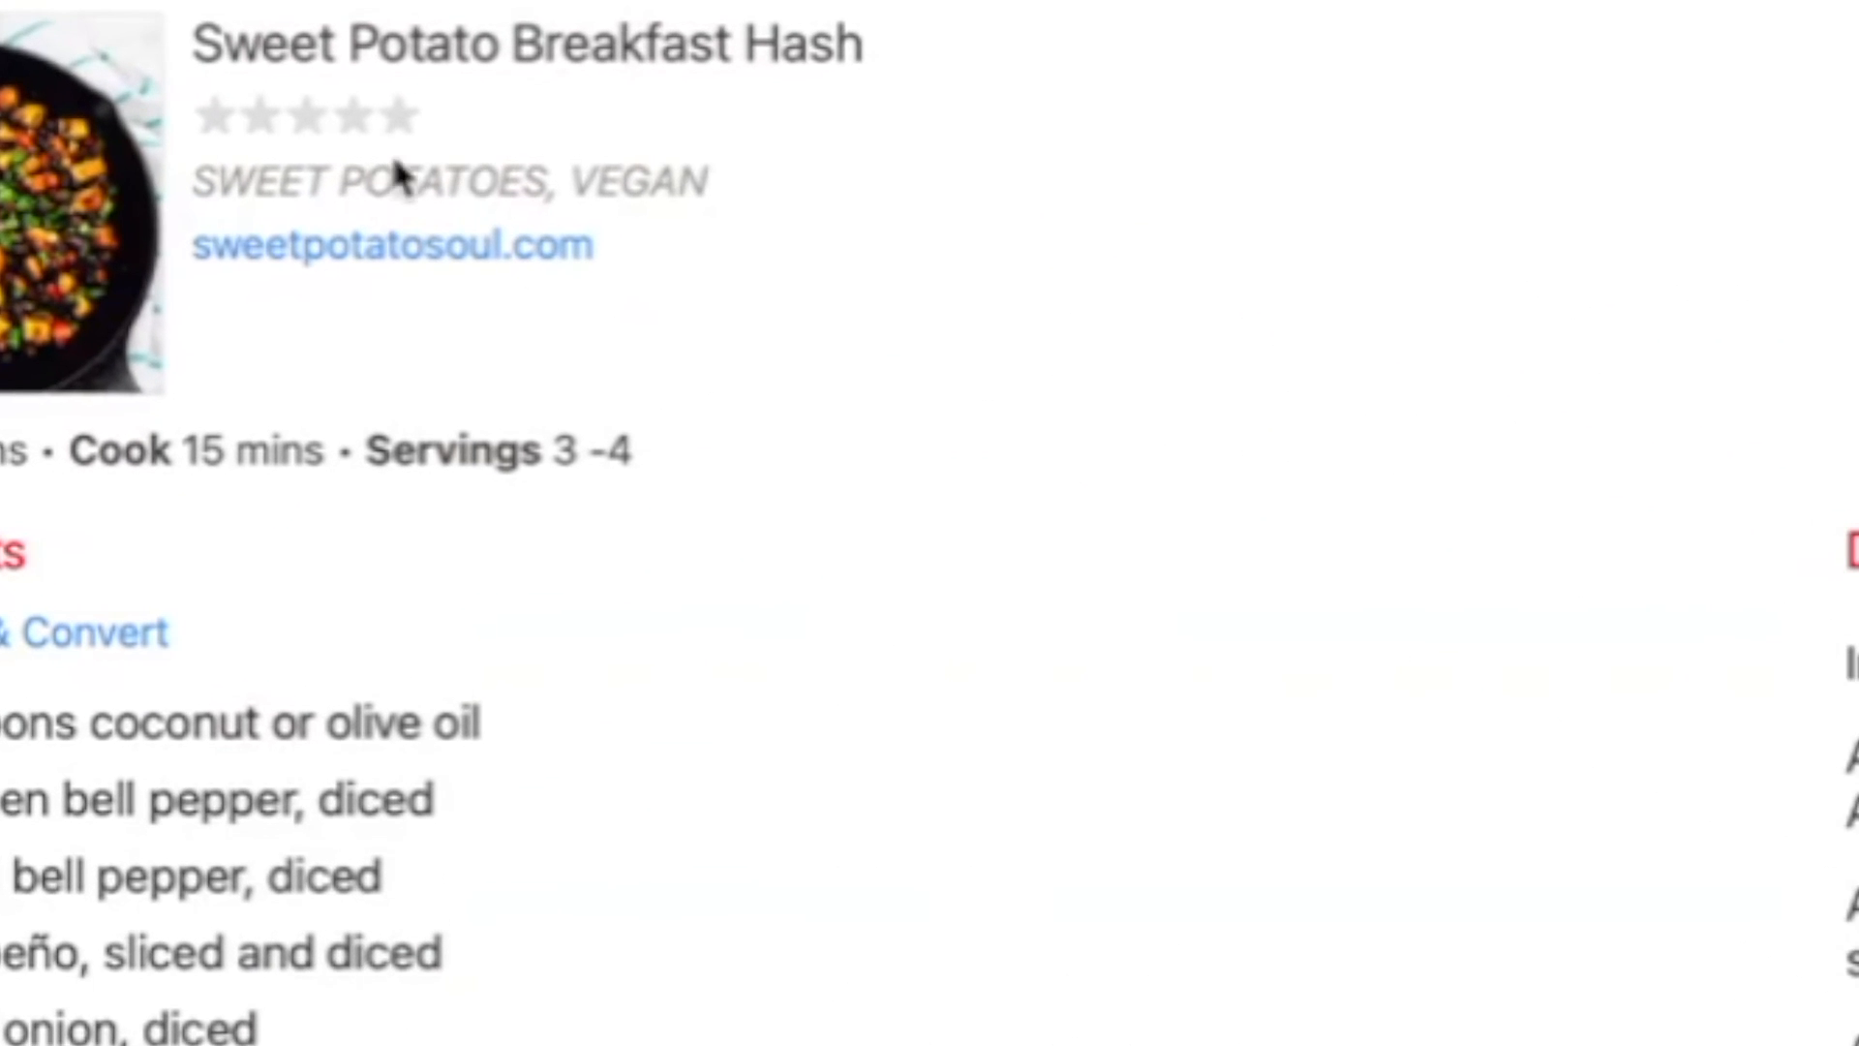
pyautogui.moveTo(154, 190); pyautogui.dragTo(783, 190)
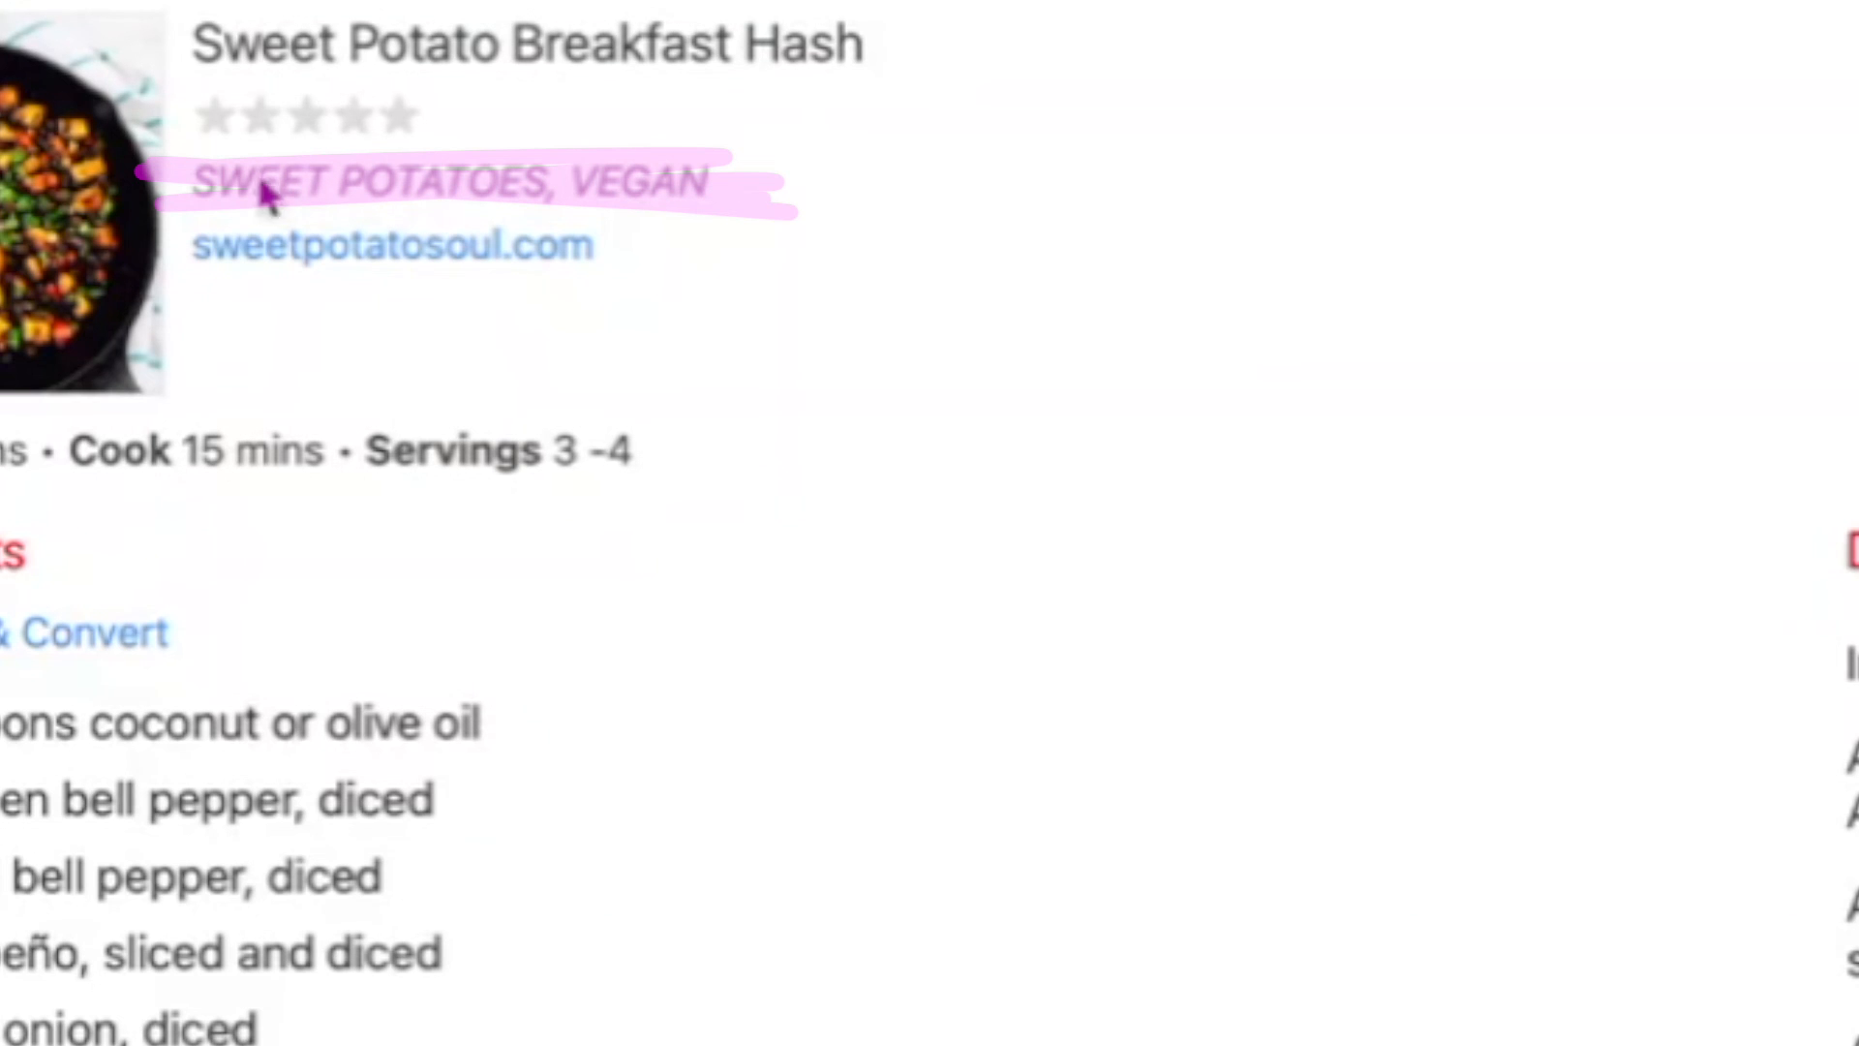